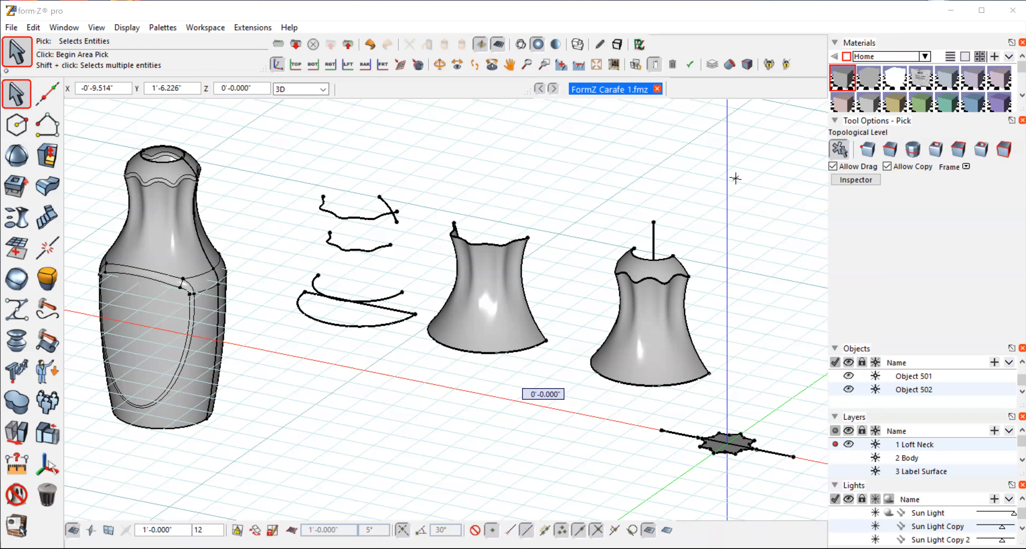
{"action": "mouse_move", "coordinate": [485, 85]}
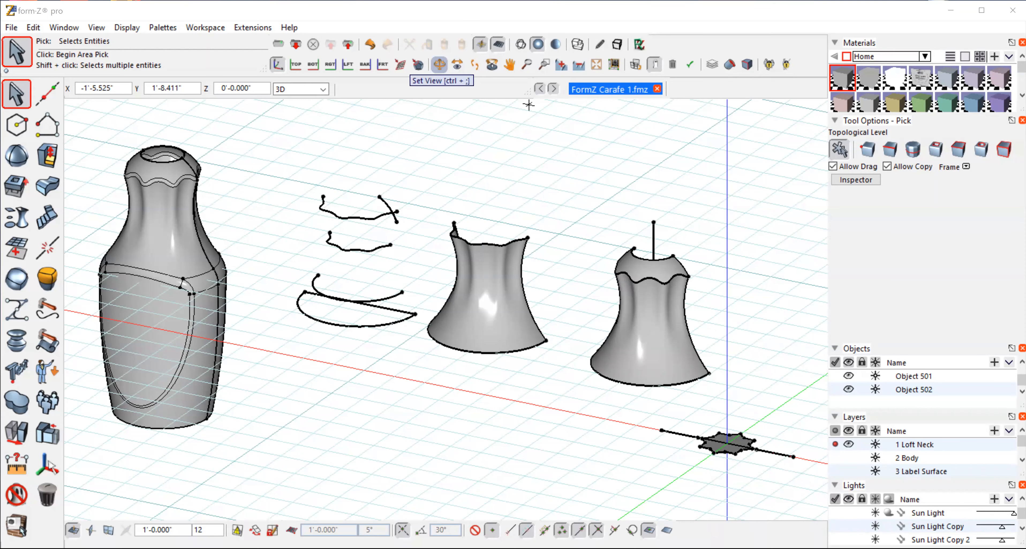
Step: Switch to the Set View tool to orbit the carafe and its neck pieces
{"action": "left_click", "coordinate": [440, 64]}
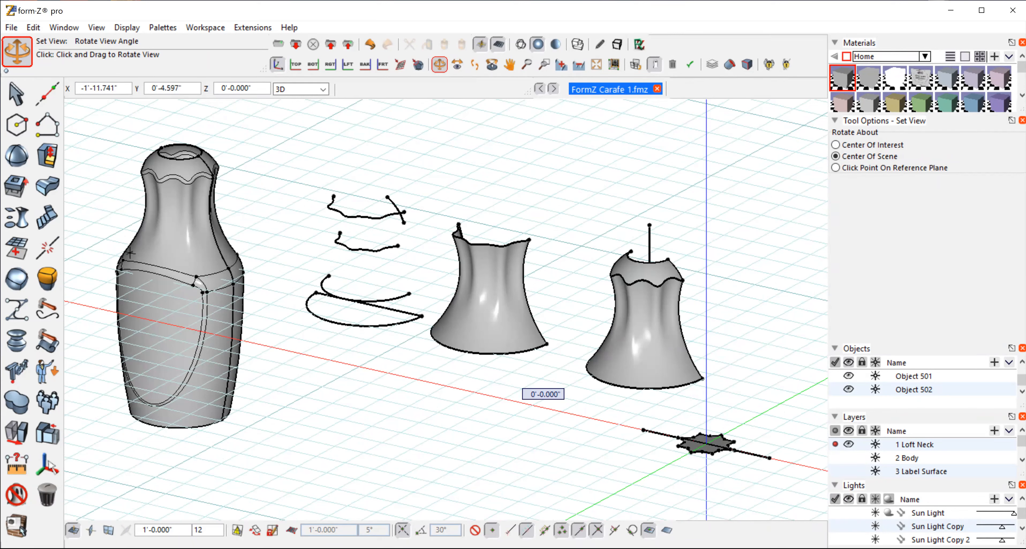
{"action": "mouse_move", "coordinate": [282, 195]}
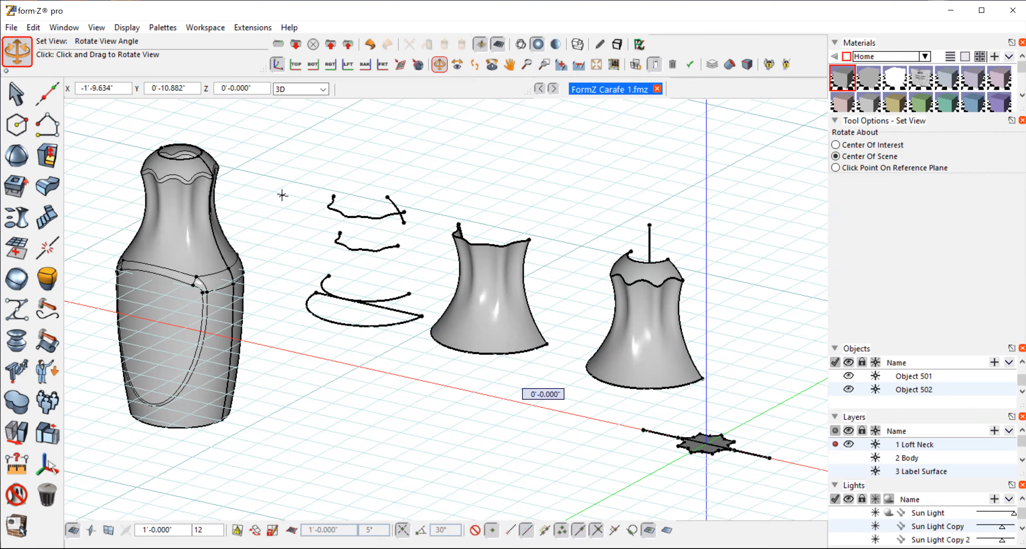
{"action": "mouse_move", "coordinate": [538, 119]}
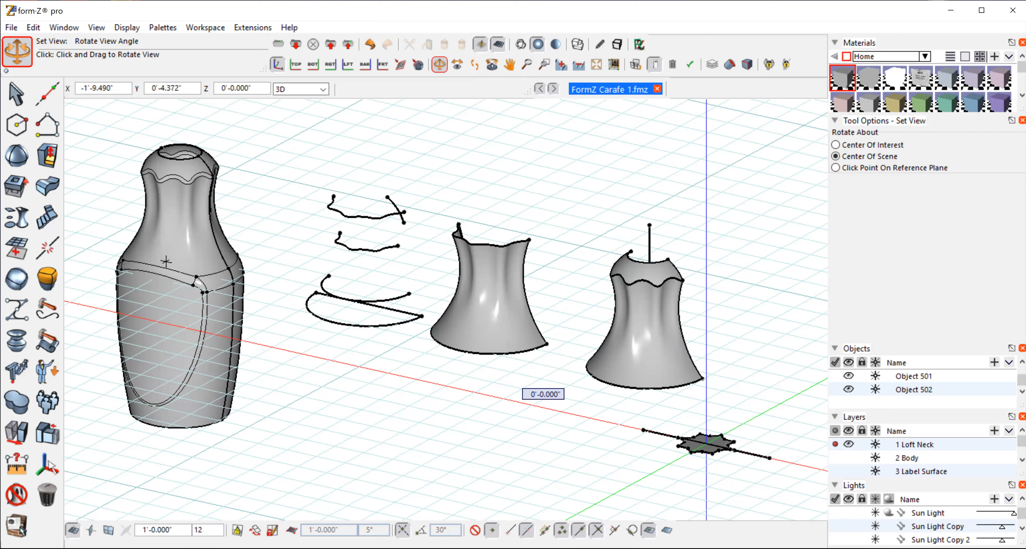
{"action": "mouse_move", "coordinate": [354, 330]}
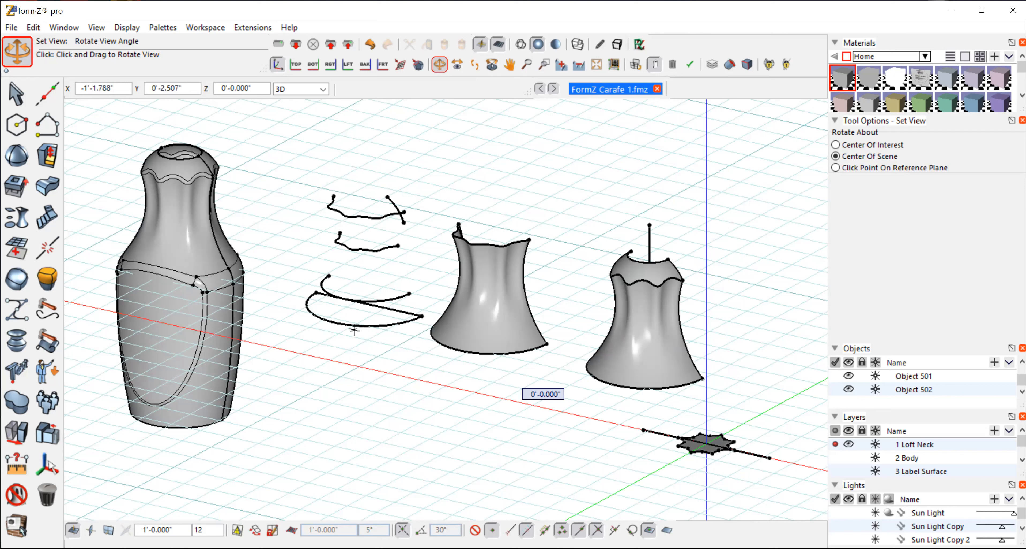
{"action": "mouse_move", "coordinate": [366, 204]}
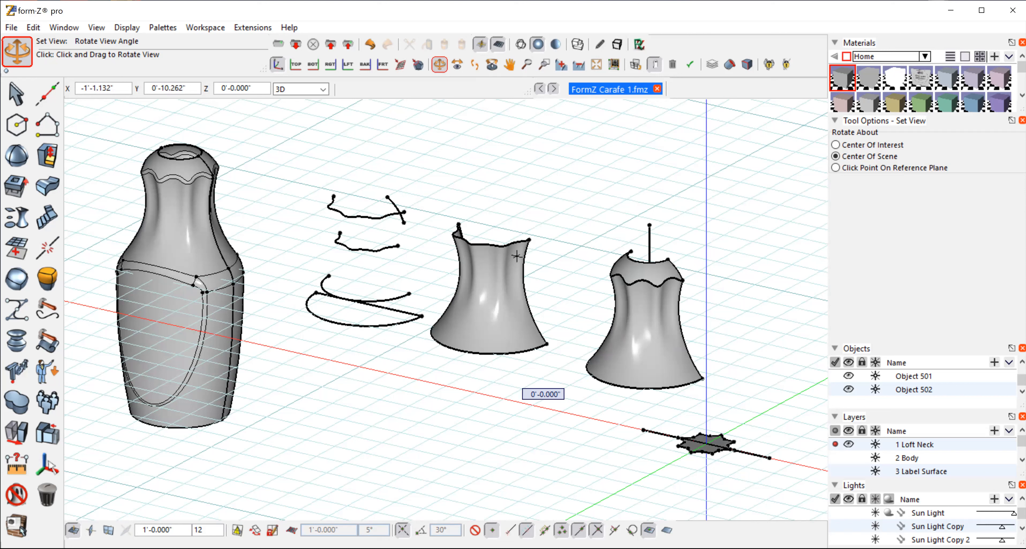
Step: Return to the Pick tool after orbiting the neck forms
{"action": "left_click", "coordinate": [15, 92]}
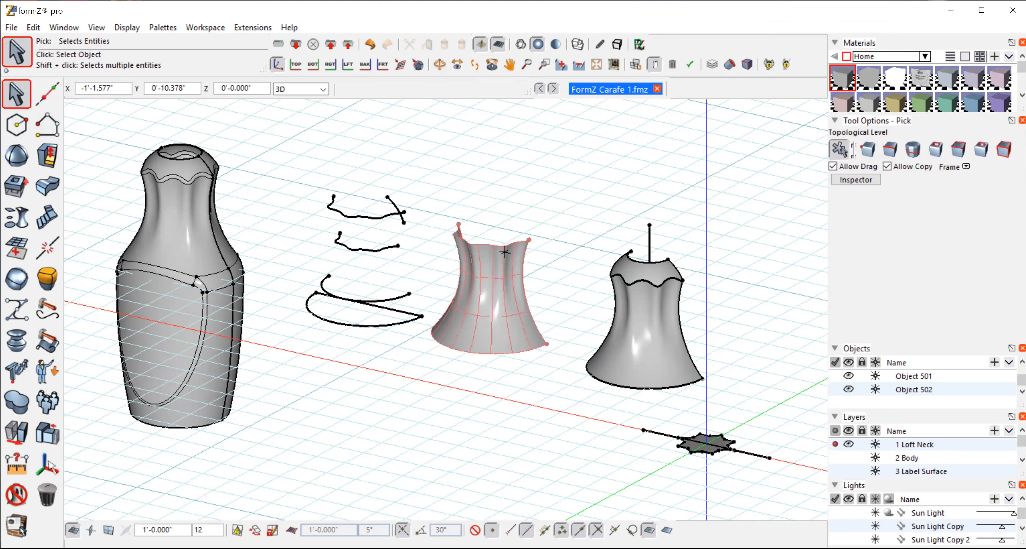
{"action": "mouse_move", "coordinate": [514, 275]}
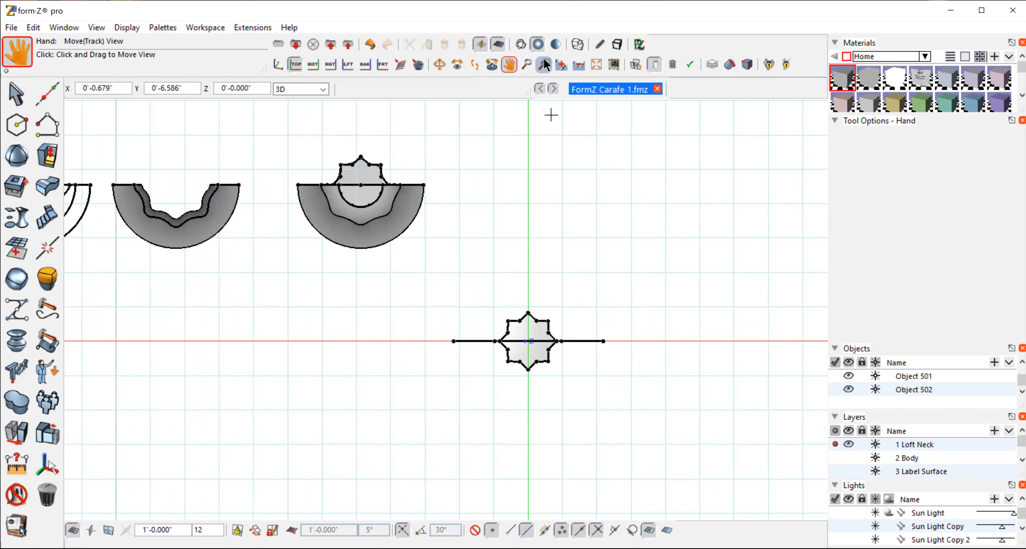
Step: Zoom in by frame closely on the star-shaped neck profile
{"action": "left_click", "coordinate": [544, 64]}
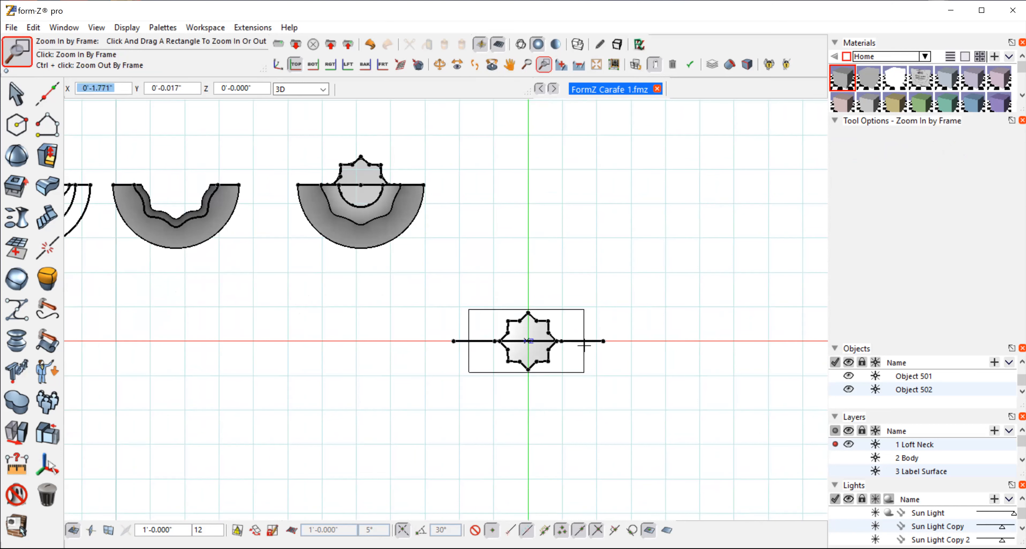
{"action": "left_click_drag", "start_coordinate": [468, 308], "coordinate": [586, 377]}
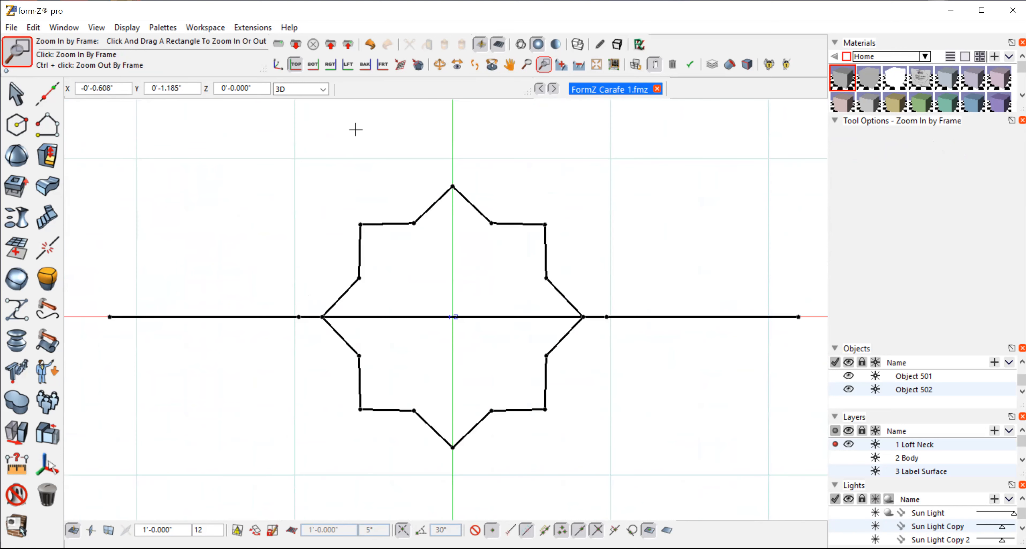
{"action": "left_click", "coordinate": [17, 94]}
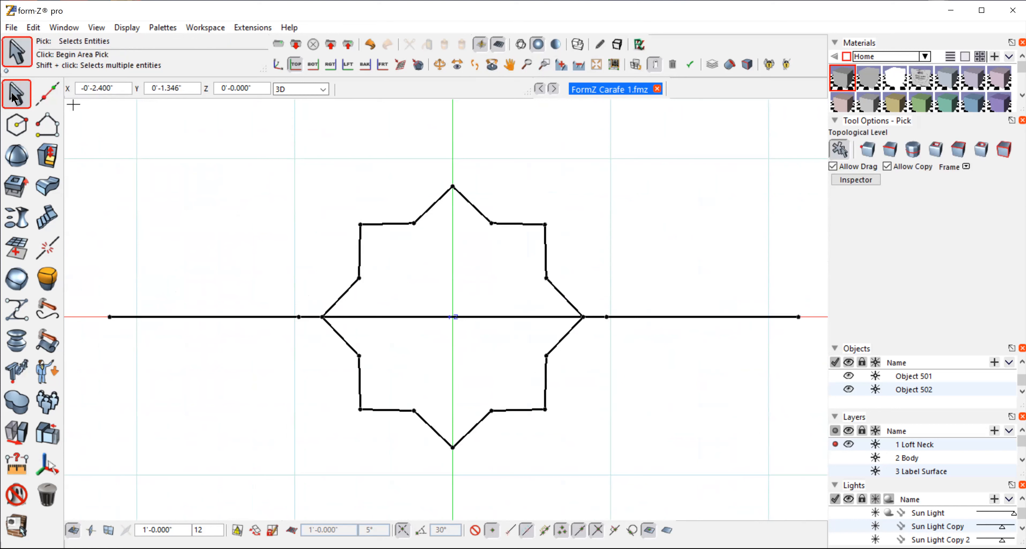
Step: Choose the Polygon tool from the 2D Shapes palette
{"action": "left_click", "coordinate": [16, 124]}
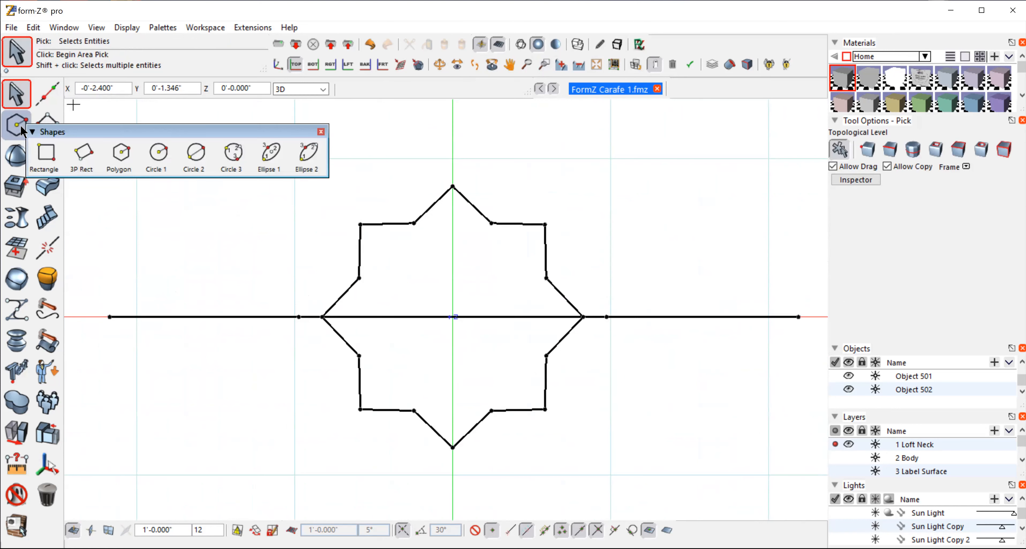
{"action": "left_click", "coordinate": [119, 150]}
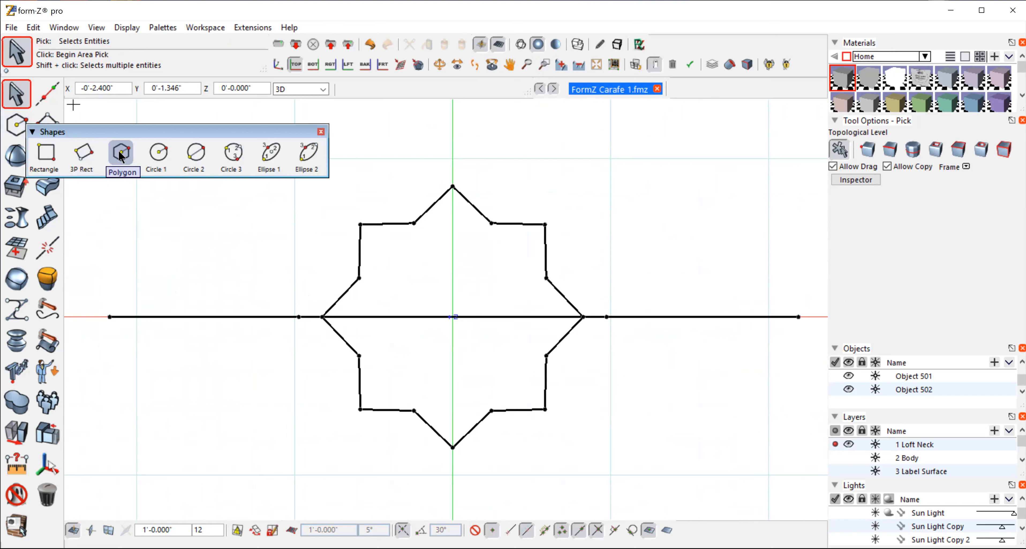
{"action": "left_click", "coordinate": [121, 151]}
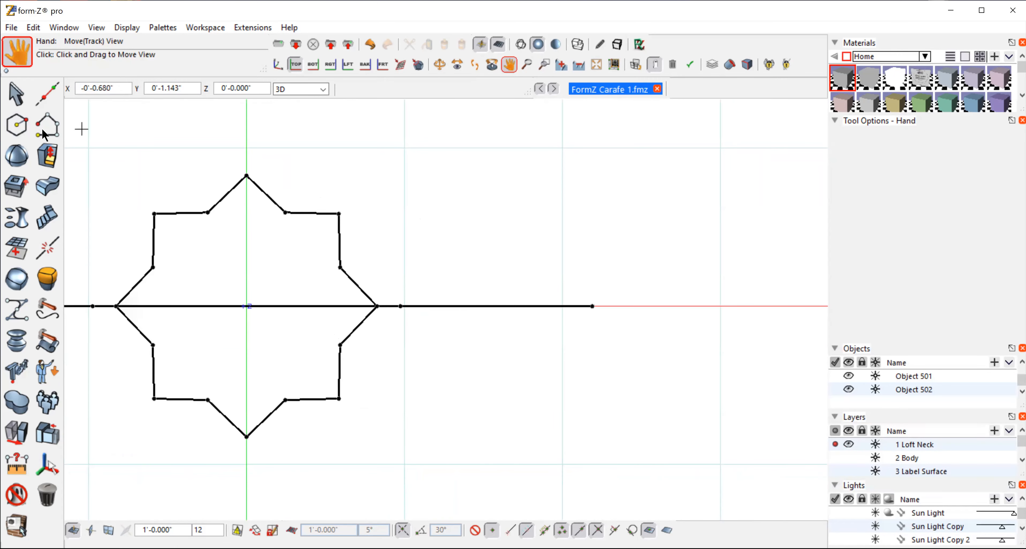
Step: Draw a smaller eight-pointed star polygon centred on the line right of the original
{"action": "left_click", "coordinate": [16, 124]}
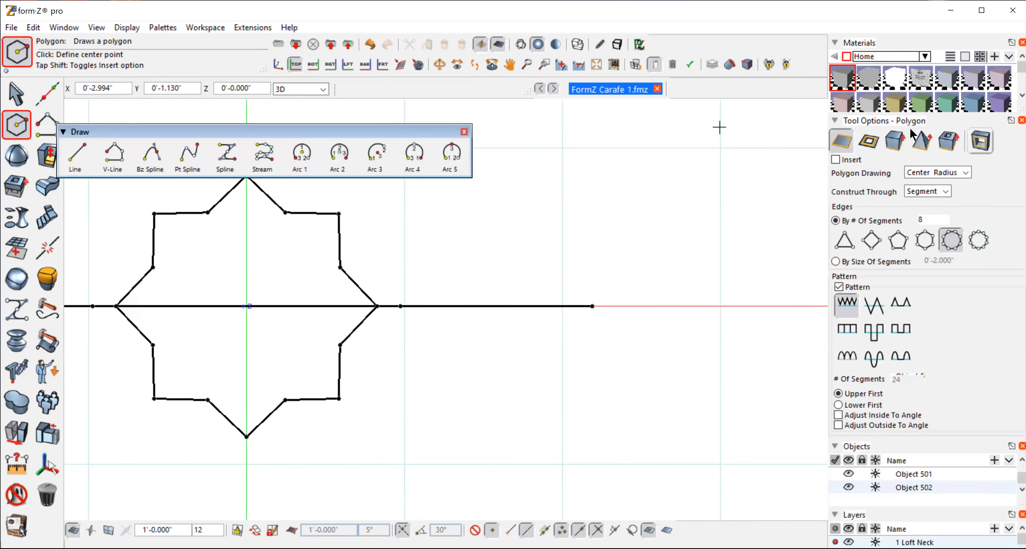
{"action": "mouse_move", "coordinate": [842, 141]}
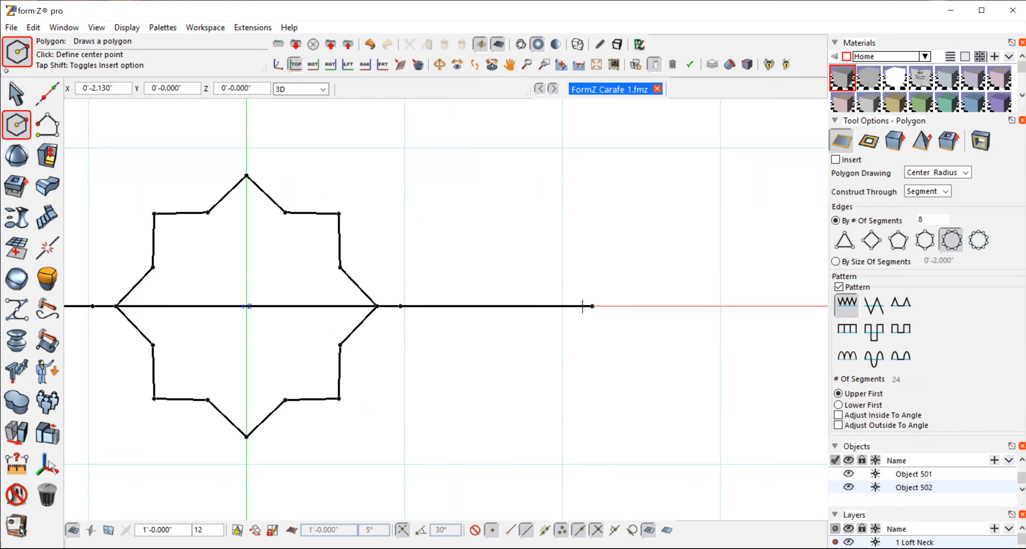
{"action": "mouse_move", "coordinate": [587, 291]}
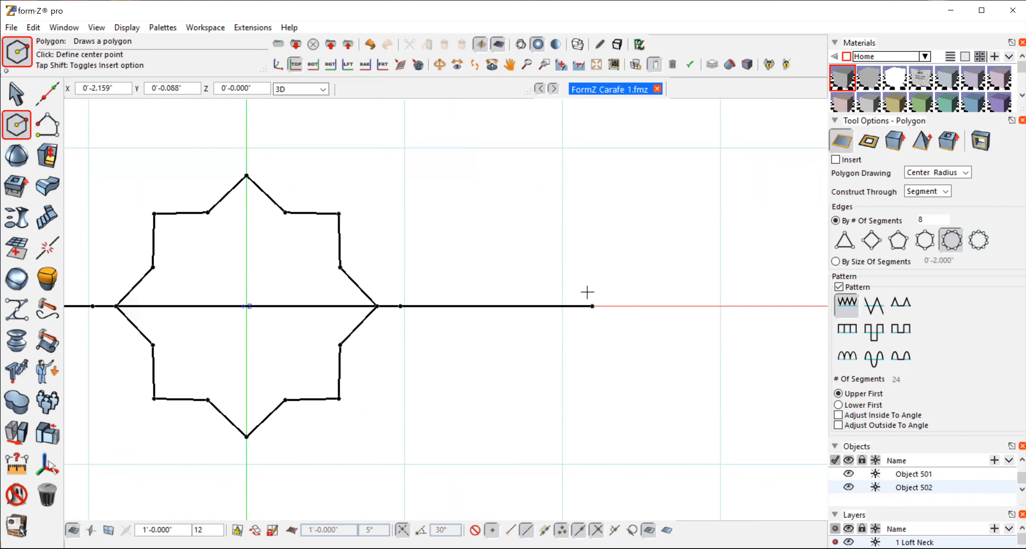
{"action": "left_click", "coordinate": [576, 306]}
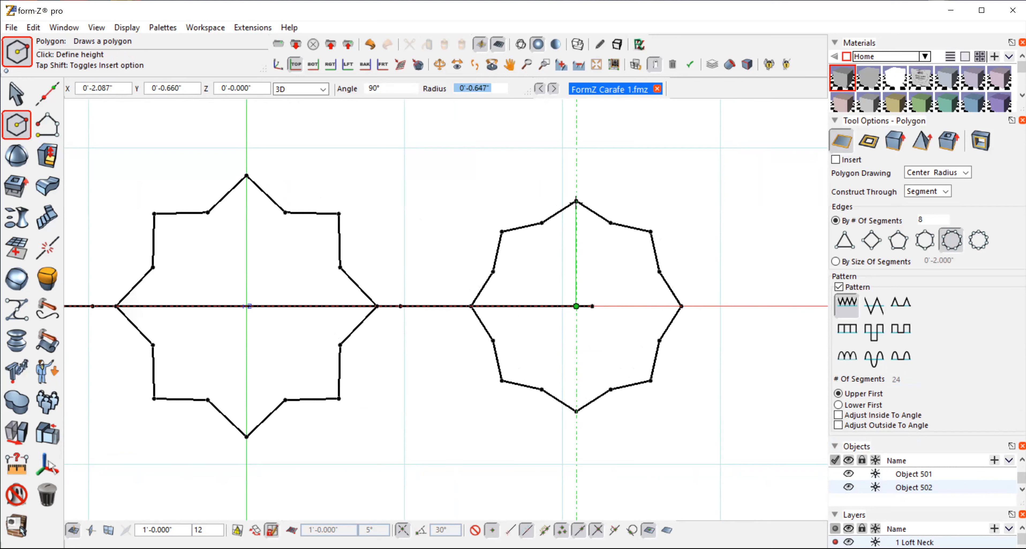
{"action": "left_click_drag", "start_coordinate": [576, 306], "coordinate": [576, 181]}
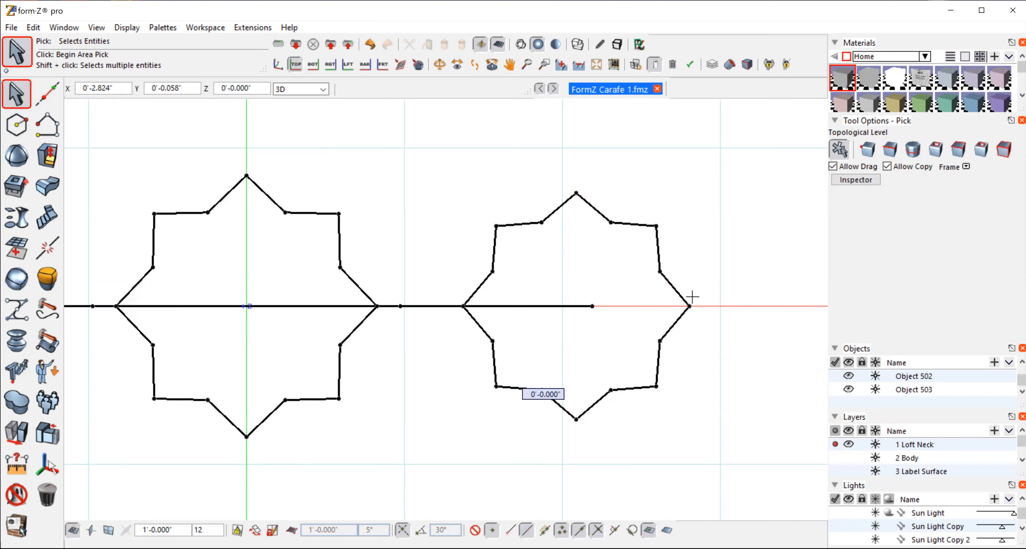
{"action": "mouse_move", "coordinate": [476, 401]}
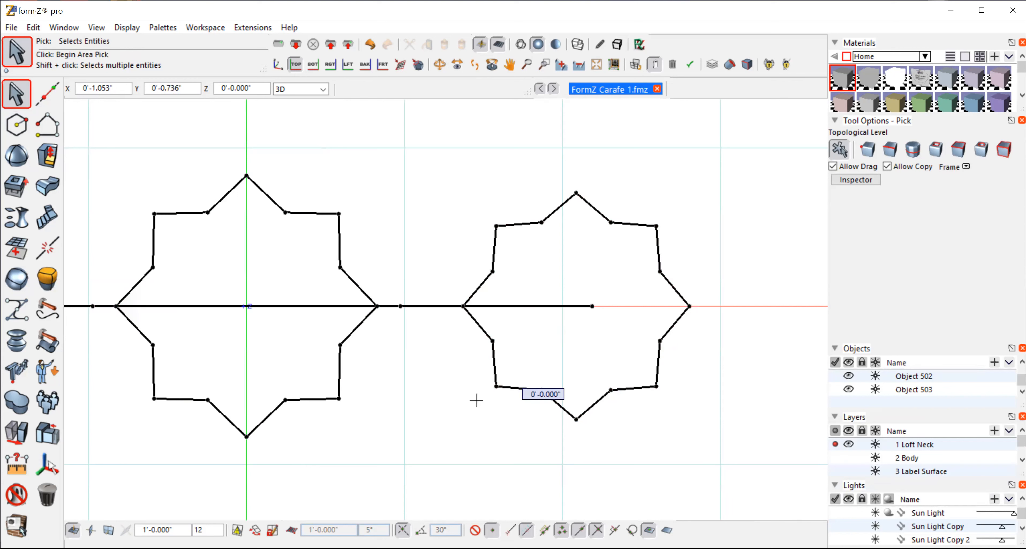
{"action": "mouse_move", "coordinate": [731, 194]}
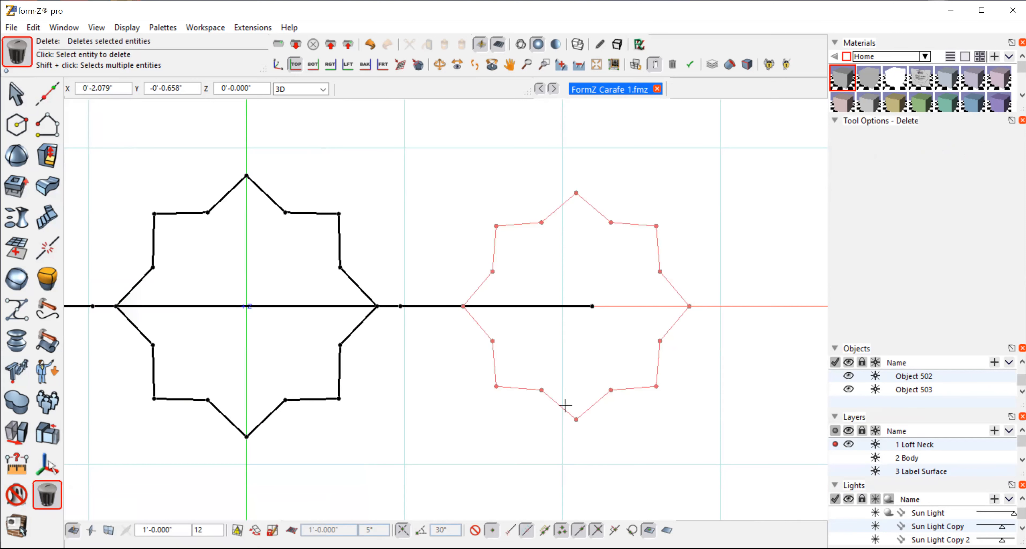
Step: Delete the new smaller star polygon, leaving only the original profile
{"action": "left_click", "coordinate": [576, 406]}
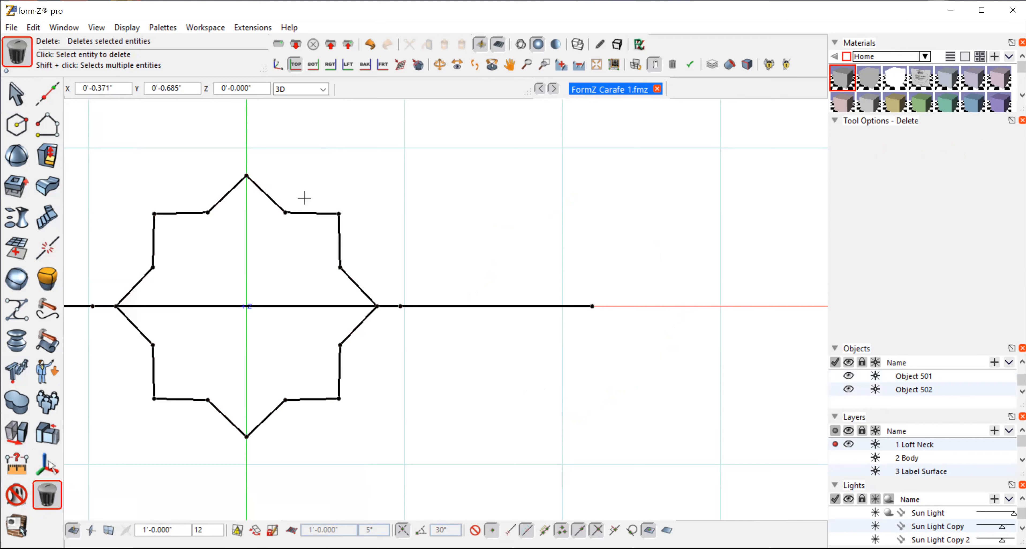
{"action": "left_click", "coordinate": [439, 64]}
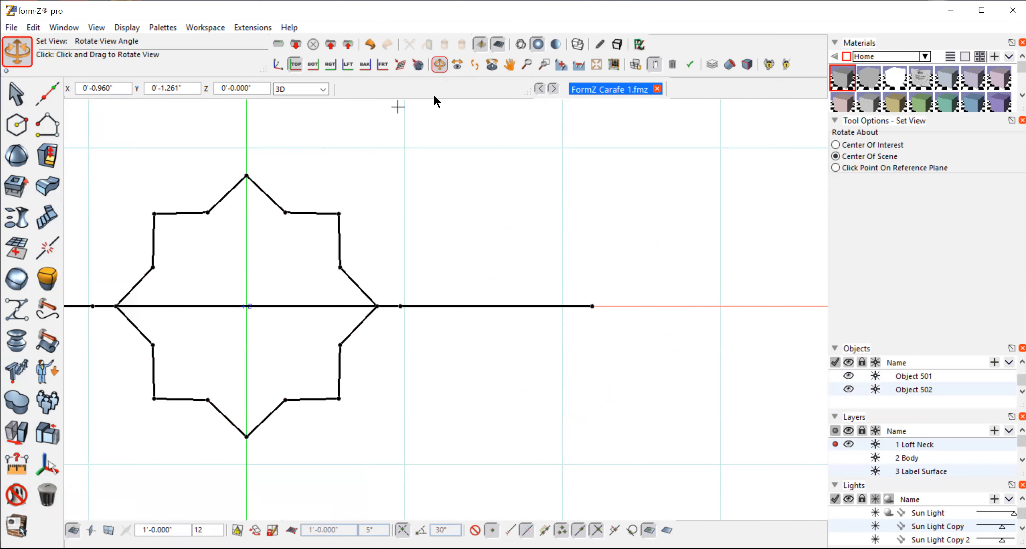
{"action": "left_click_drag", "start_coordinate": [397, 107], "coordinate": [384, 167]}
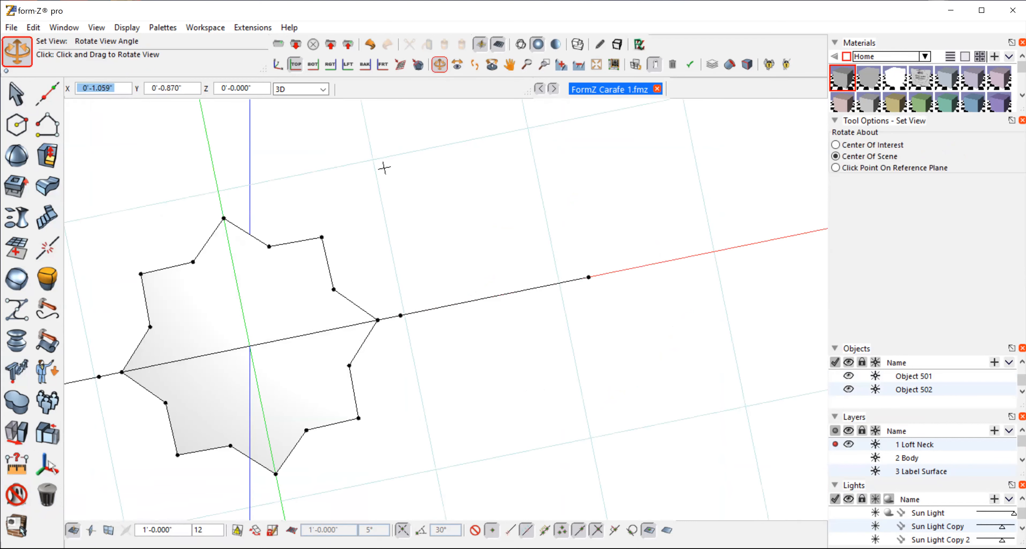
Step: Return to the Top view and centre the star profile in the workspace
{"action": "left_click", "coordinate": [95, 27]}
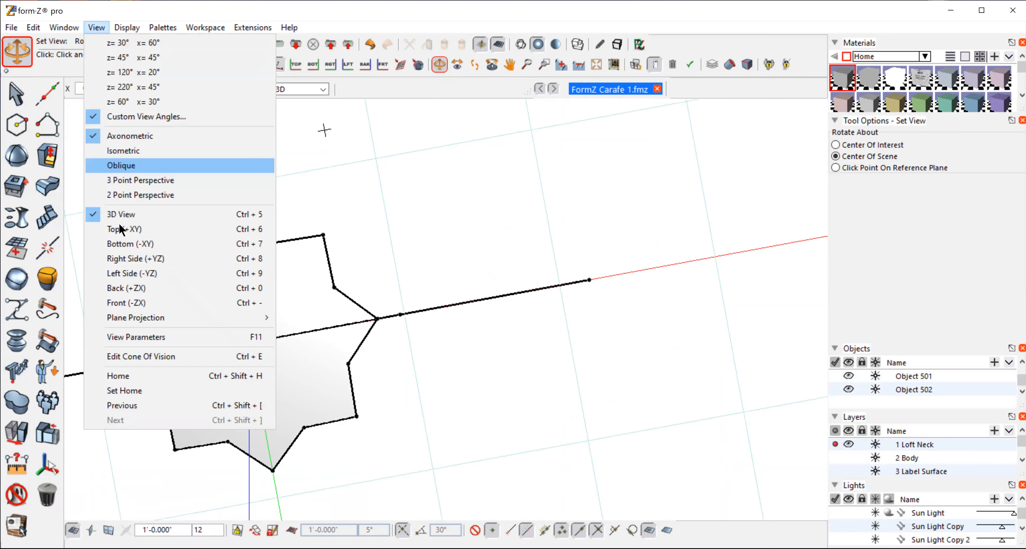
{"action": "left_click", "coordinate": [124, 228]}
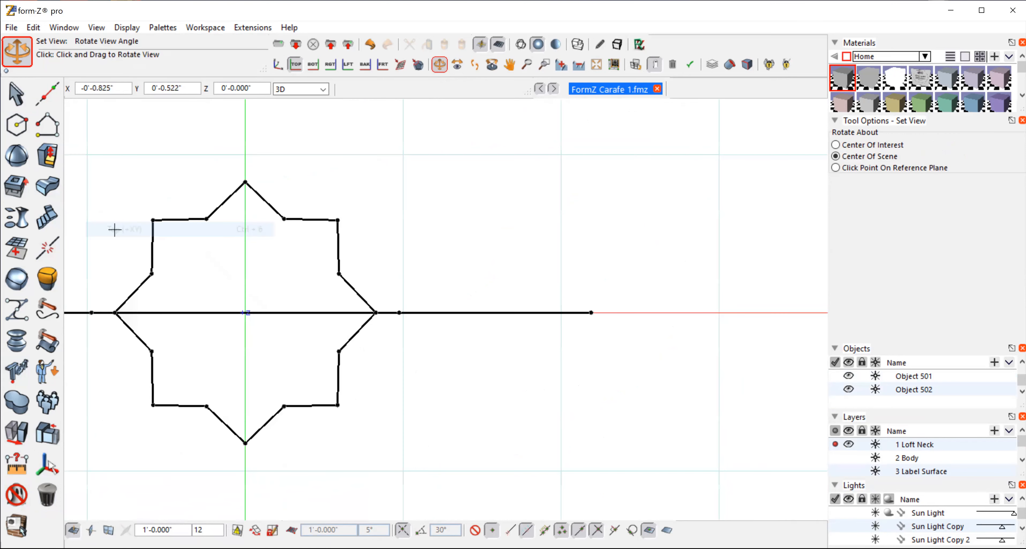
{"action": "left_click", "coordinate": [508, 64]}
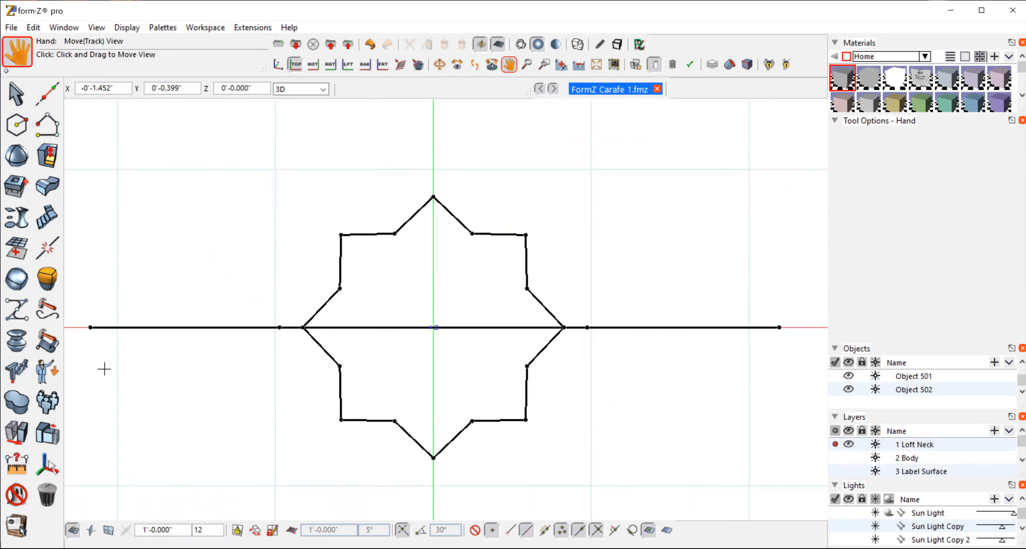
Step: Convert the star polygon into a smooth closed NURBS curve with Curve Create
{"action": "left_click", "coordinate": [16, 307]}
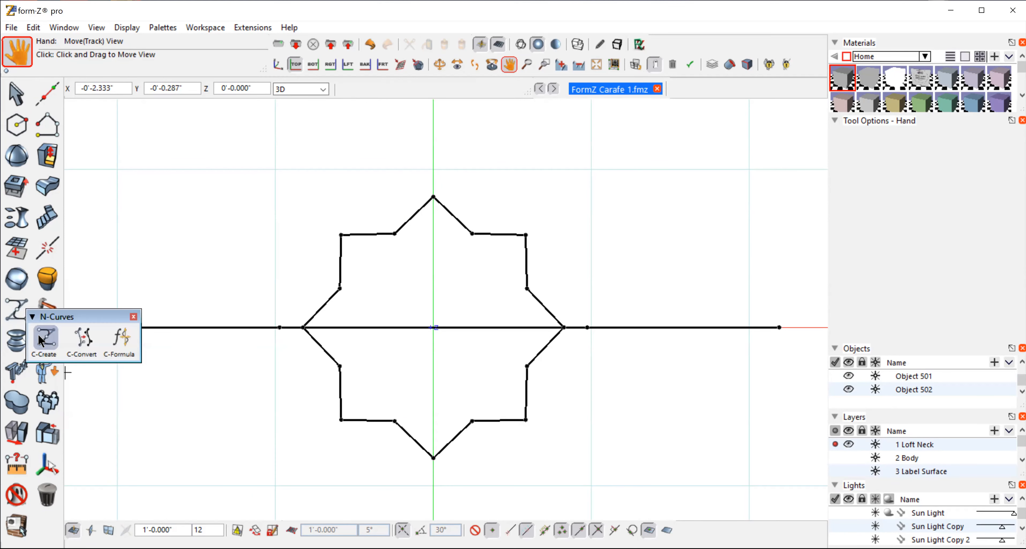
{"action": "mouse_move", "coordinate": [44, 337]}
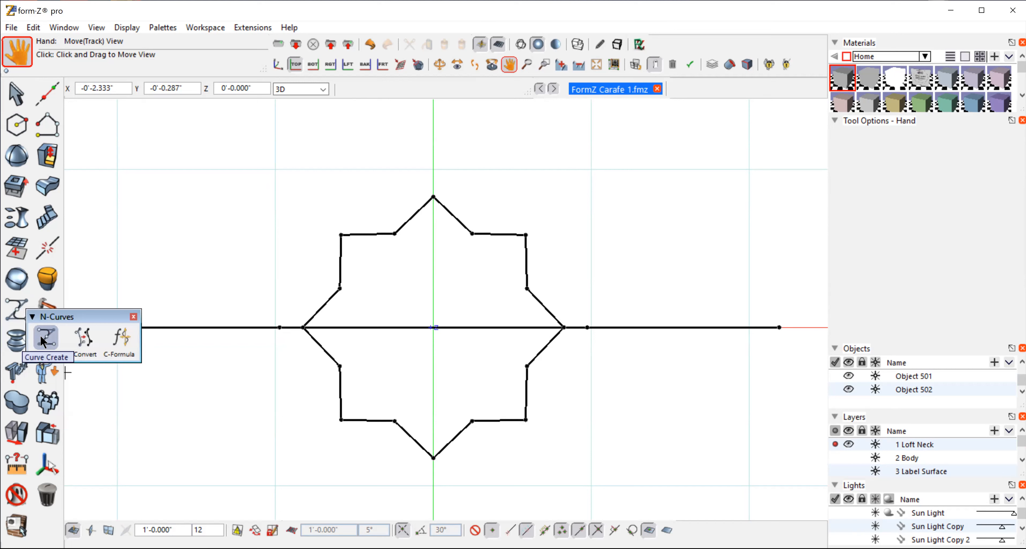
{"action": "left_click", "coordinate": [47, 338]}
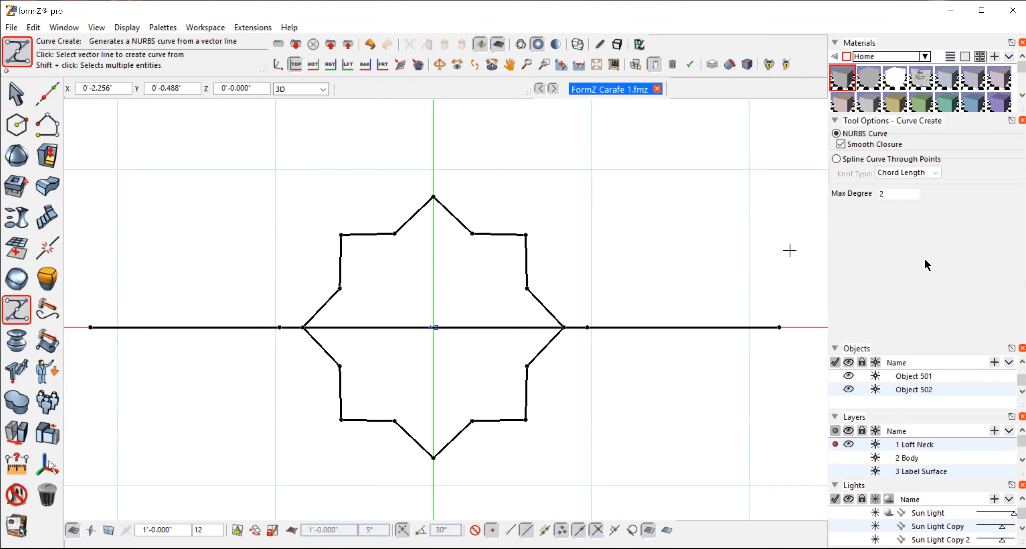
{"action": "mouse_move", "coordinate": [871, 150]}
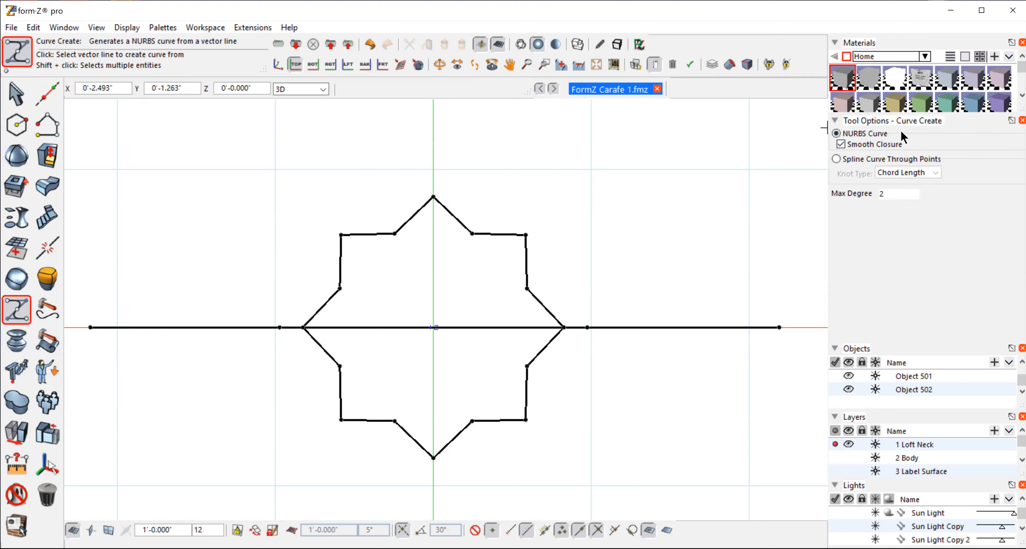
{"action": "mouse_move", "coordinate": [909, 160]}
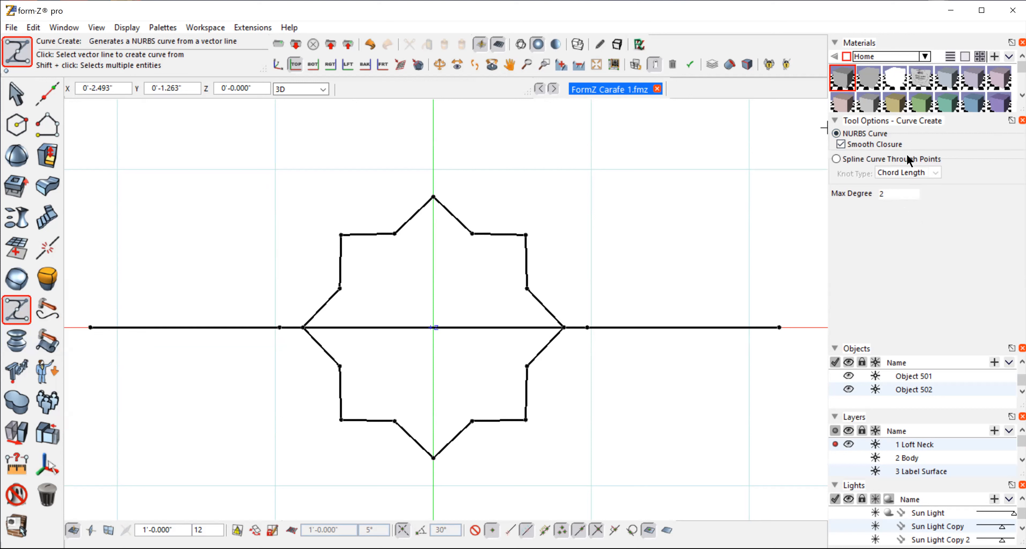
{"action": "mouse_move", "coordinate": [838, 203]}
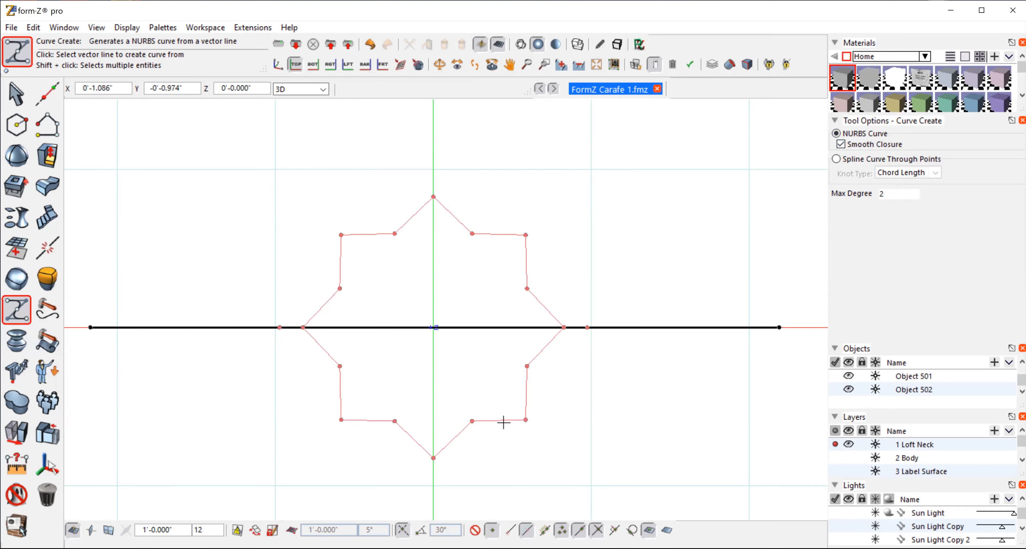
{"action": "left_click", "coordinate": [504, 423]}
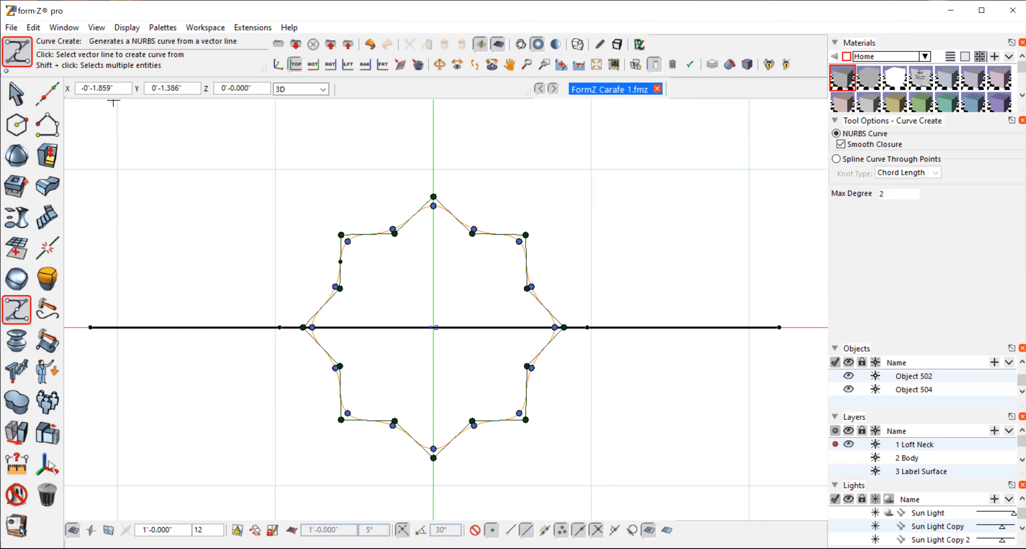
{"action": "left_click", "coordinate": [15, 93]}
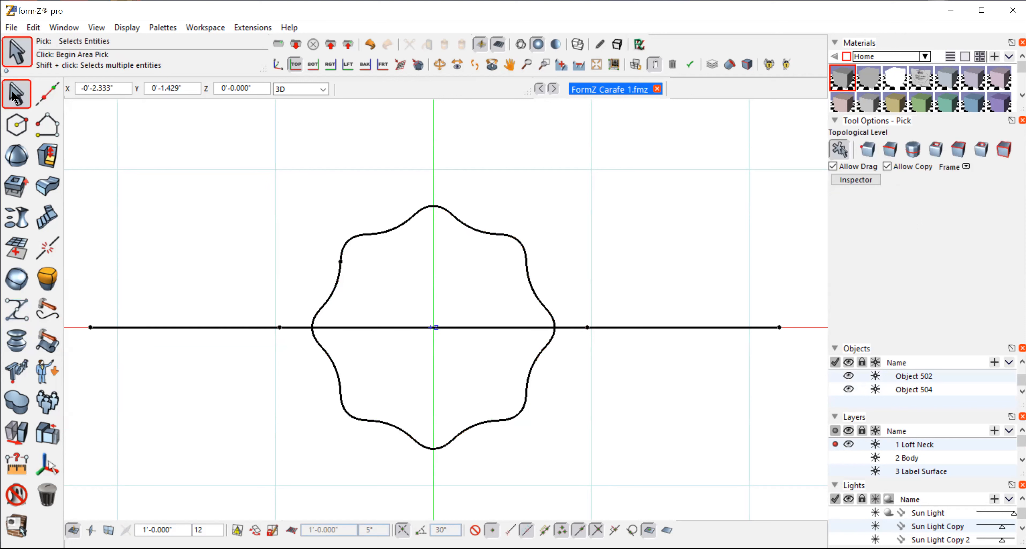
{"action": "left_click", "coordinate": [520, 44]}
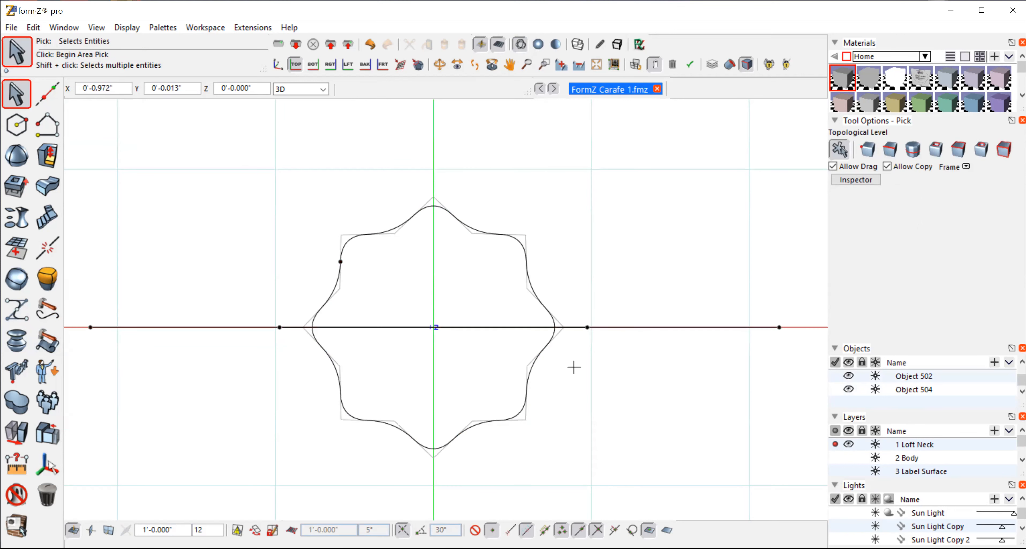
{"action": "left_click", "coordinate": [527, 387]}
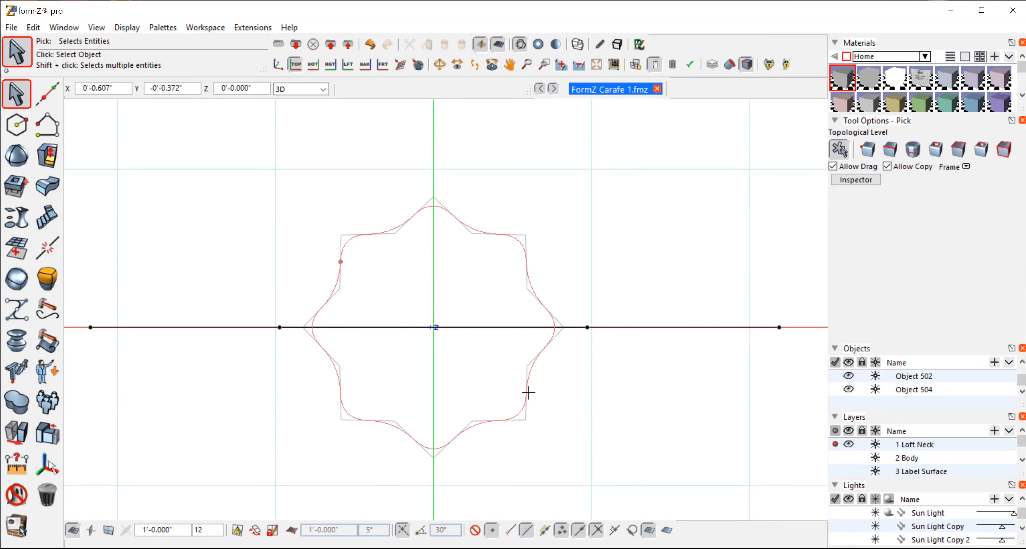
{"action": "mouse_move", "coordinate": [527, 372]}
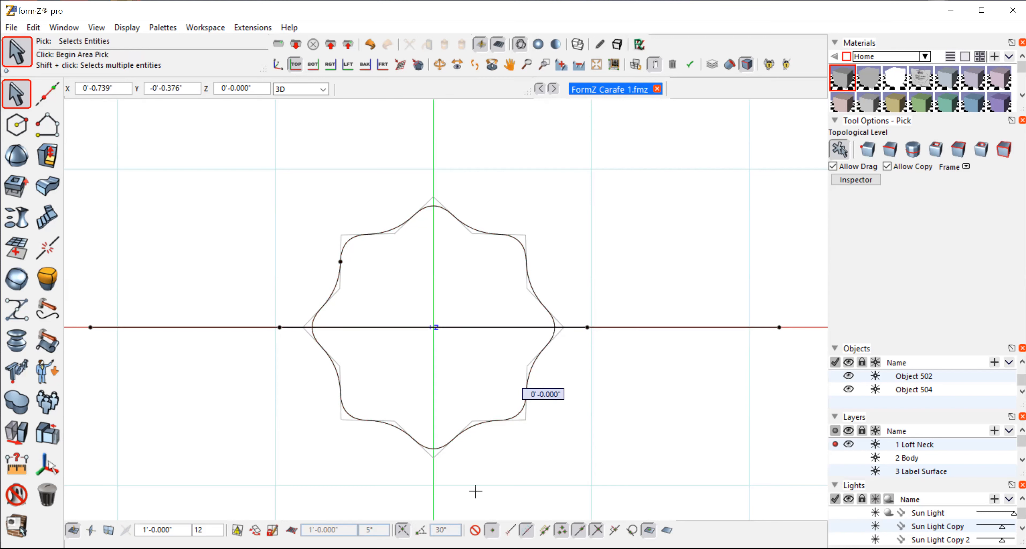
{"action": "mouse_move", "coordinate": [273, 336]}
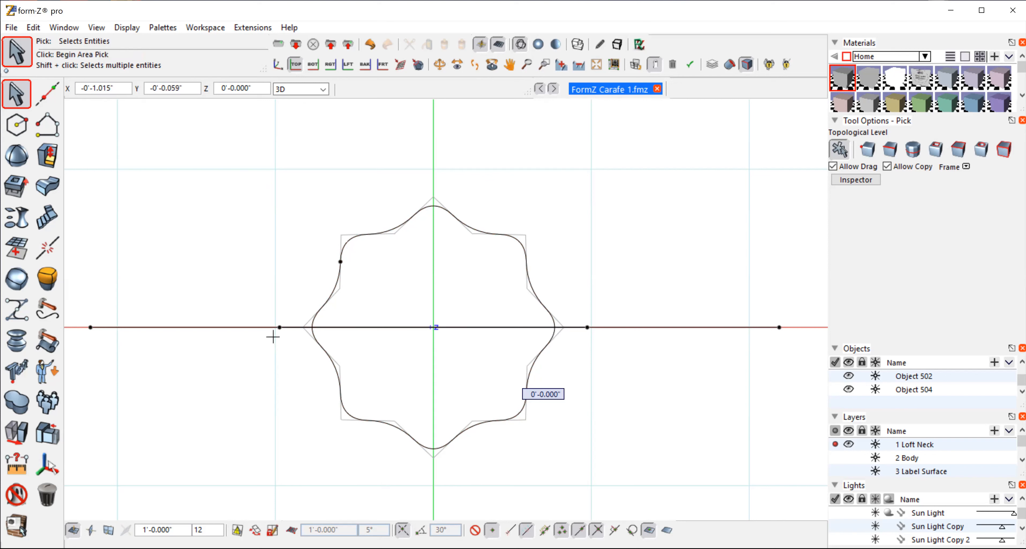
{"action": "mouse_move", "coordinate": [684, 241]}
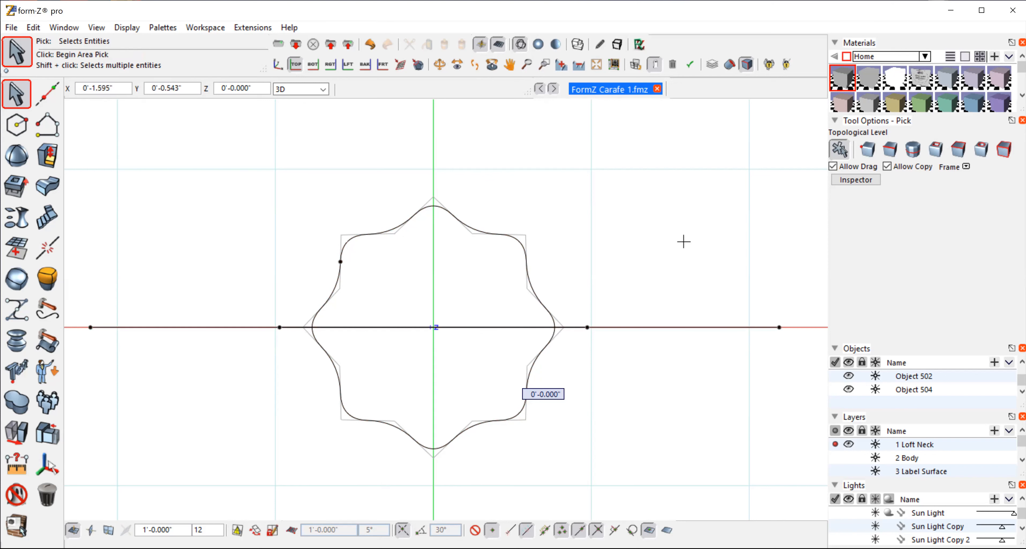
{"action": "mouse_move", "coordinate": [534, 381]}
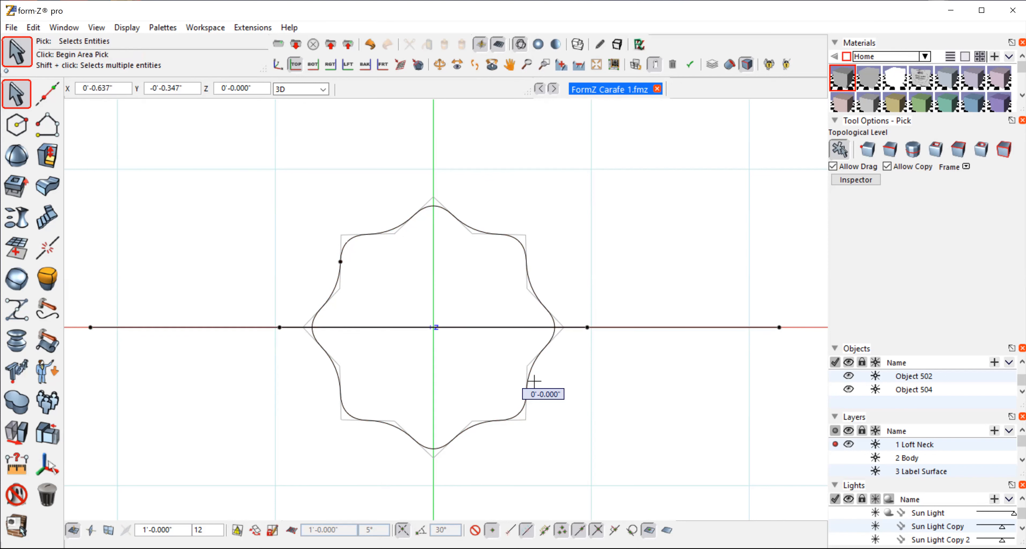
{"action": "mouse_move", "coordinate": [350, 286]}
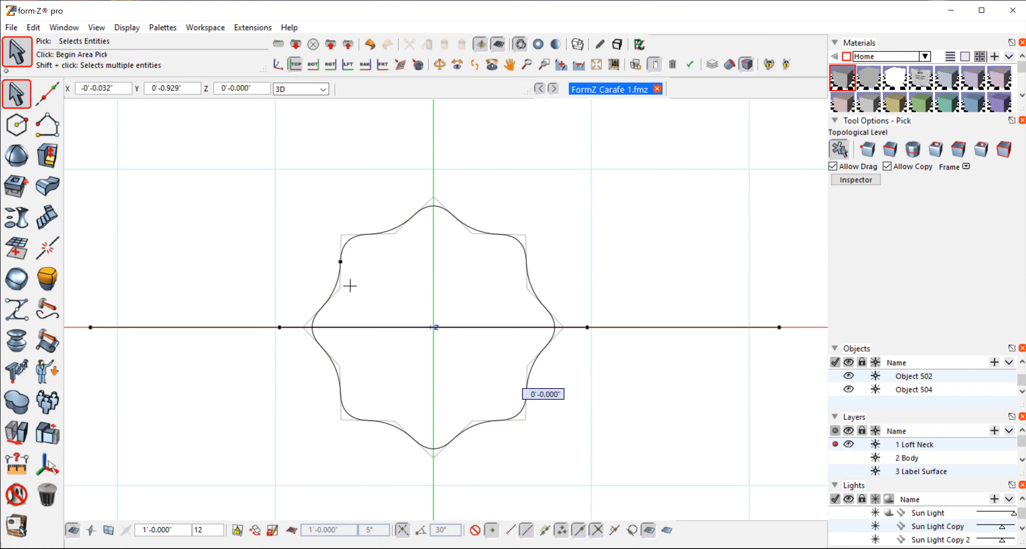
{"action": "left_click", "coordinate": [341, 262]}
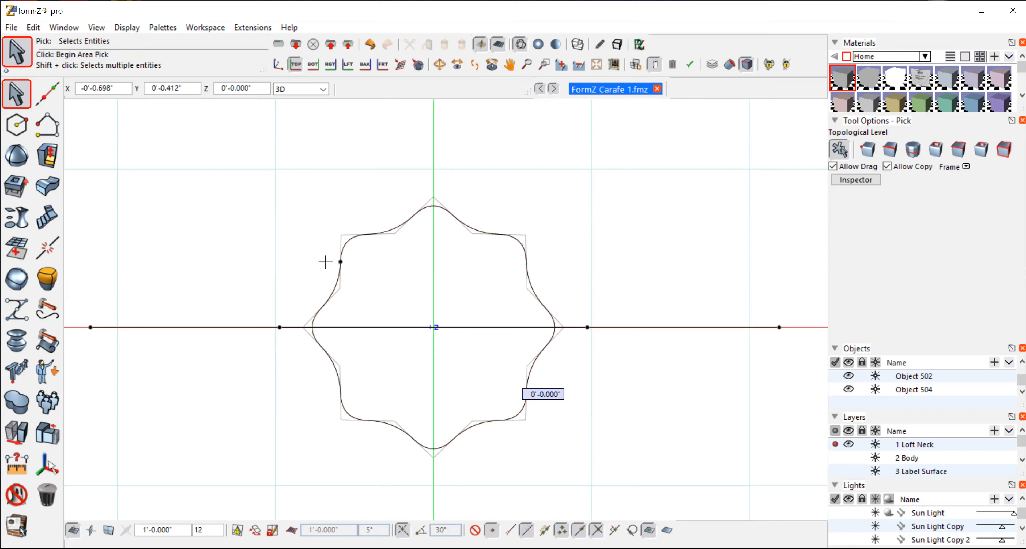
{"action": "mouse_move", "coordinate": [325, 215]}
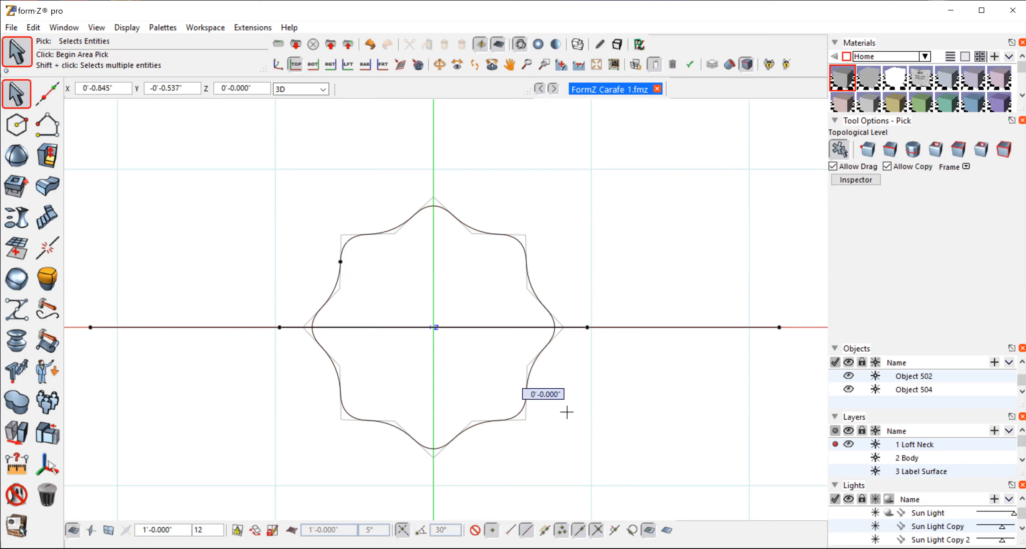
{"action": "mouse_move", "coordinate": [584, 219]}
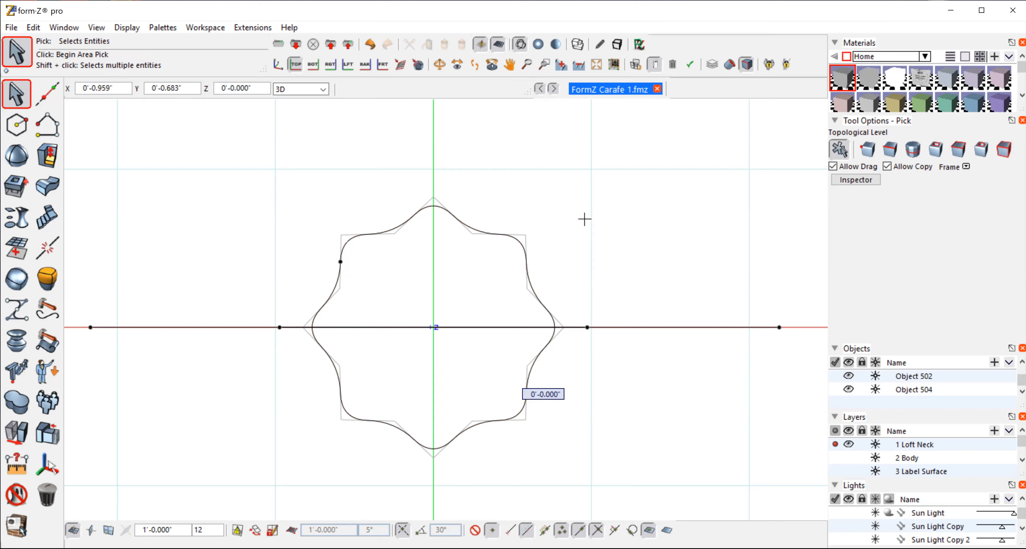
{"action": "mouse_move", "coordinate": [124, 151]}
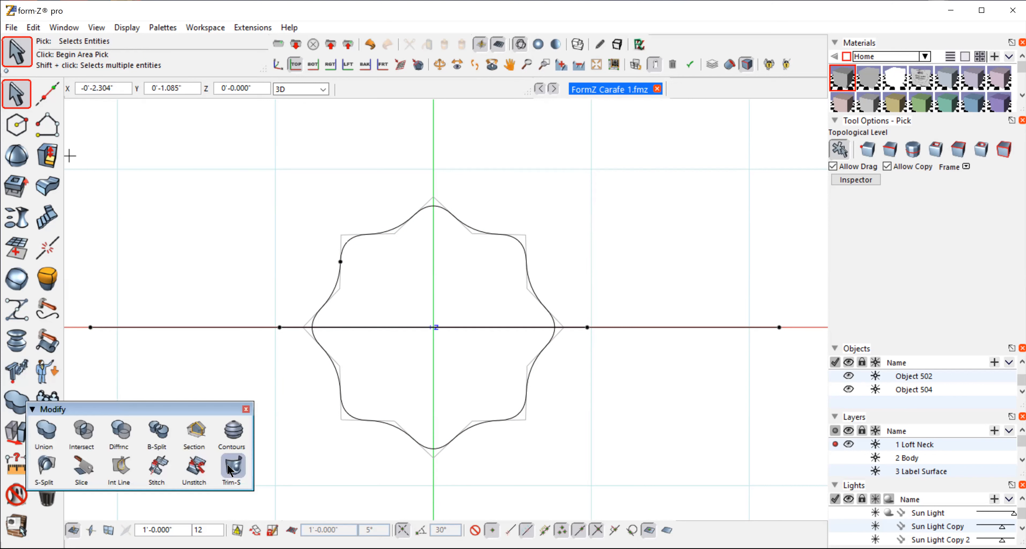
{"action": "mouse_move", "coordinate": [230, 470]}
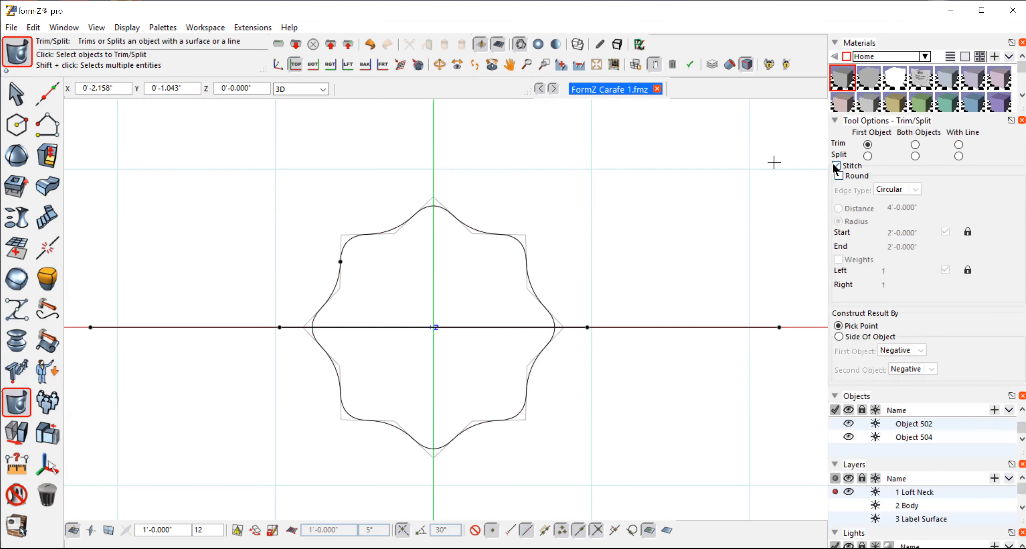
Step: Set Trim With Line with stitching turned off
{"action": "left_click", "coordinate": [837, 165]}
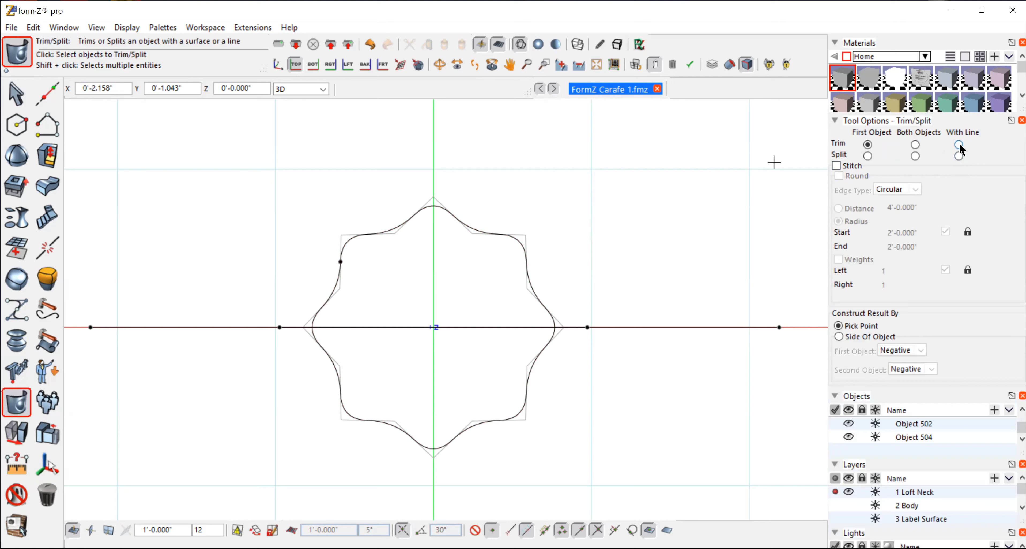
{"action": "left_click", "coordinate": [959, 144]}
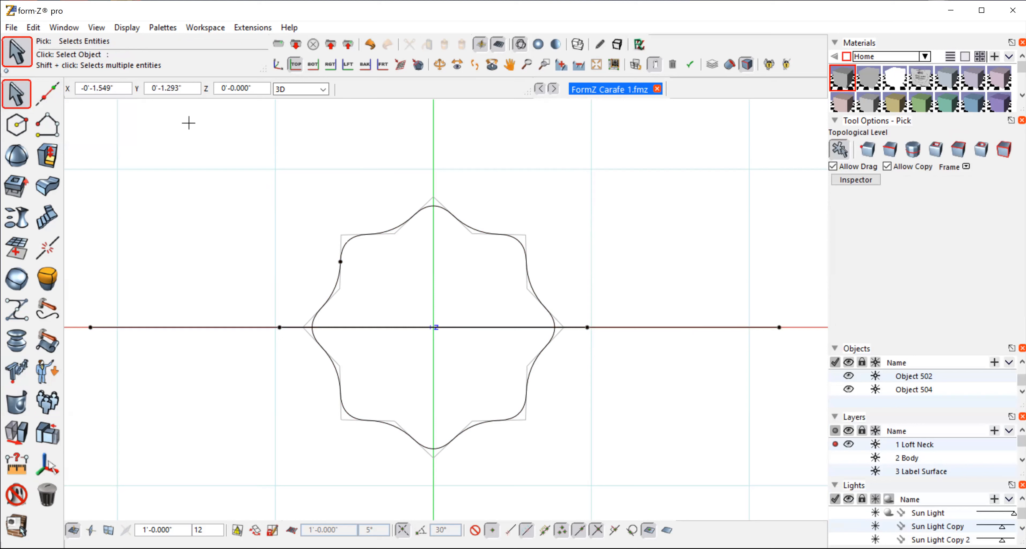
{"action": "left_click", "coordinate": [16, 216]}
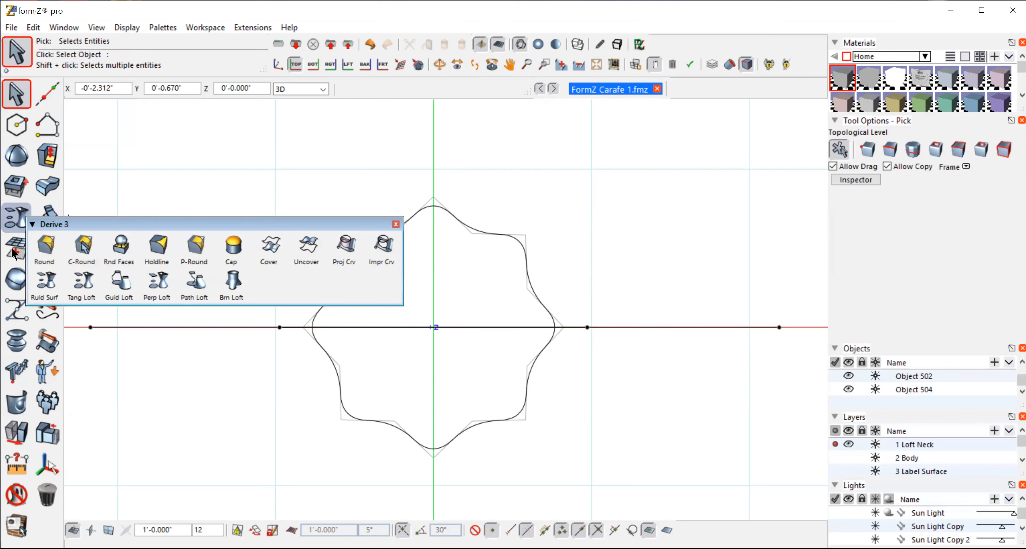
{"action": "left_click", "coordinate": [16, 401]}
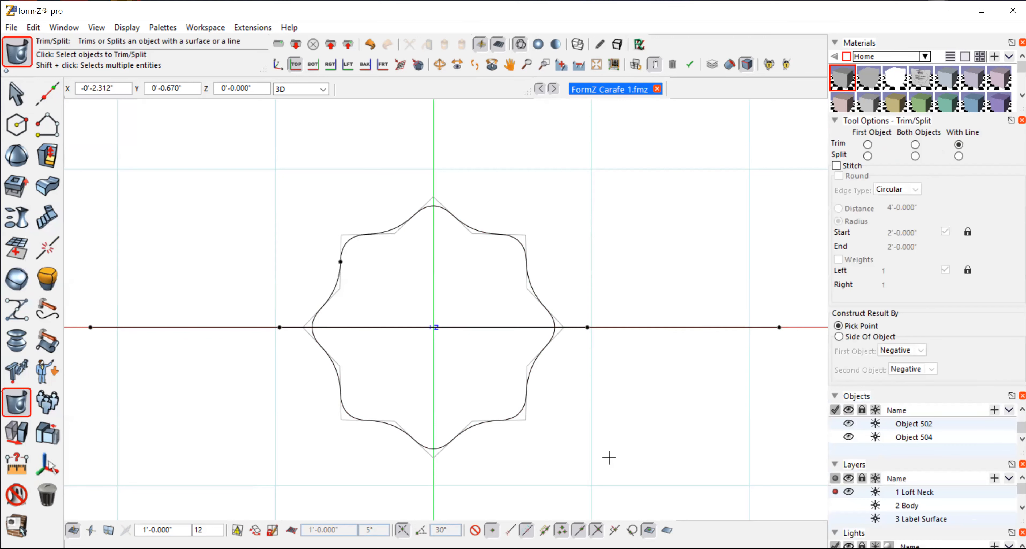
Step: Trim the wavy curve with the straight line, keeping its lower half
{"action": "left_click", "coordinate": [458, 434]}
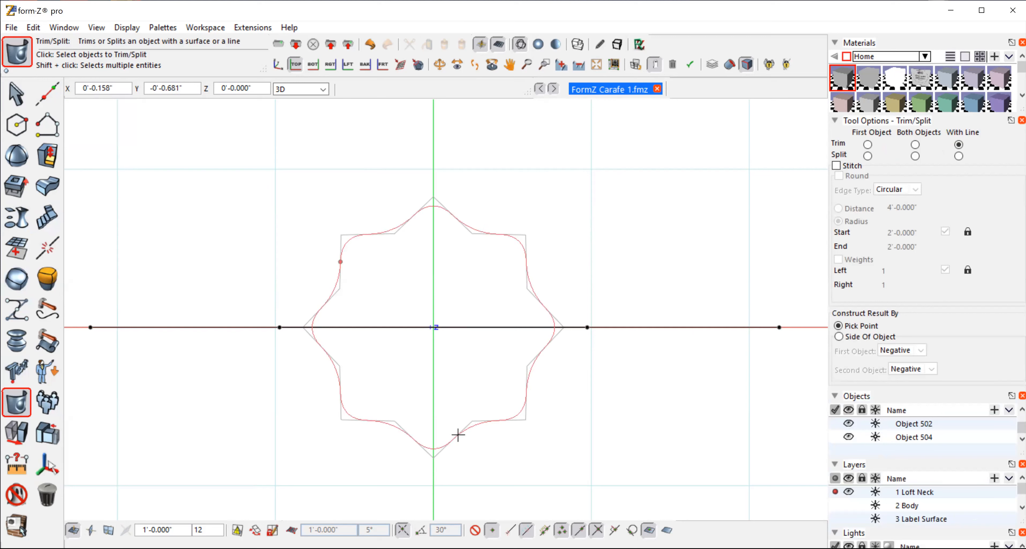
{"action": "left_click", "coordinate": [459, 435]}
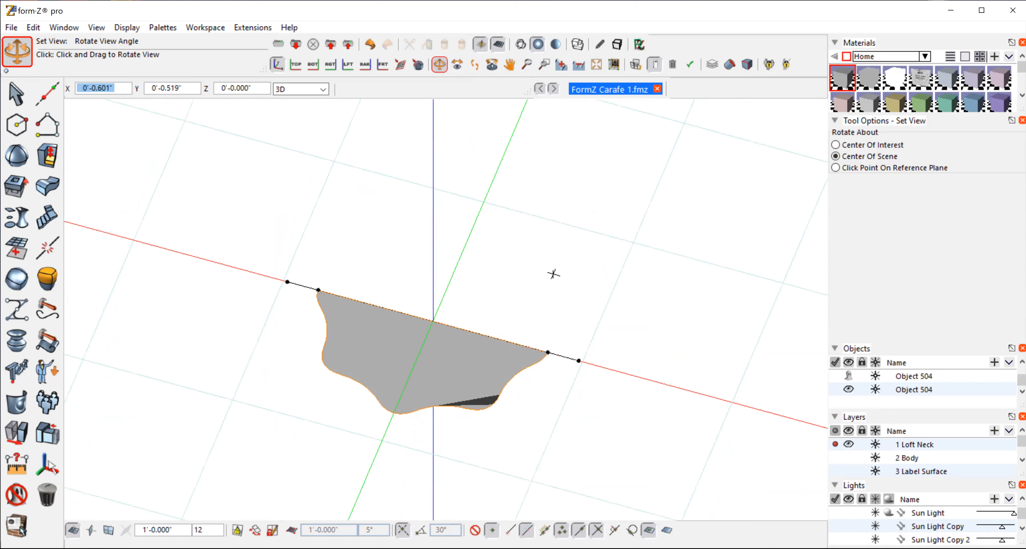
Step: Show the scene in wireframe so the trimmed half-curve appears as an outline
{"action": "left_click_drag", "start_coordinate": [554, 274], "coordinate": [549, 279]}
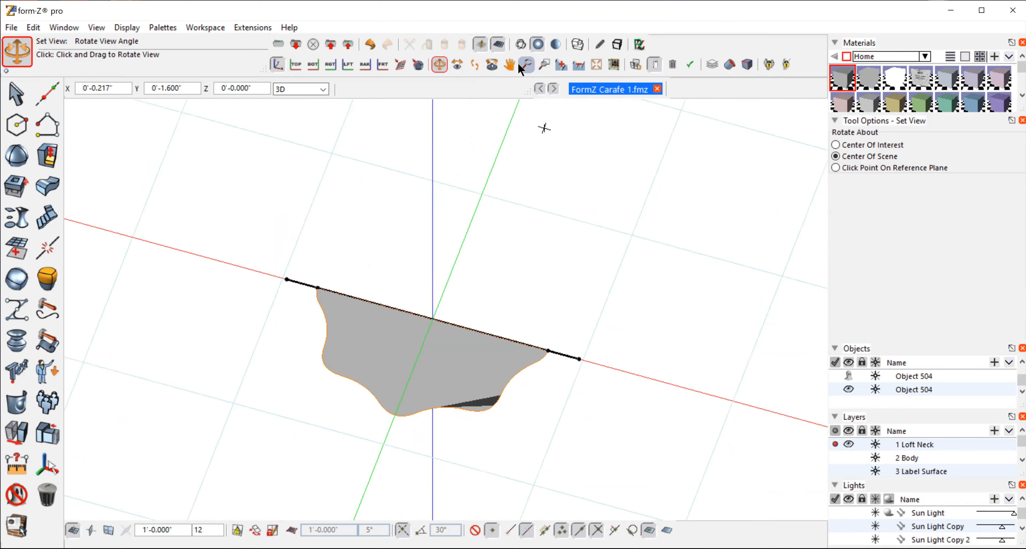
{"action": "mouse_move", "coordinate": [520, 44]}
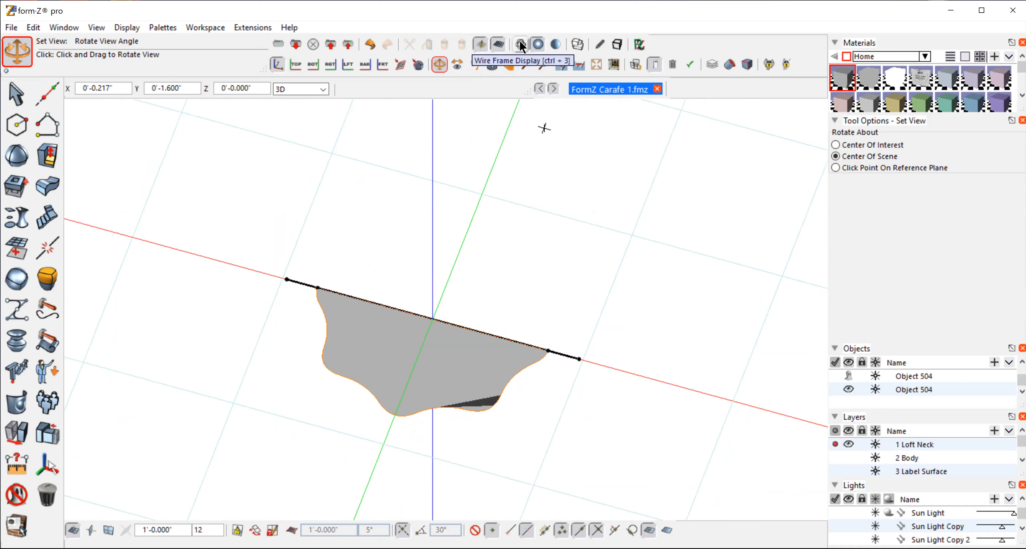
{"action": "left_click", "coordinate": [519, 43]}
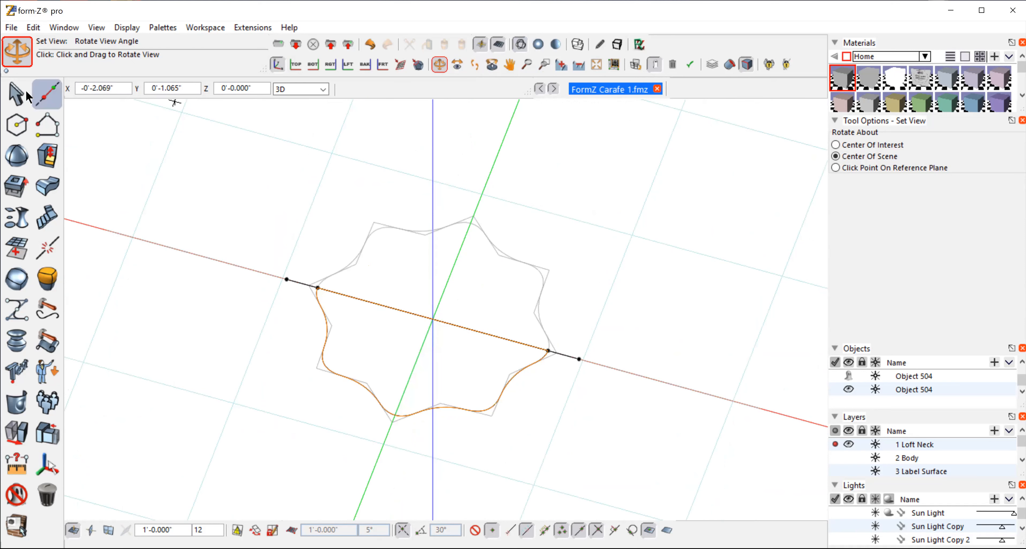
{"action": "left_click", "coordinate": [16, 95]}
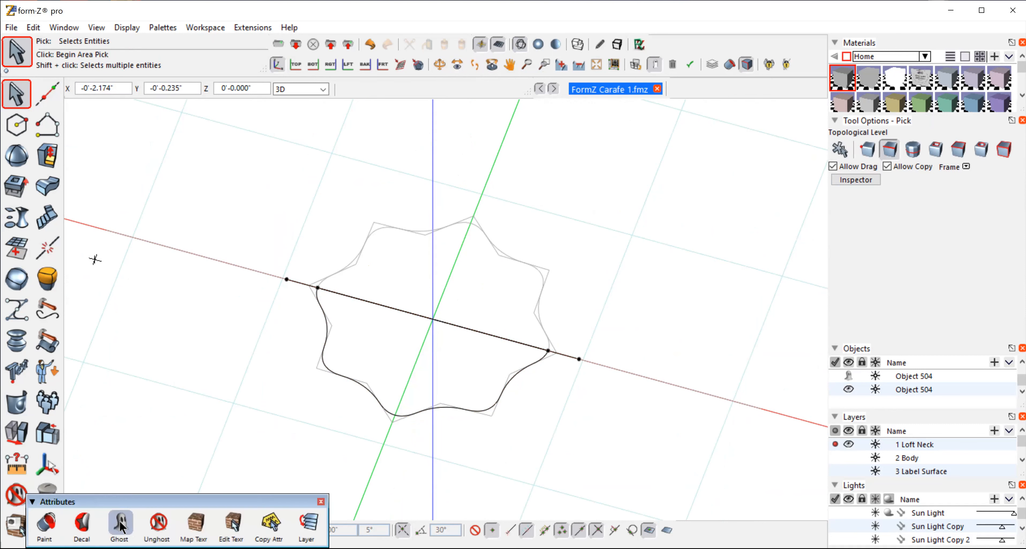
Step: Ghost the long cutting line and select the half profile's straight closing edge
{"action": "left_click", "coordinate": [576, 356]}
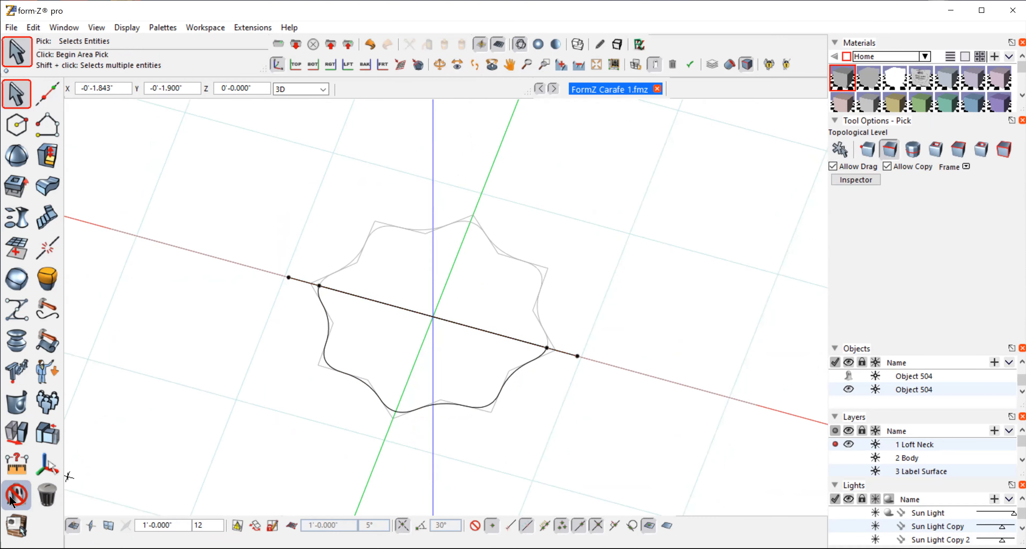
{"action": "left_click", "coordinate": [16, 493]}
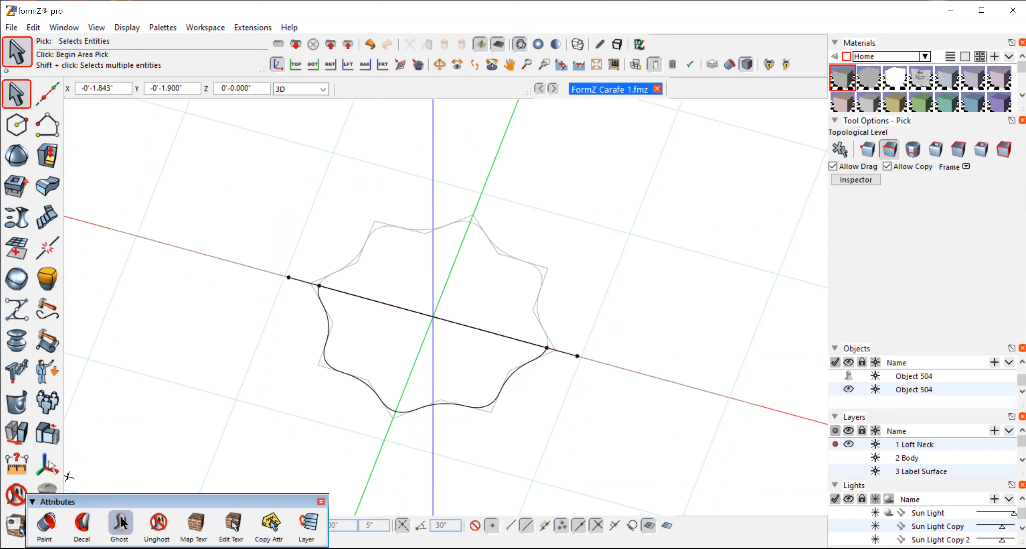
{"action": "left_click", "coordinate": [119, 524]}
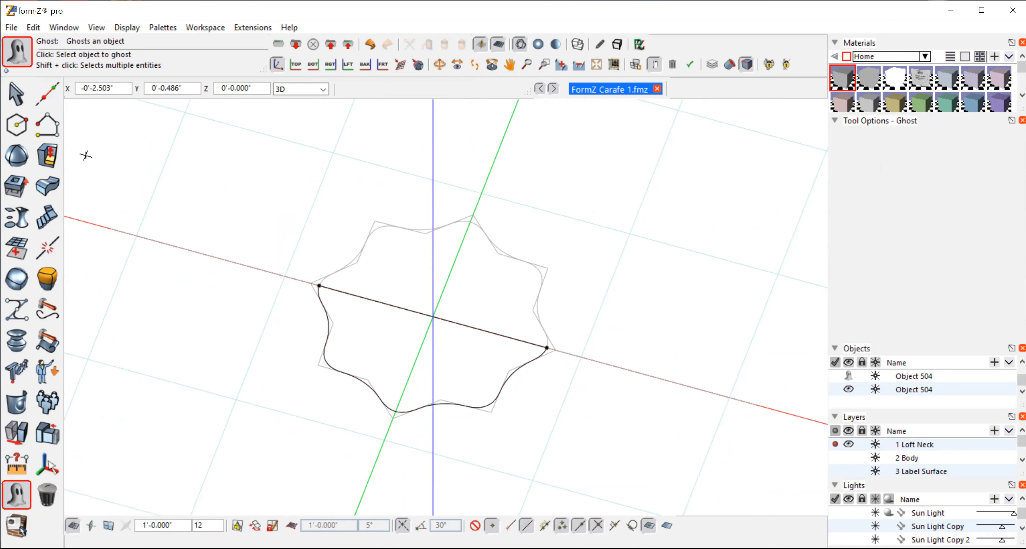
{"action": "left_click", "coordinate": [16, 92]}
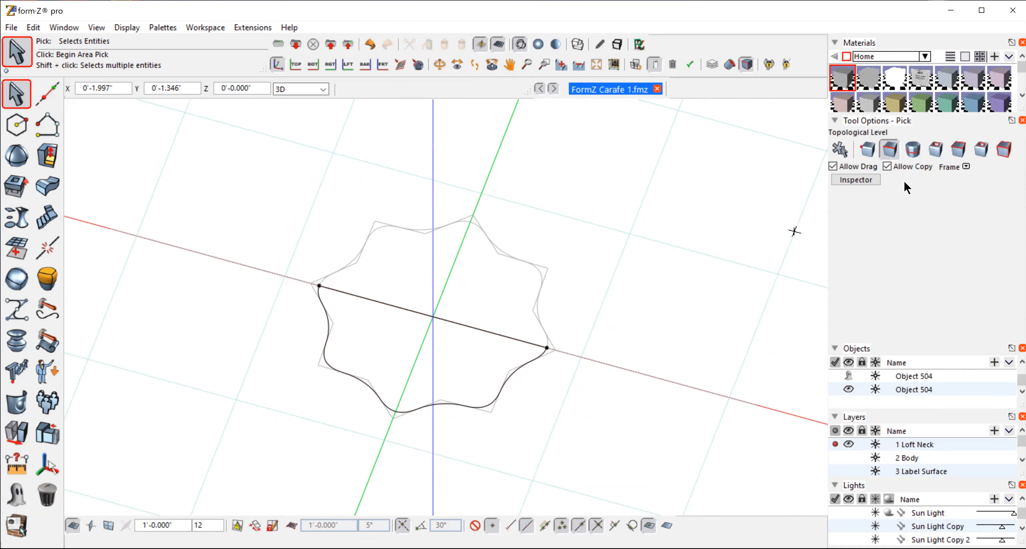
{"action": "mouse_move", "coordinate": [513, 355]}
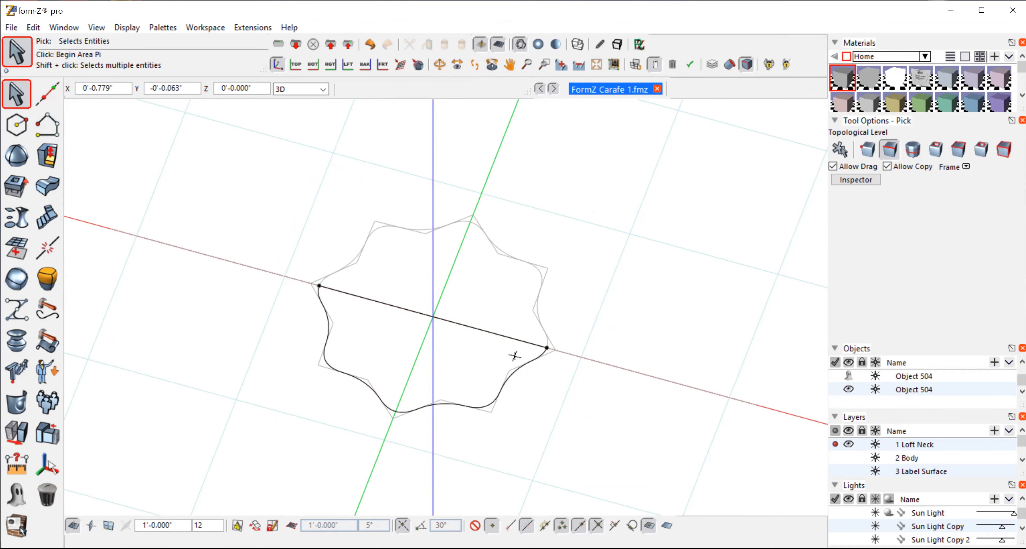
{"action": "left_click", "coordinate": [479, 333]}
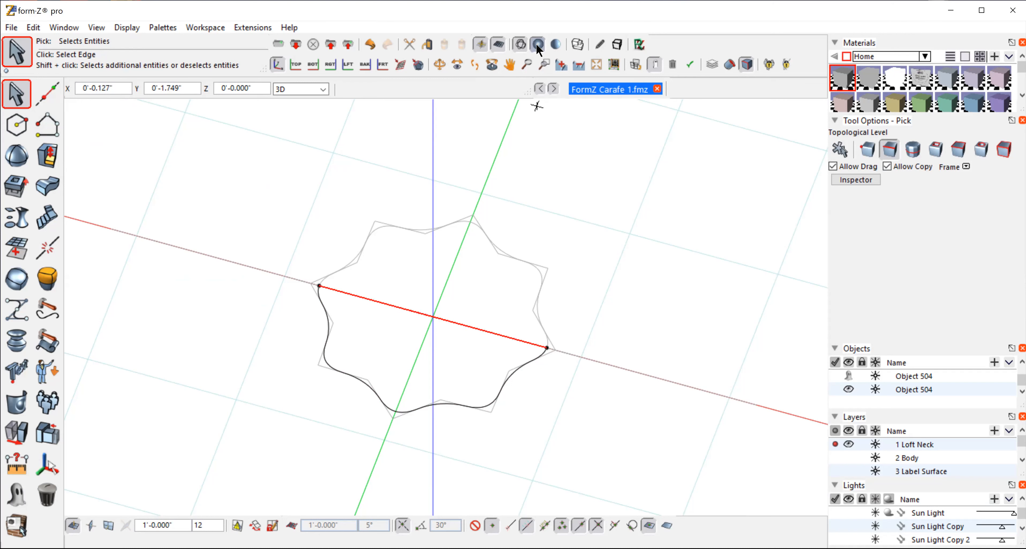
Step: Delete the straight closing edge, leaving an open wavy half-curve
{"action": "left_click", "coordinate": [536, 44]}
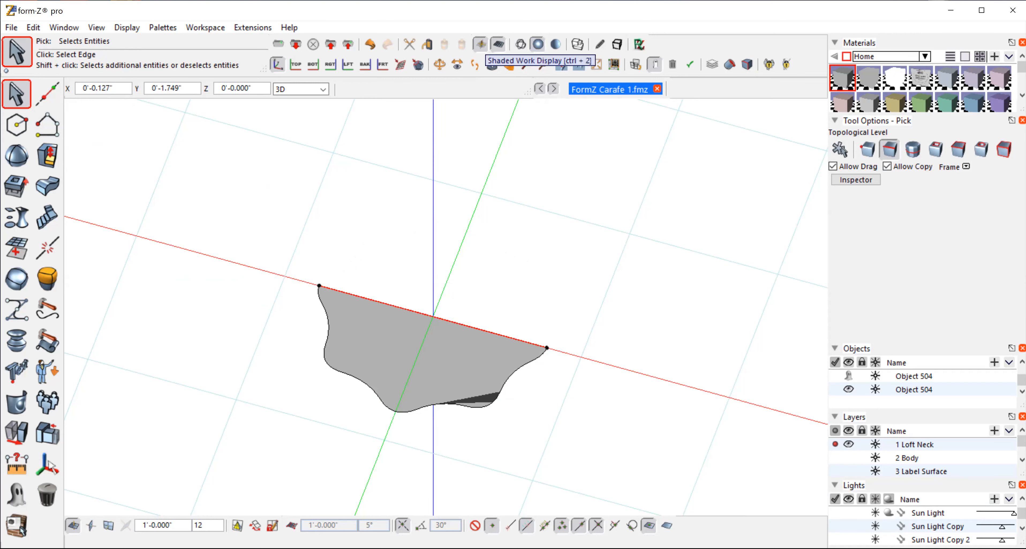
{"action": "left_click", "coordinate": [46, 495]}
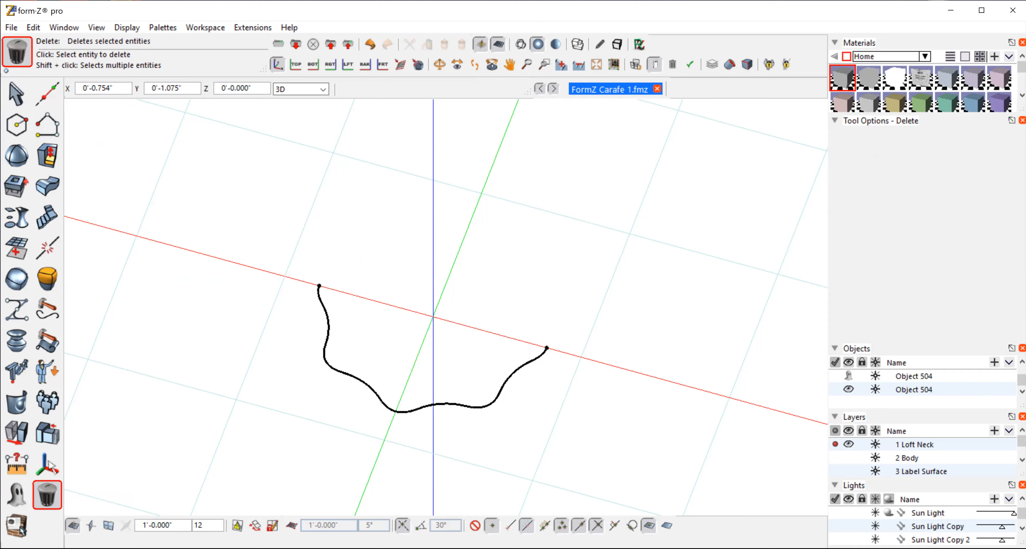
{"action": "left_click", "coordinate": [15, 94]}
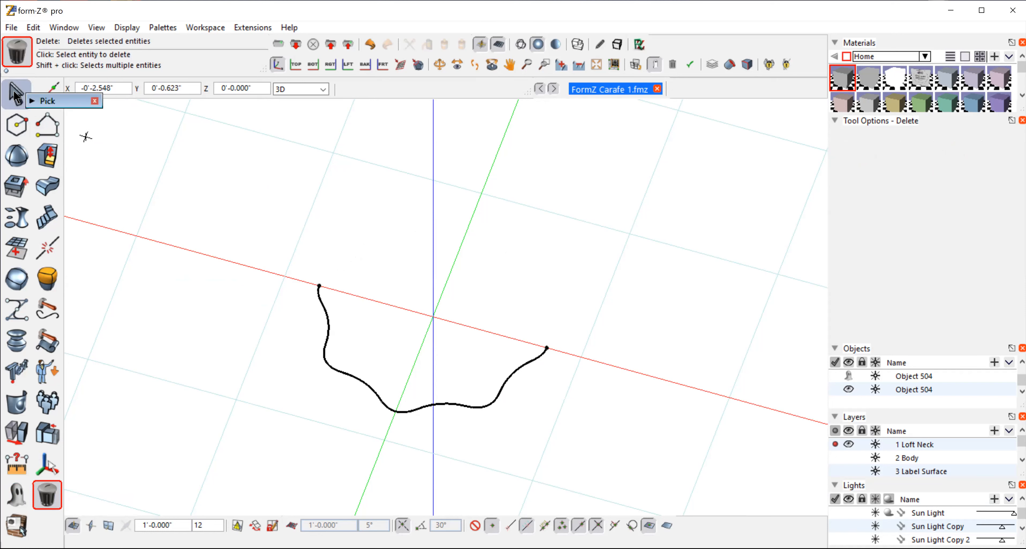
{"action": "left_click", "coordinate": [15, 93]}
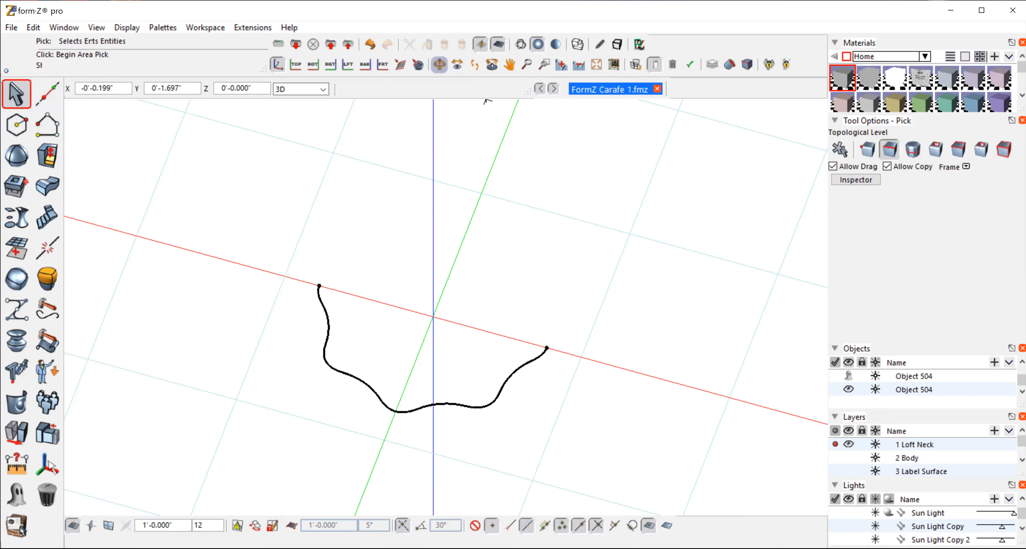
Step: Return to the Pick tool and wireframe display of the open curve
{"action": "left_click", "coordinate": [439, 64]}
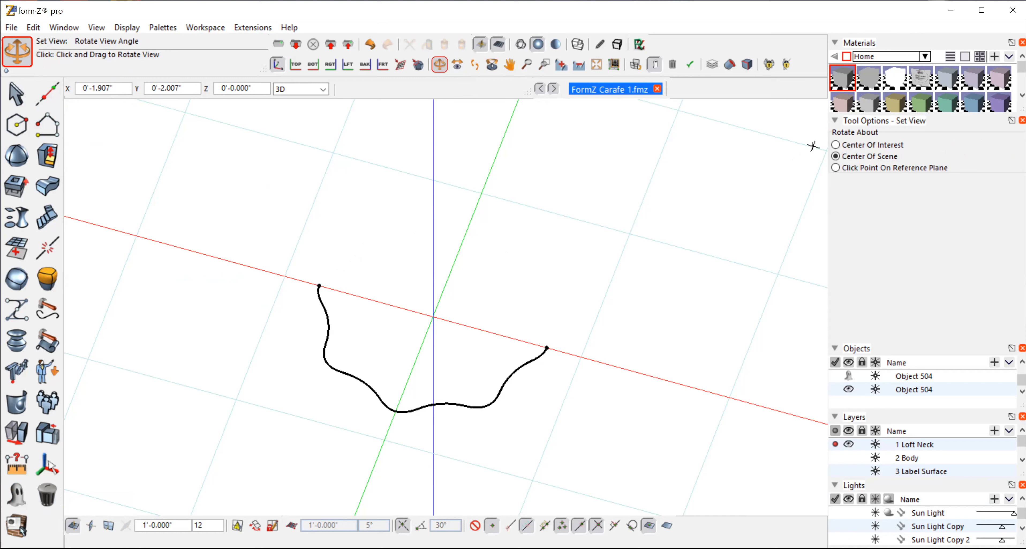
{"action": "left_click", "coordinate": [15, 91]}
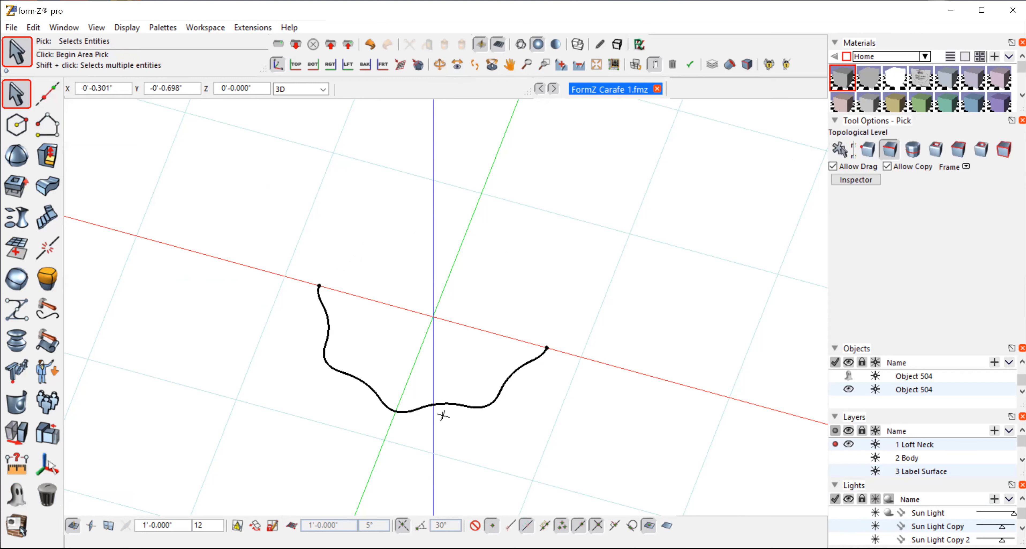
{"action": "left_click", "coordinate": [443, 407]}
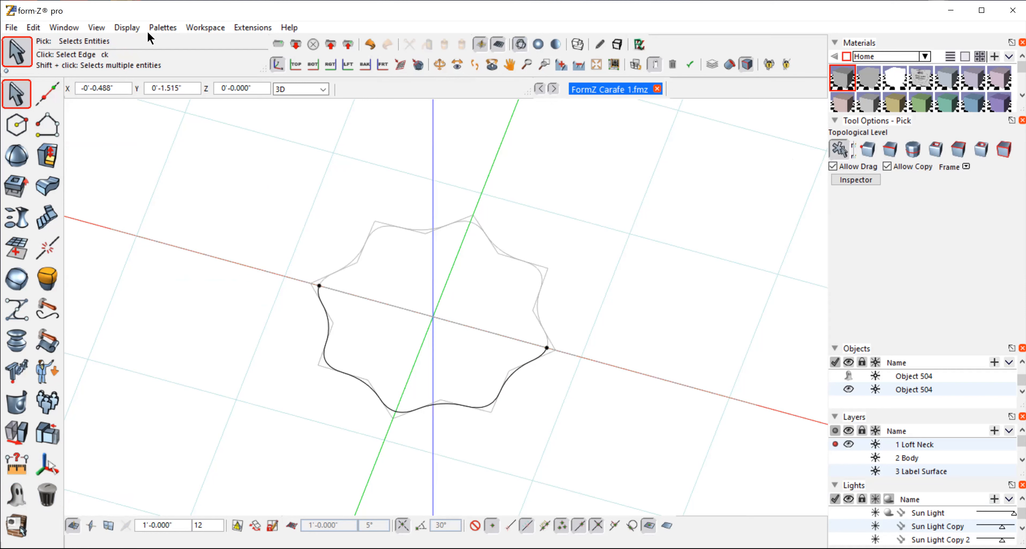
Step: Switch to the Top (+XY) view and ready centre-based circle drawing
{"action": "left_click", "coordinate": [96, 27]}
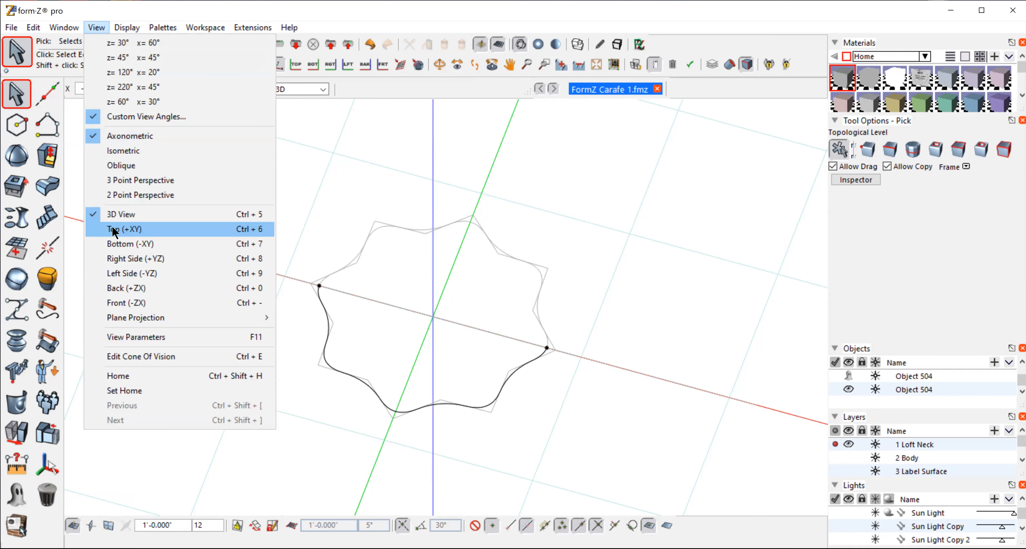
{"action": "left_click", "coordinate": [124, 228]}
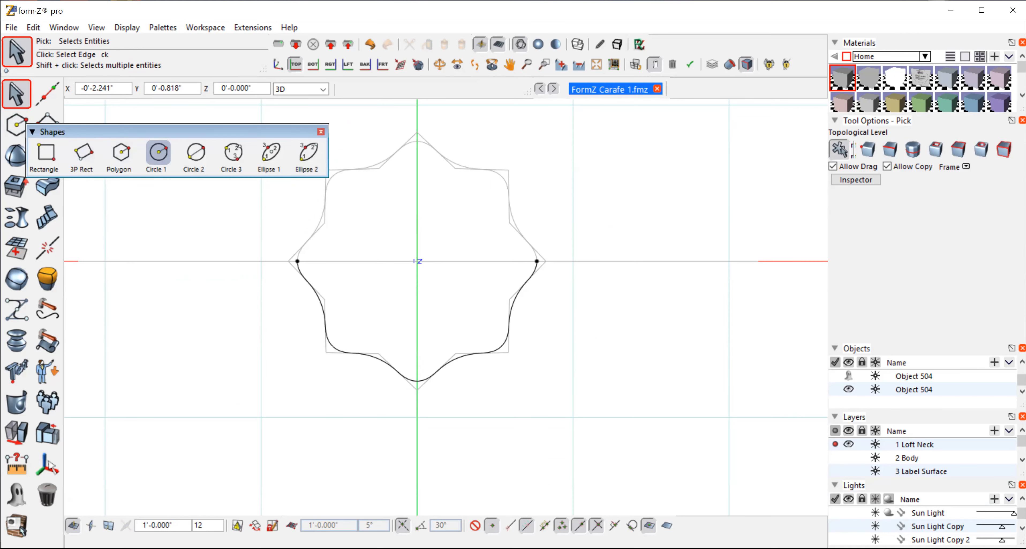
{"action": "left_click", "coordinate": [157, 151]}
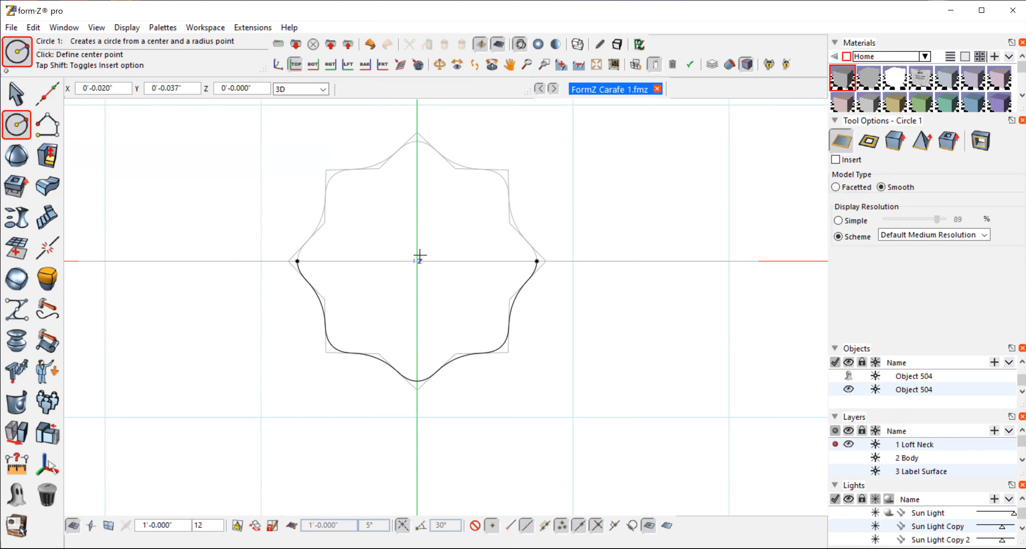
Step: Briefly unghost the horizontal line, re-ghost it, and return to circle drawing
{"action": "left_click", "coordinate": [15, 493]}
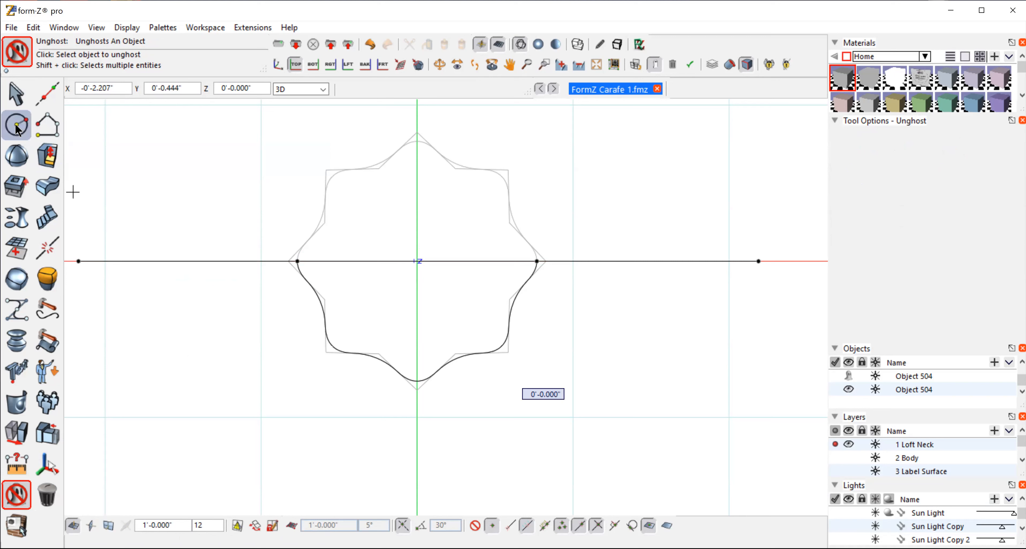
{"action": "left_click", "coordinate": [16, 124]}
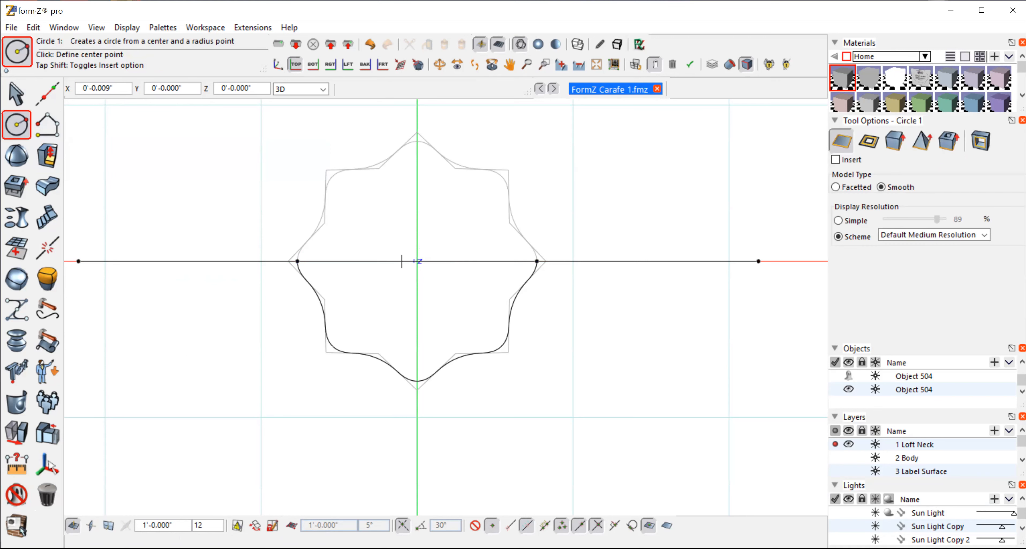
{"action": "left_click", "coordinate": [46, 494]}
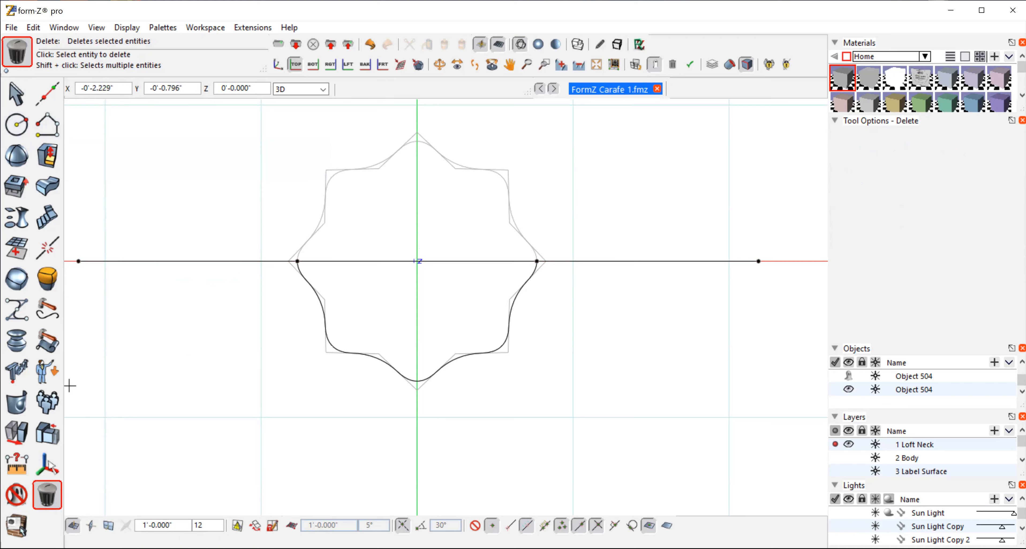
{"action": "left_click", "coordinate": [47, 495]}
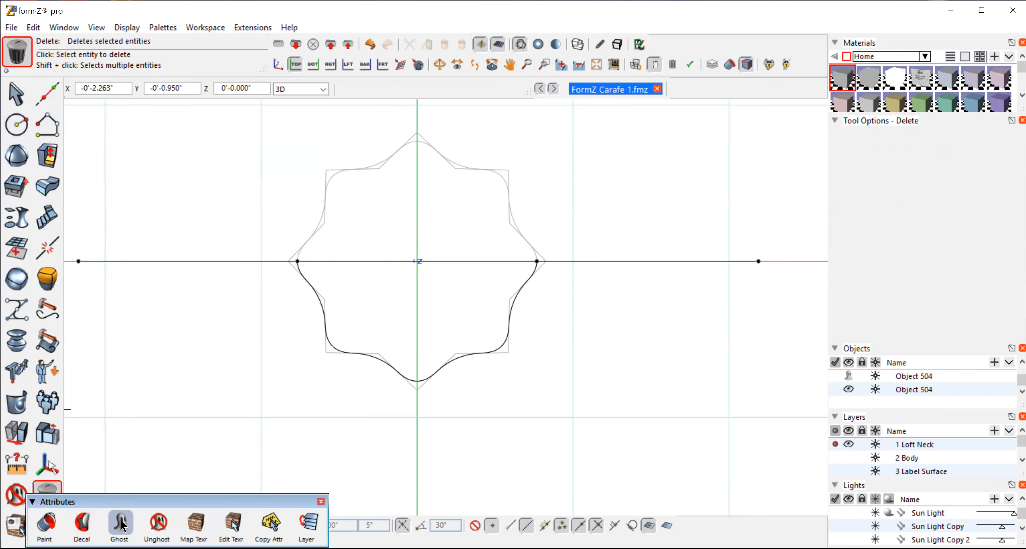
{"action": "left_click", "coordinate": [17, 124]}
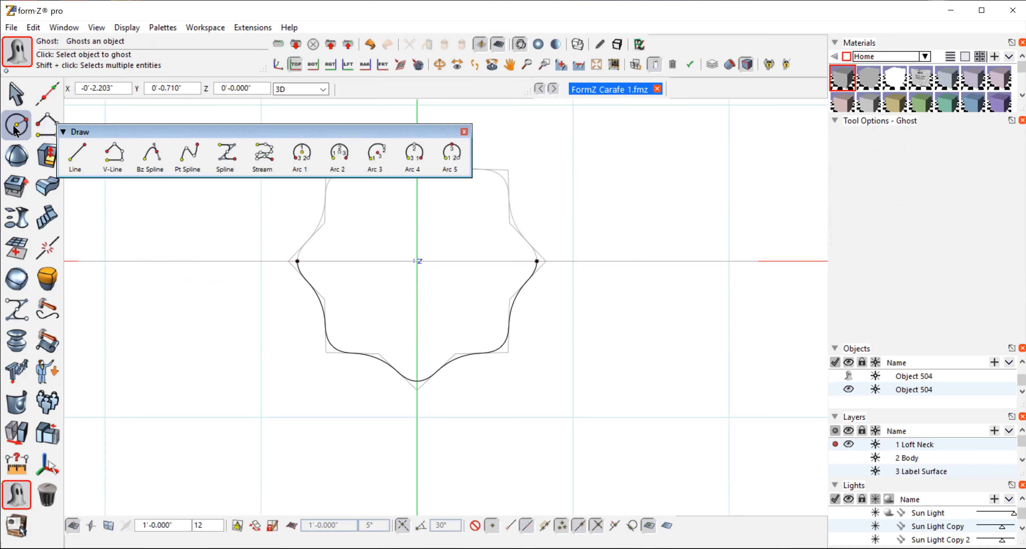
{"action": "left_click", "coordinate": [15, 124]}
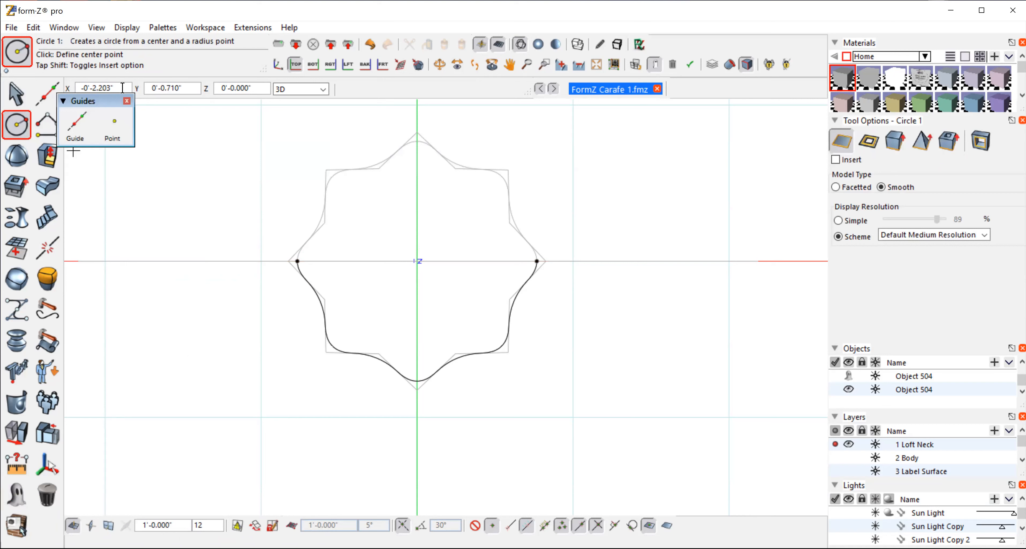
Step: Place a circle centred at the origin around the wavy profile and unghost the horizontal line
{"action": "left_click", "coordinate": [99, 87]}
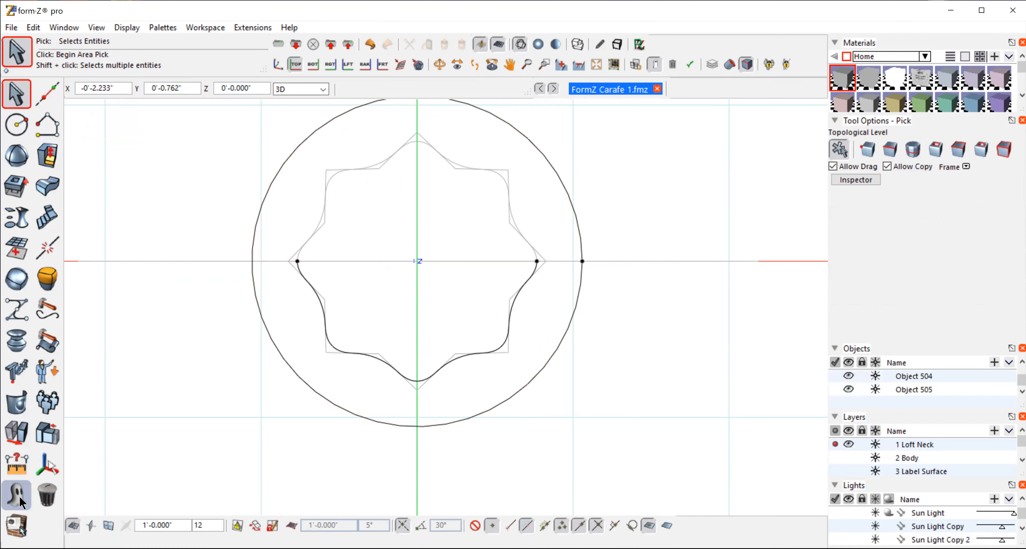
{"action": "left_click", "coordinate": [17, 494]}
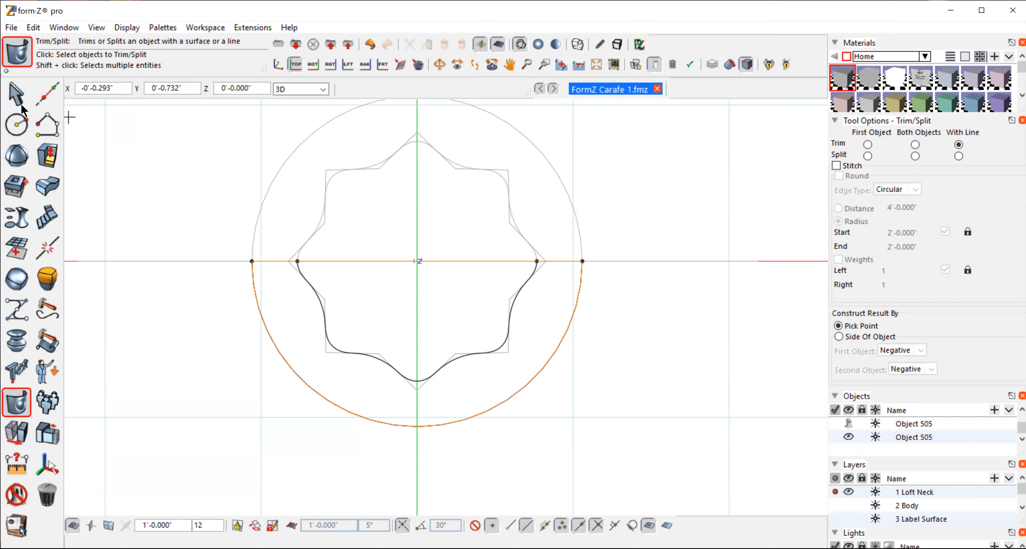
{"action": "left_click", "coordinate": [16, 94]}
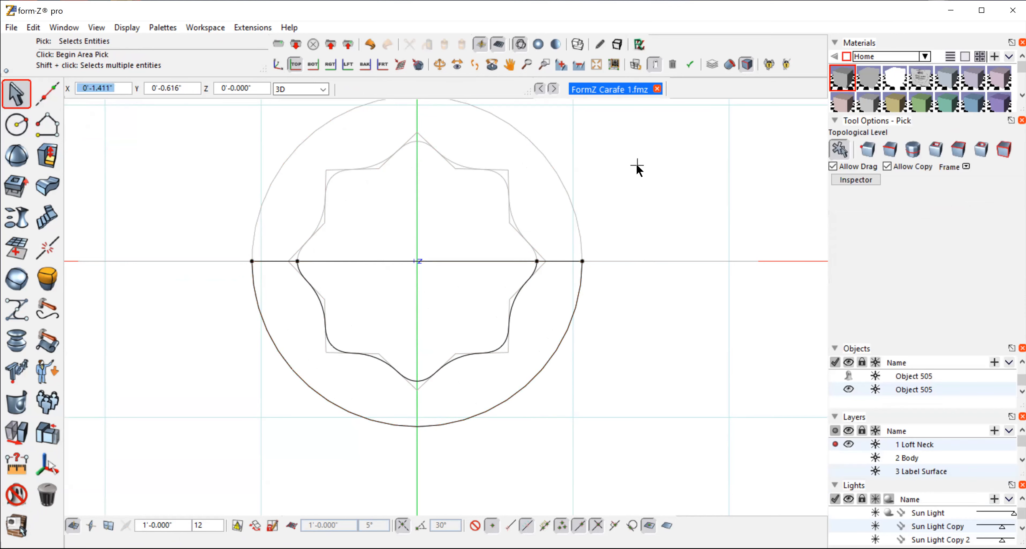
{"action": "mouse_move", "coordinate": [782, 165]}
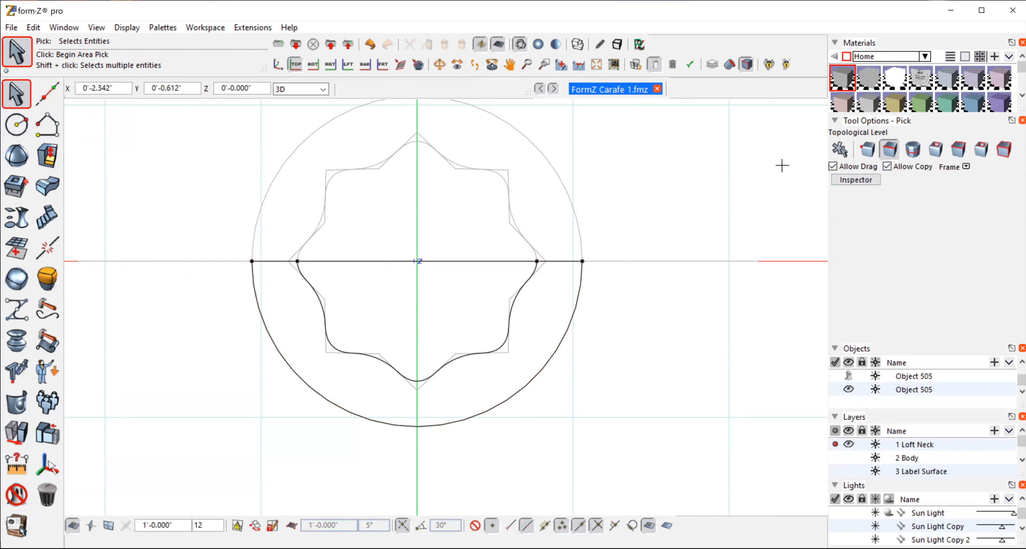
{"action": "left_click", "coordinate": [559, 261]}
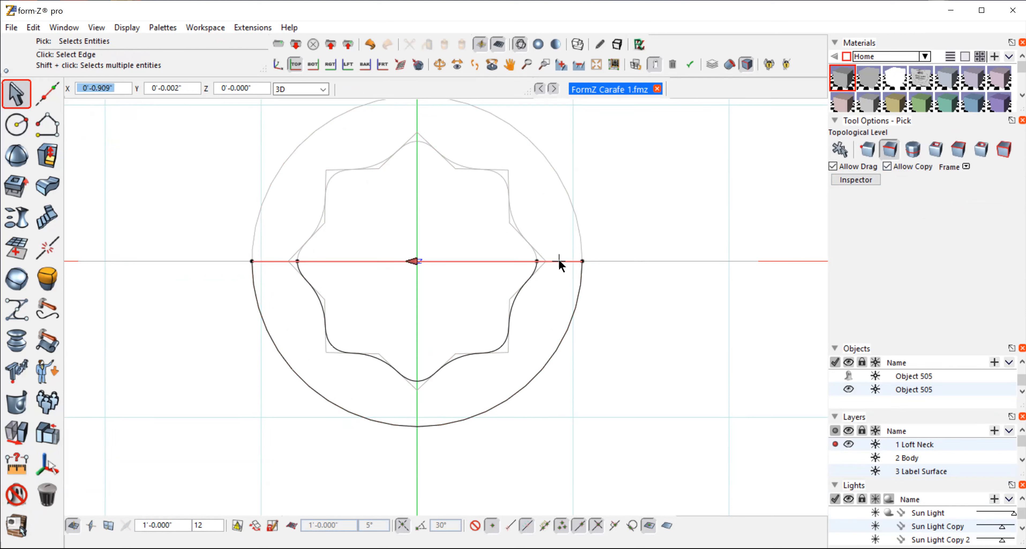
{"action": "left_click", "coordinate": [560, 261]}
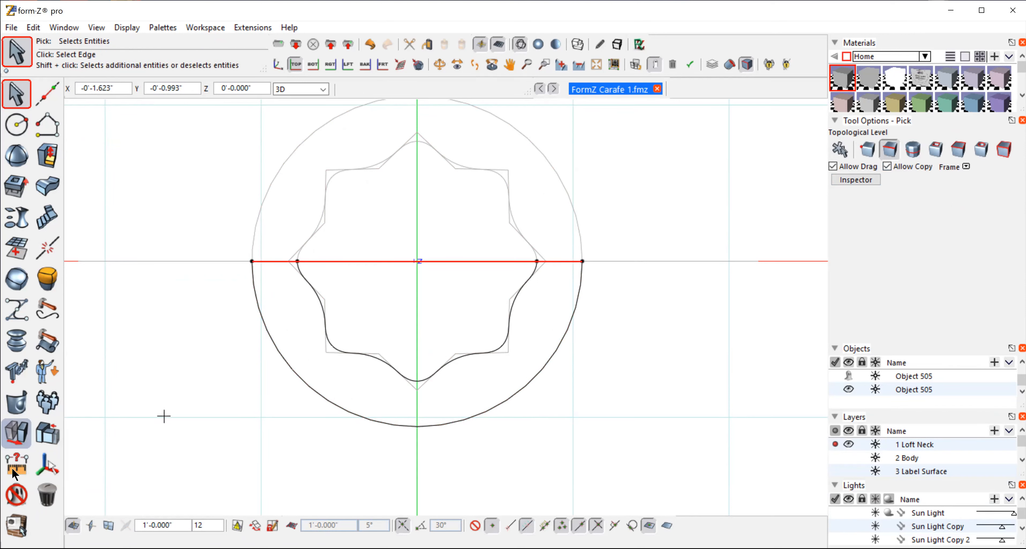
{"action": "left_click", "coordinate": [47, 494]}
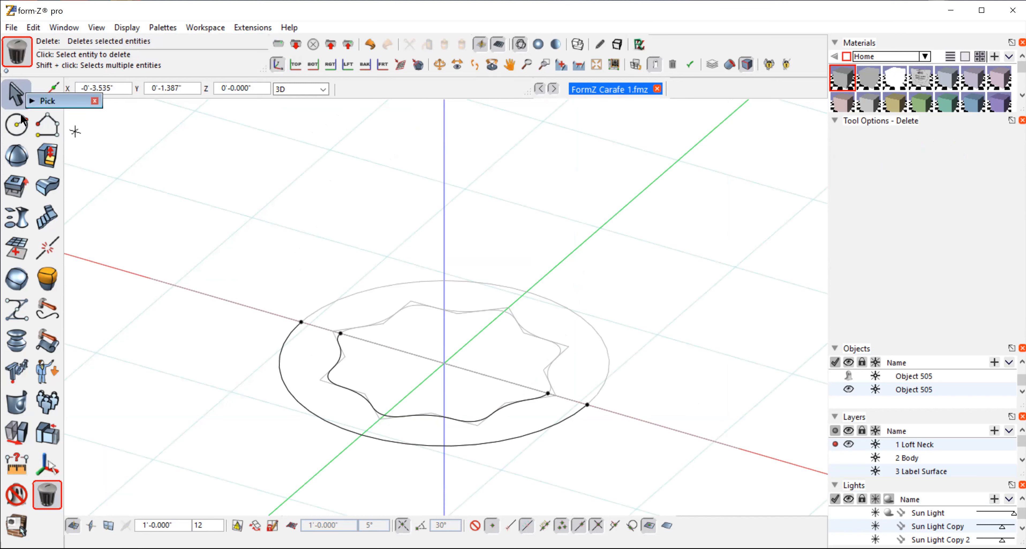
{"action": "left_click", "coordinate": [16, 92]}
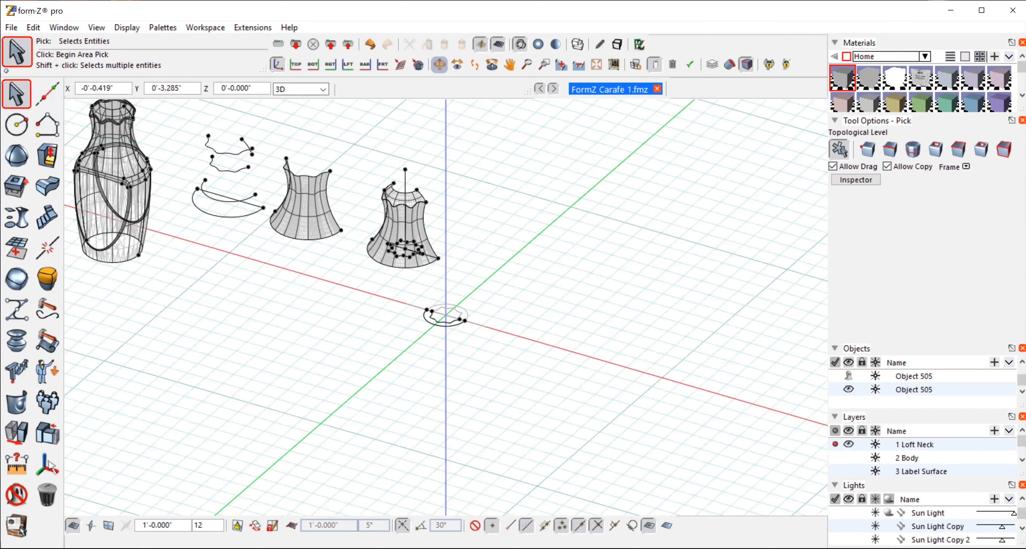
{"action": "left_click", "coordinate": [439, 64]}
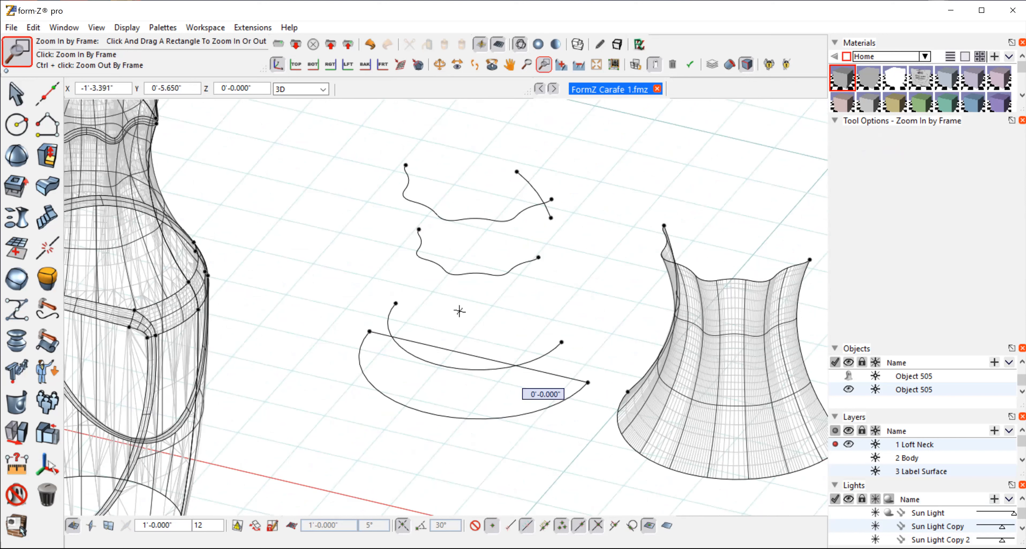
{"action": "mouse_move", "coordinate": [552, 334]}
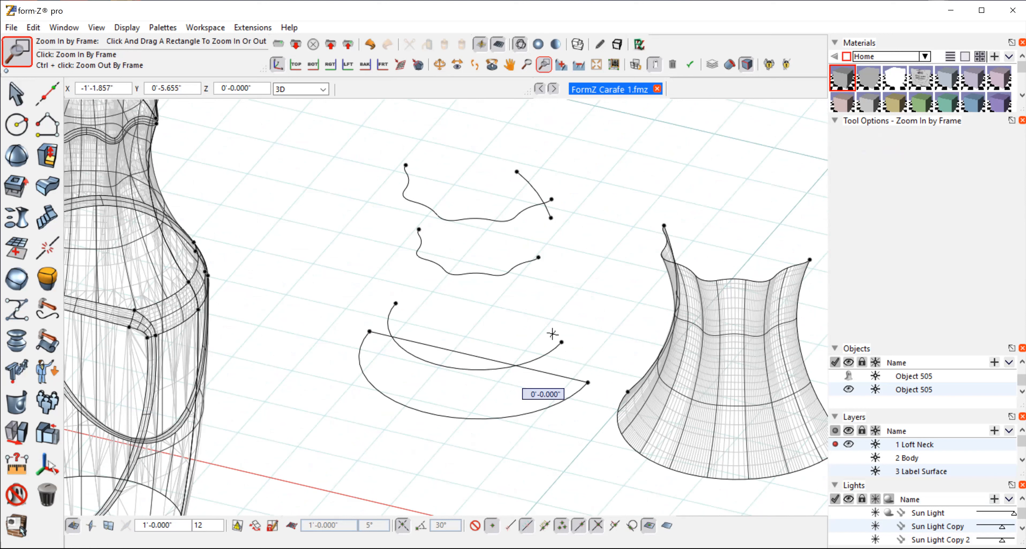
{"action": "mouse_move", "coordinate": [567, 397]}
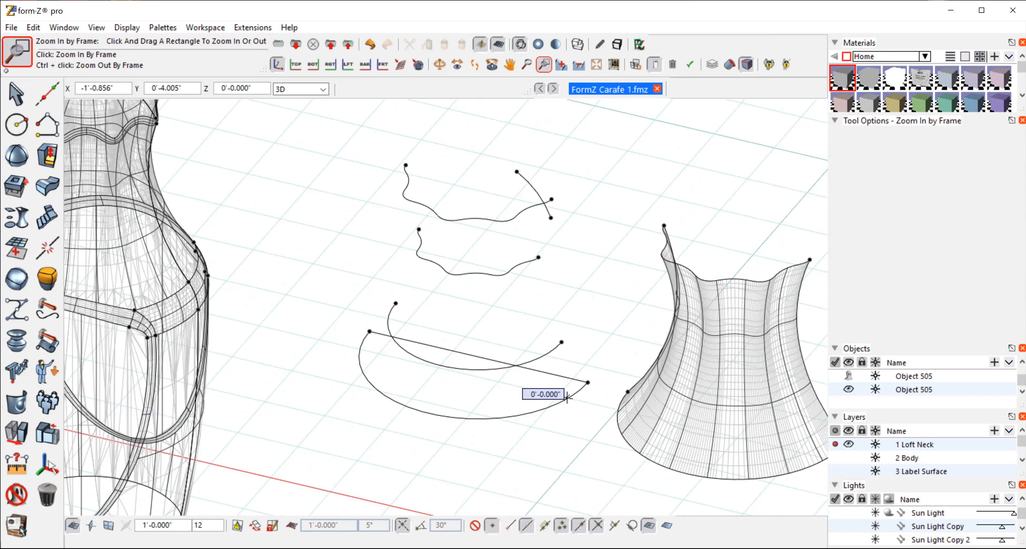
{"action": "mouse_move", "coordinate": [519, 271]}
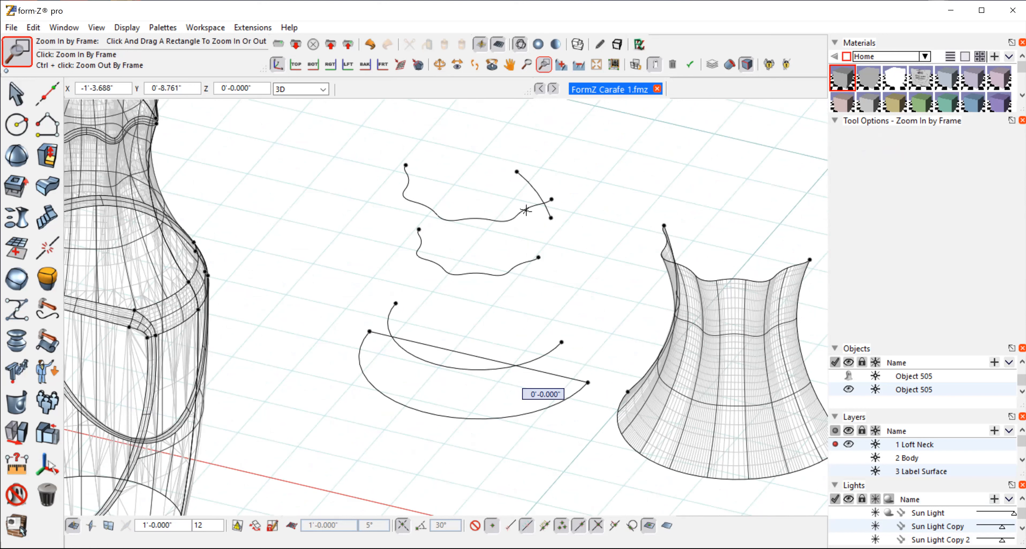
{"action": "mouse_move", "coordinate": [565, 139]}
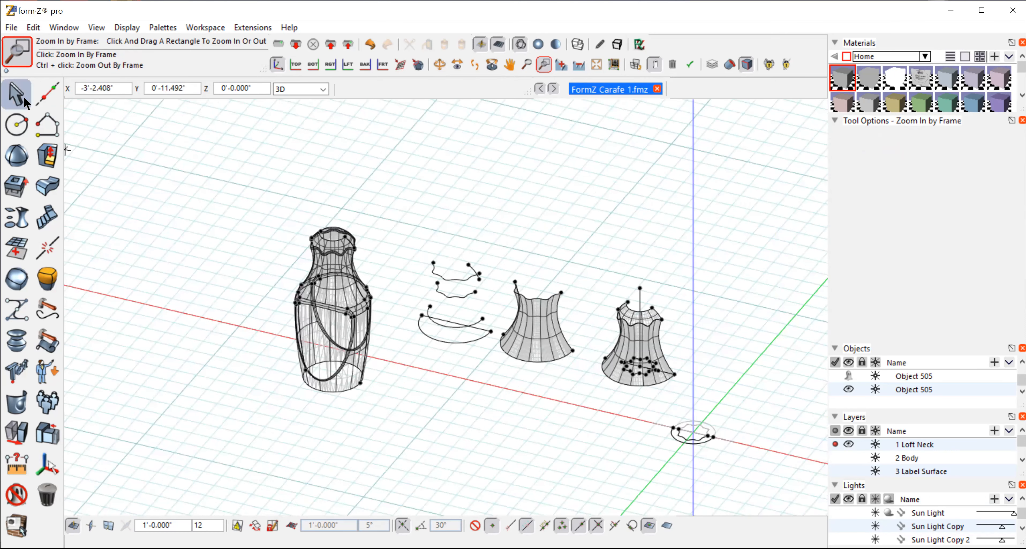
{"action": "left_click", "coordinate": [16, 50]}
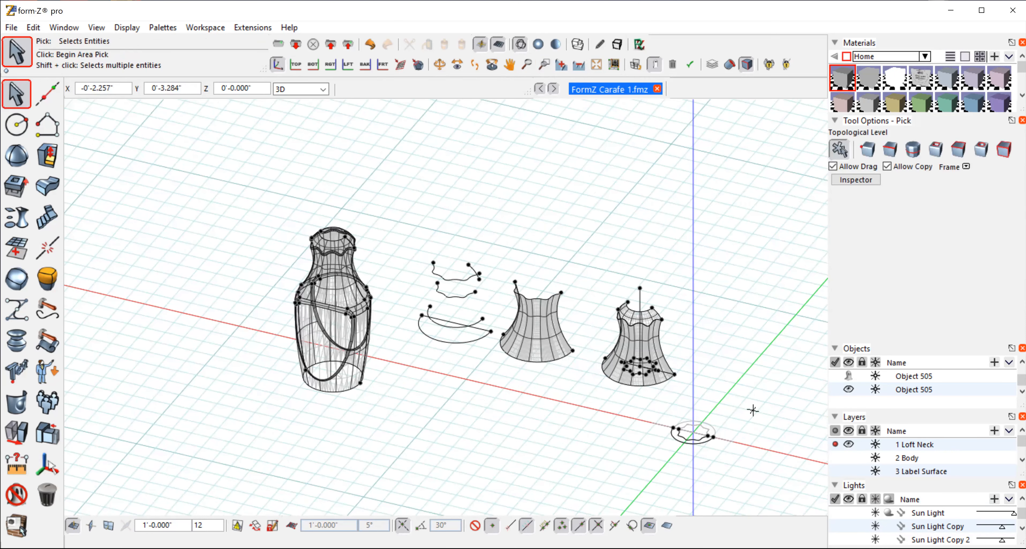
{"action": "mouse_move", "coordinate": [754, 410]}
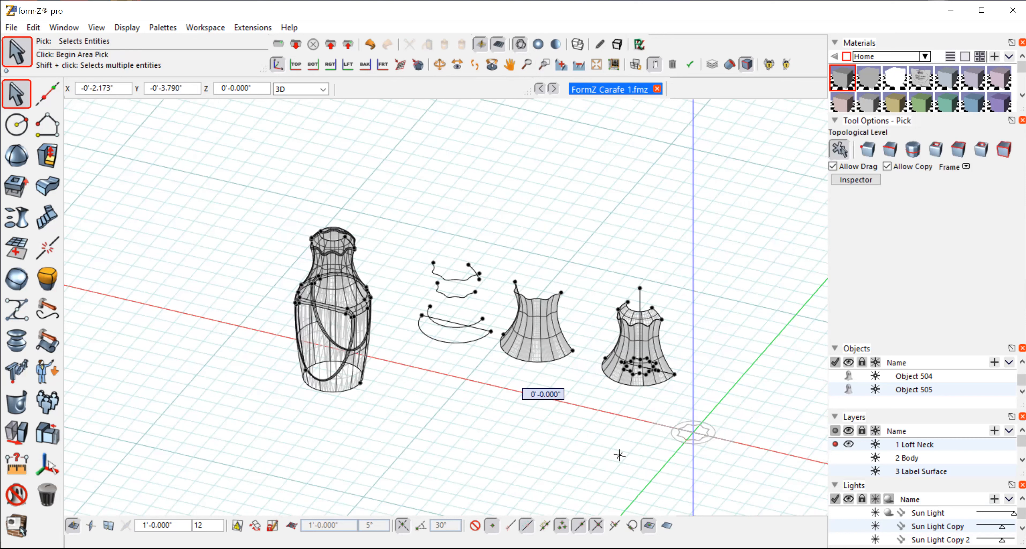
{"action": "mouse_move", "coordinate": [288, 227]}
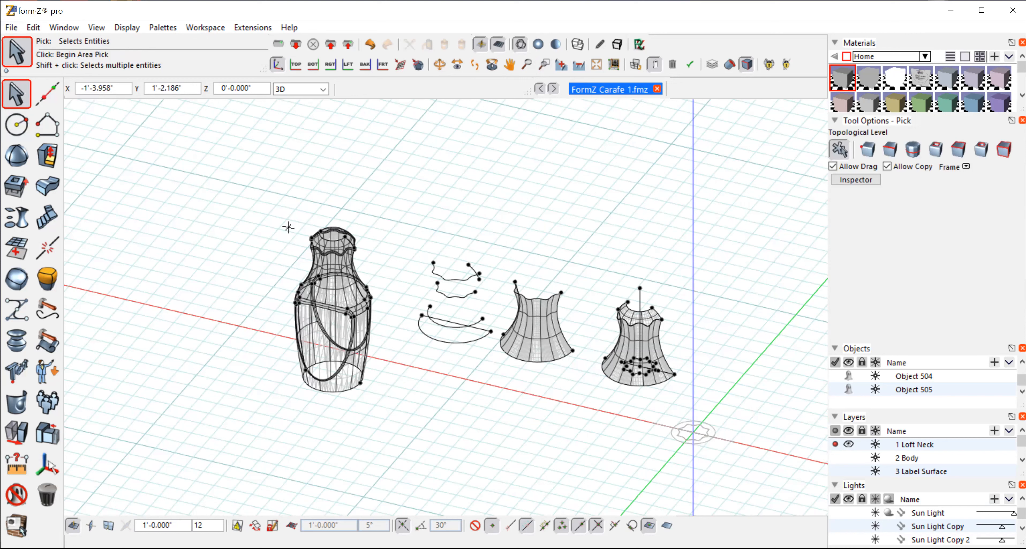
Step: Move the three selected profile curves to the scene origin over the star outline
{"action": "left_click_drag", "start_coordinate": [392, 241], "coordinate": [464, 368]}
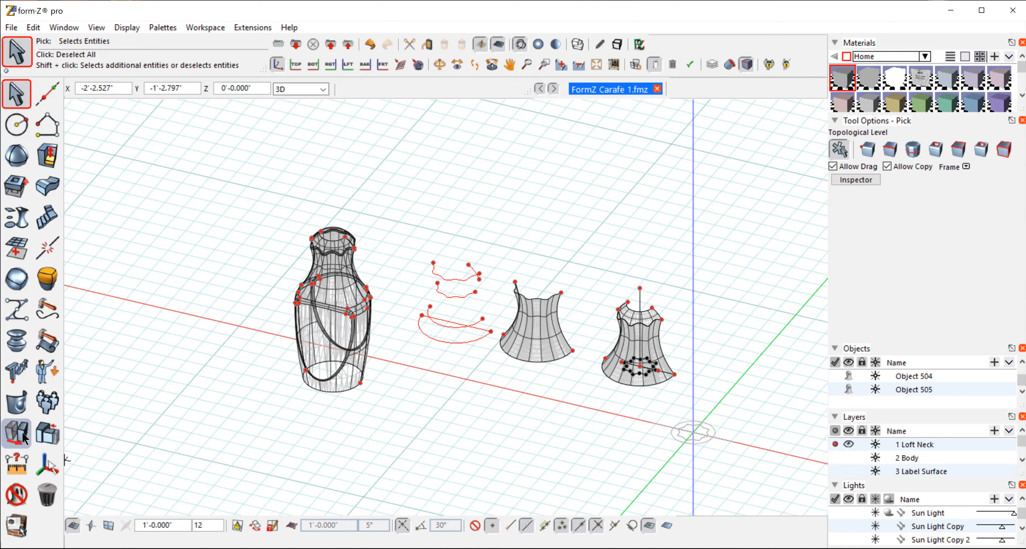
{"action": "left_click", "coordinate": [15, 430]}
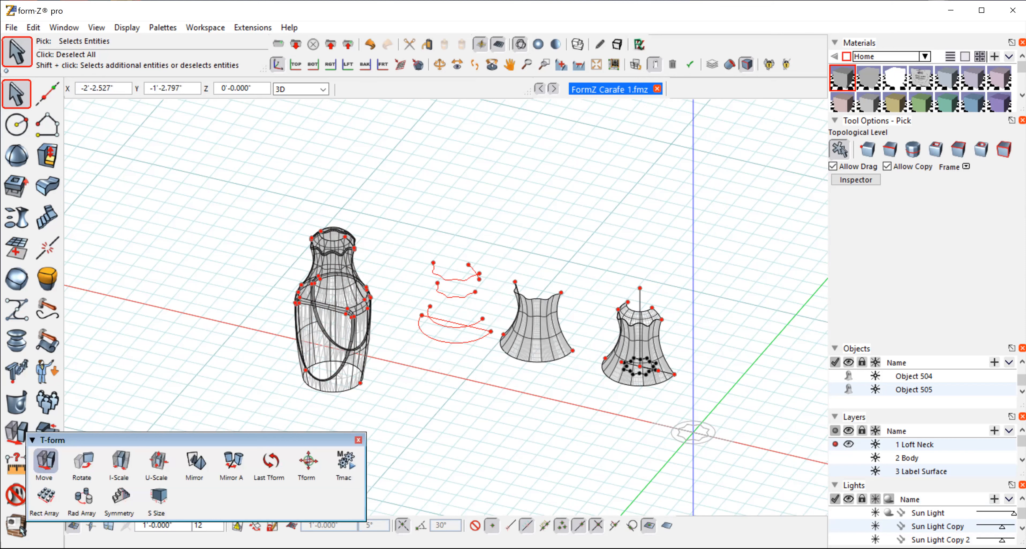
{"action": "left_click", "coordinate": [44, 462]}
{"action": "type", "text": "0"}
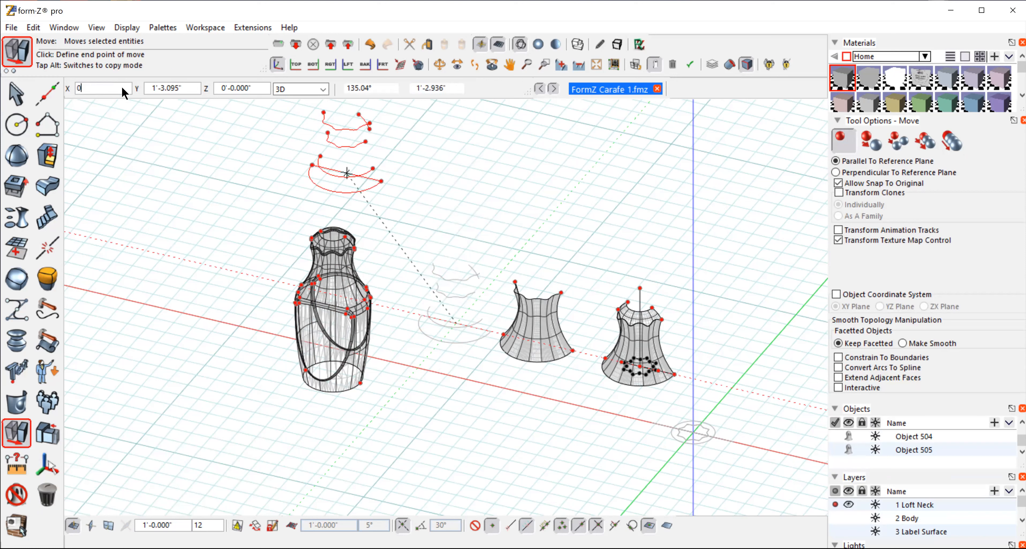
{"action": "left_click_drag", "start_coordinate": [347, 173], "coordinate": [697, 425]}
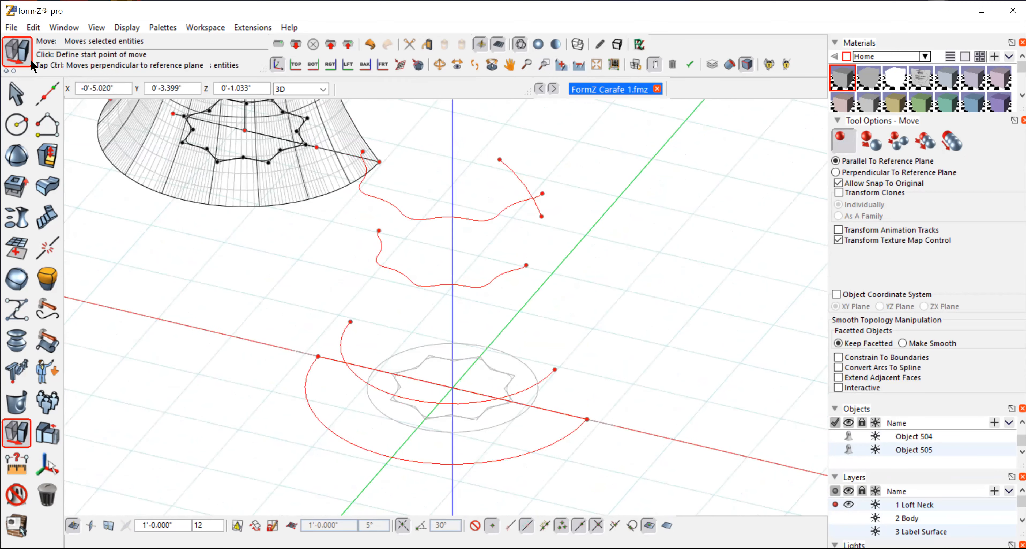
{"action": "left_click", "coordinate": [16, 93]}
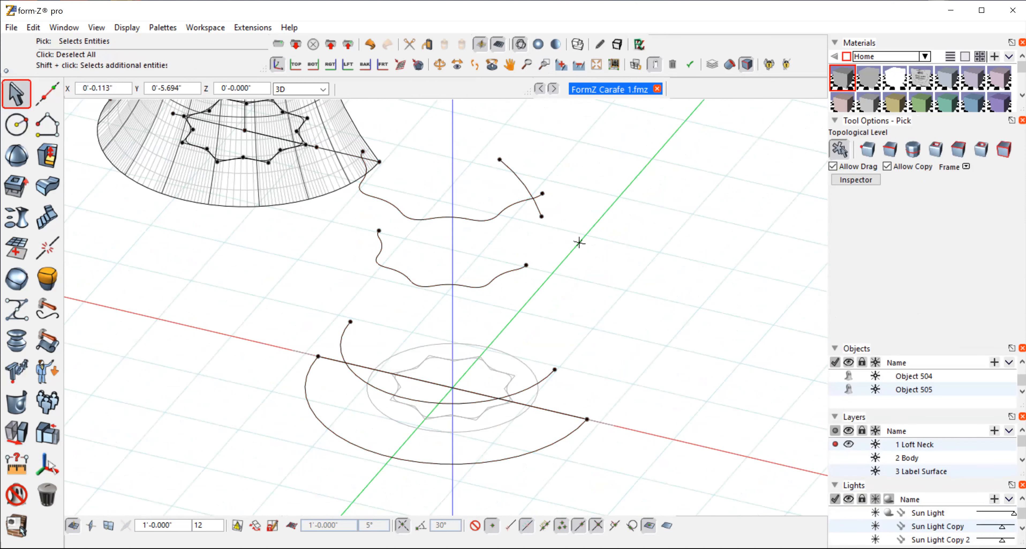
Step: Ghost the short arc beside the top profile and orbit to check curve alignment
{"action": "left_click", "coordinate": [15, 494]}
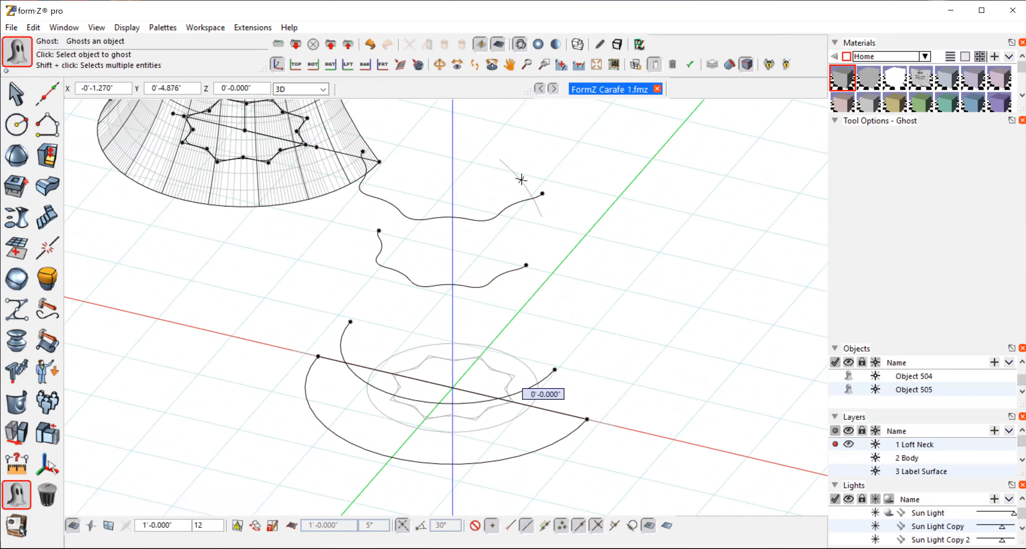
{"action": "left_click", "coordinate": [440, 64]}
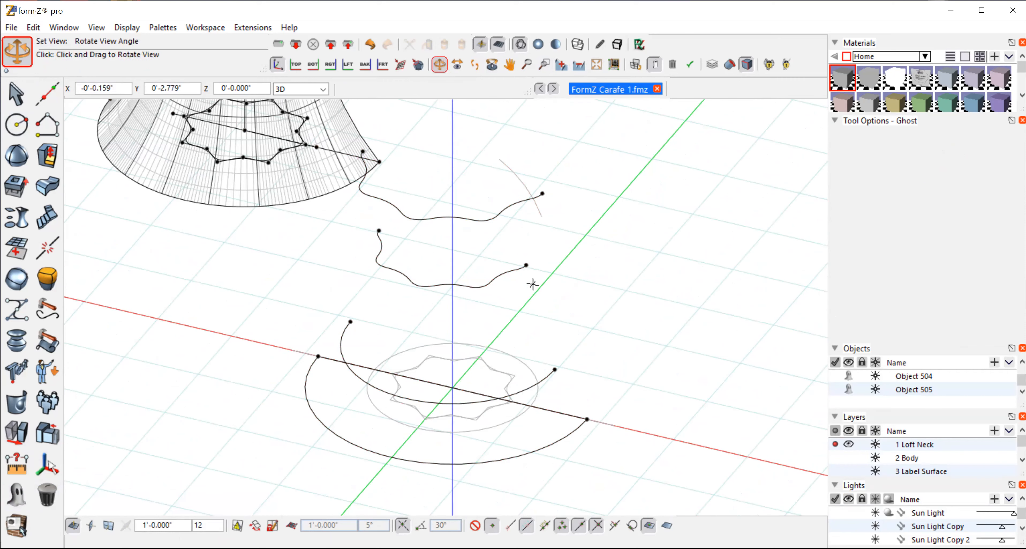
{"action": "left_click_drag", "start_coordinate": [533, 283], "coordinate": [628, 319]}
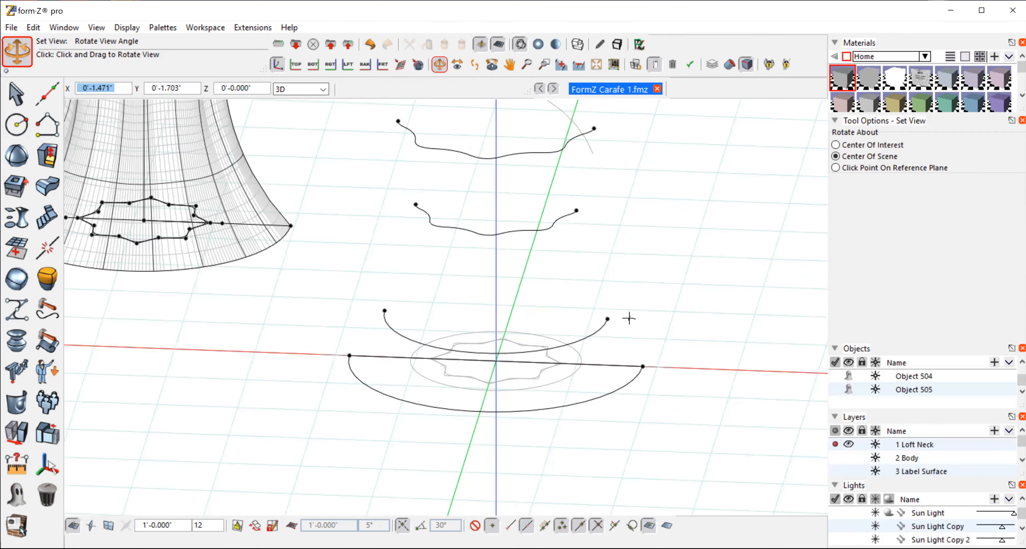
{"action": "left_click_drag", "start_coordinate": [629, 319], "coordinate": [621, 325]}
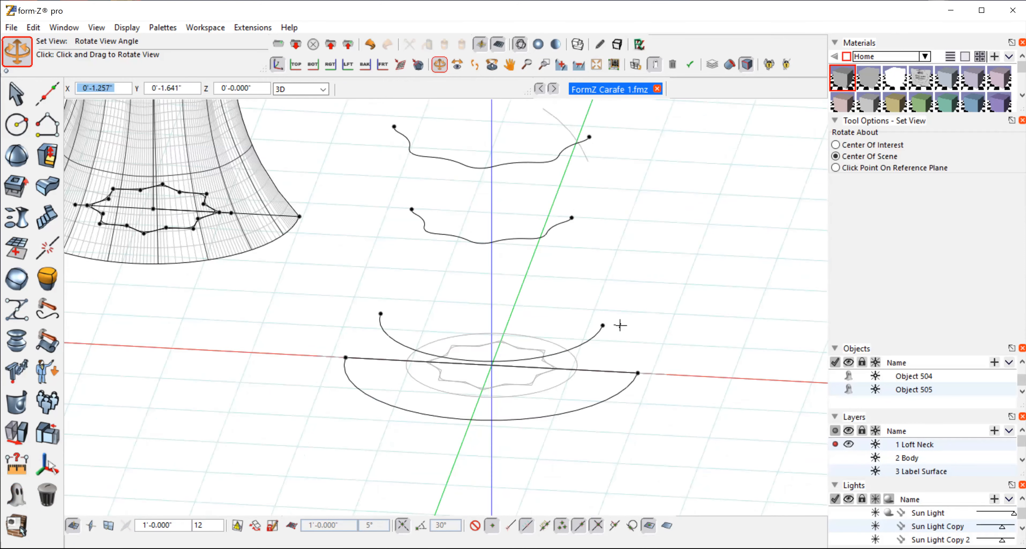
{"action": "left_click_drag", "start_coordinate": [618, 325], "coordinate": [527, 456]}
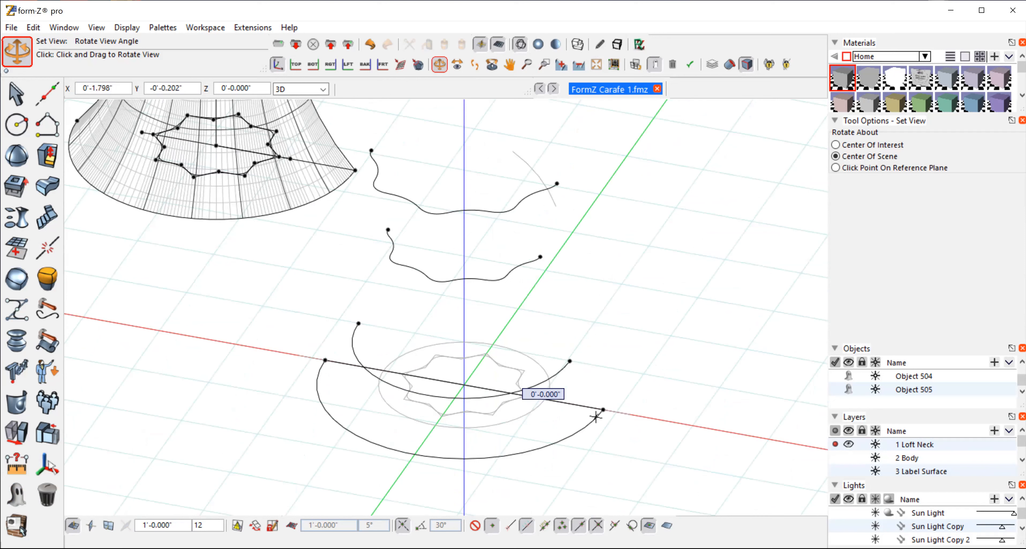
{"action": "mouse_move", "coordinate": [166, 429]}
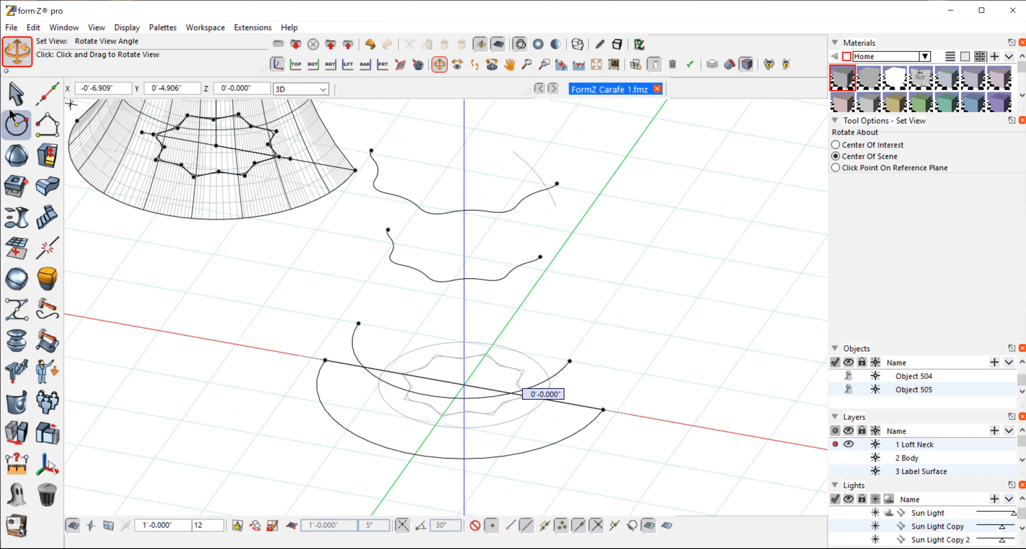
Step: Return to picking the profile curves and bring up the surface derivation tools
{"action": "left_click", "coordinate": [16, 94]}
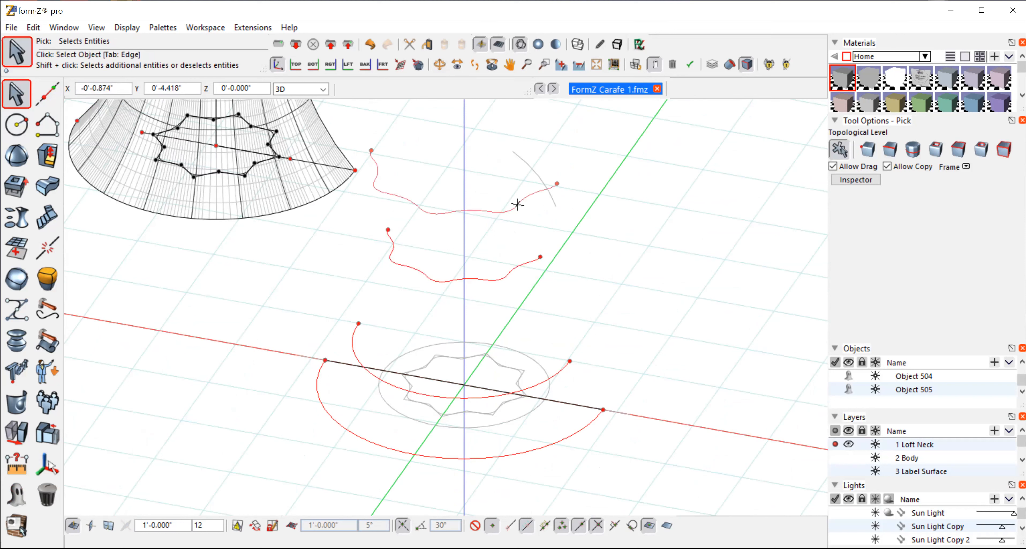
{"action": "left_click", "coordinate": [16, 216]}
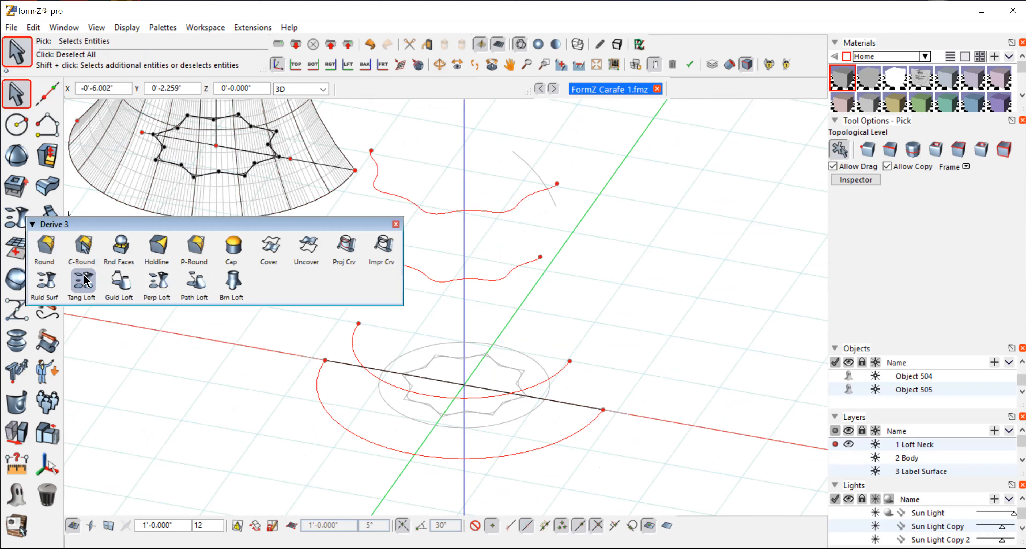
{"action": "mouse_move", "coordinate": [82, 280]}
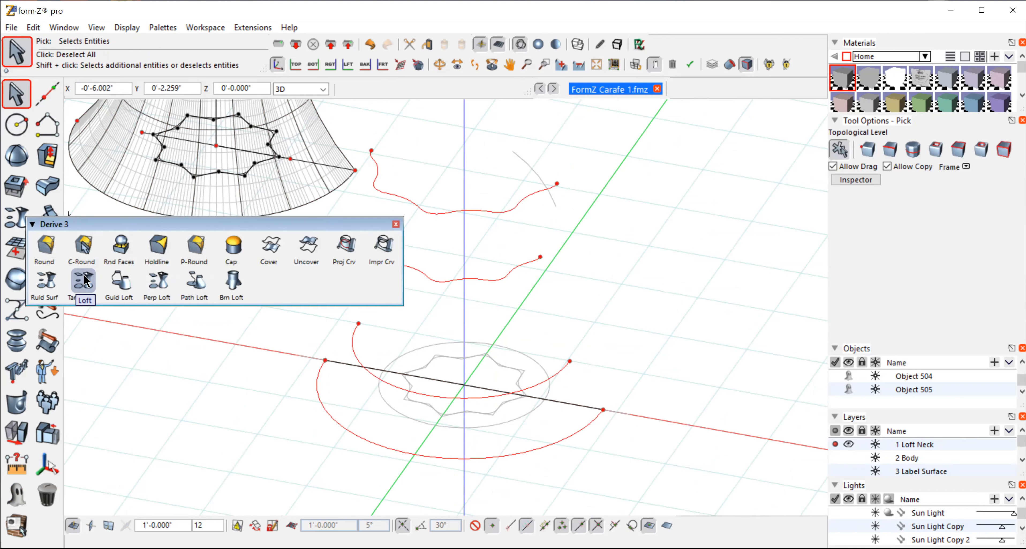
Step: Loft the selected profiles into the flaring neck surface and confirm it
{"action": "left_click", "coordinate": [83, 281]}
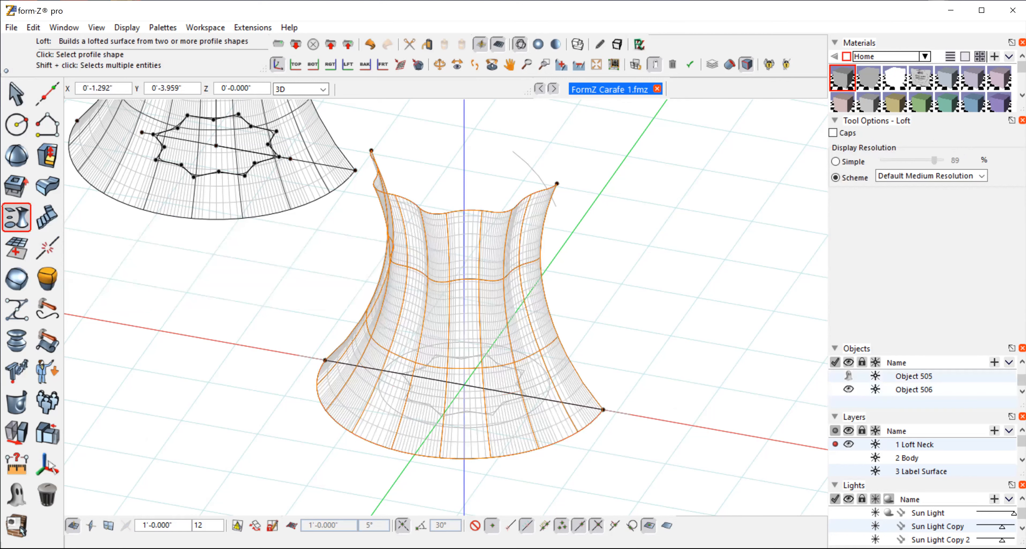
{"action": "left_click", "coordinate": [16, 91]}
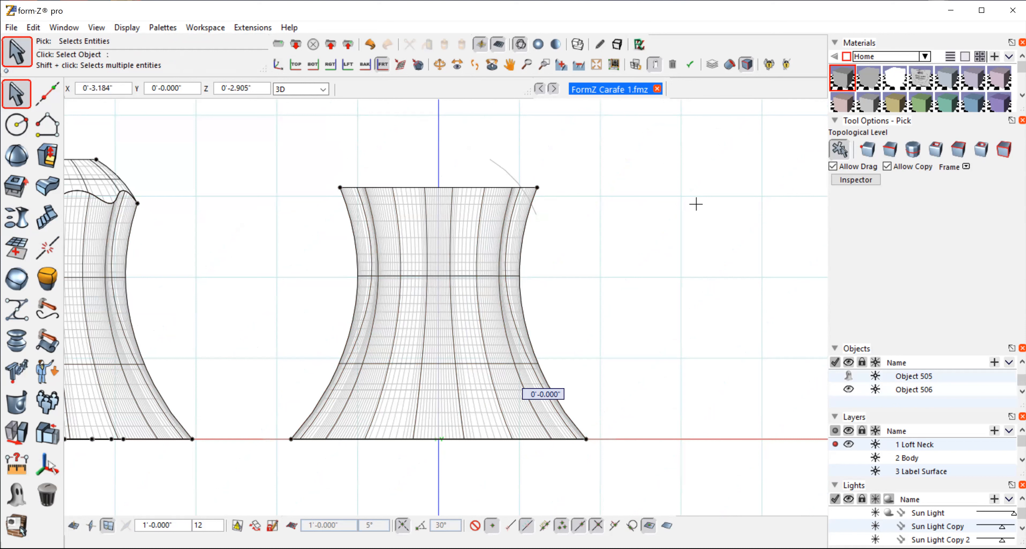
{"action": "mouse_move", "coordinate": [559, 277]}
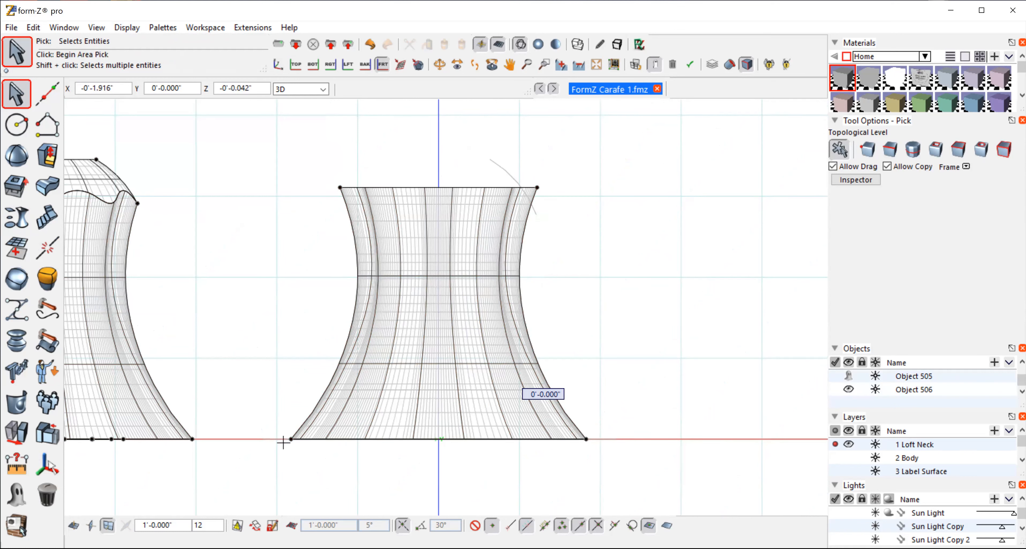
{"action": "mouse_move", "coordinate": [541, 243]}
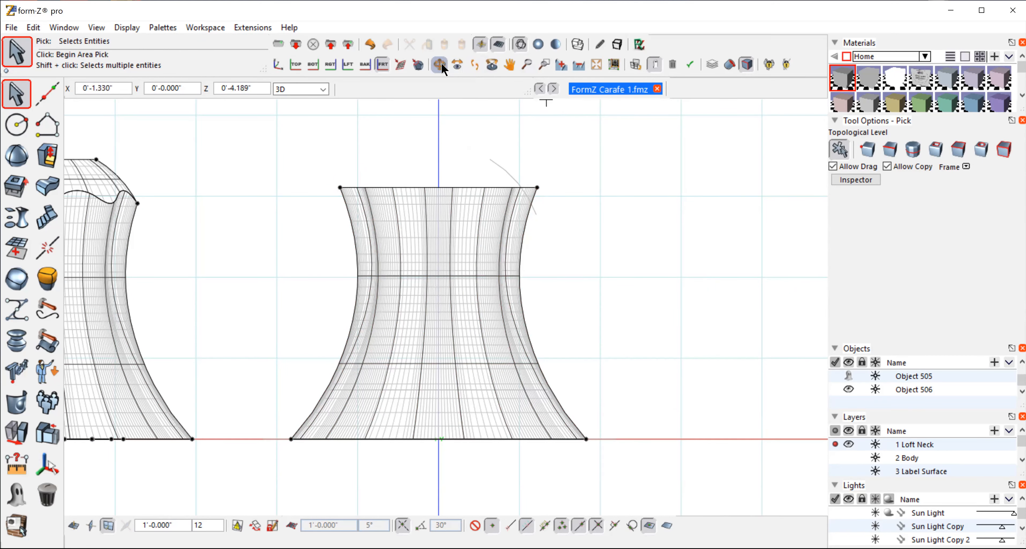
Step: Orbit around the lofted neck to inspect its top edge from above and the sides
{"action": "left_click", "coordinate": [439, 62]}
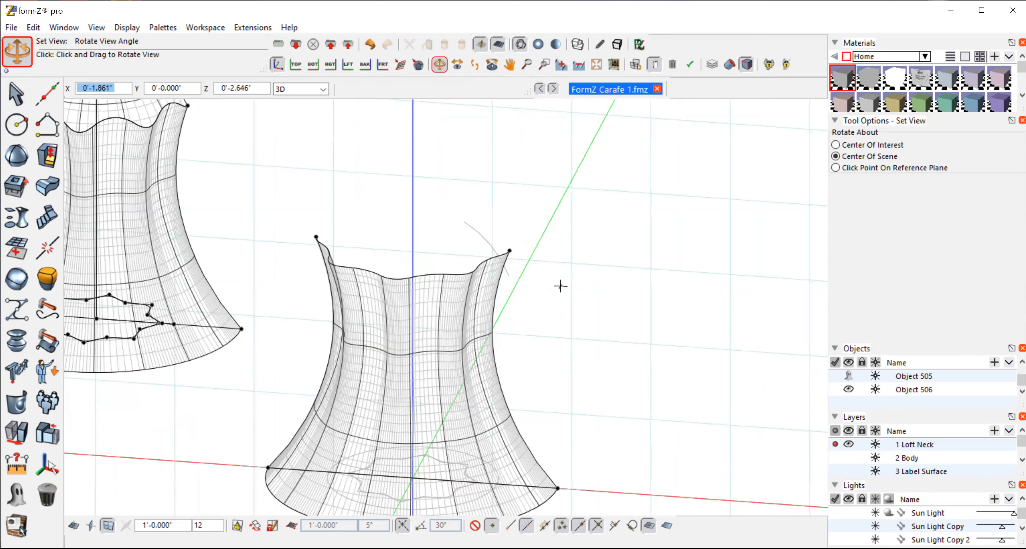
{"action": "left_click_drag", "start_coordinate": [560, 286], "coordinate": [450, 315]}
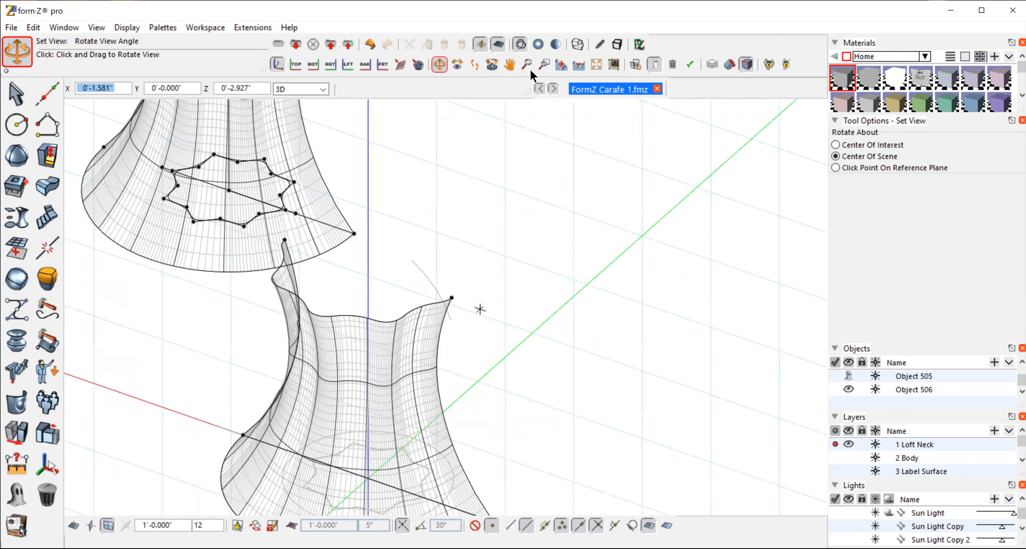
{"action": "left_click", "coordinate": [510, 64]}
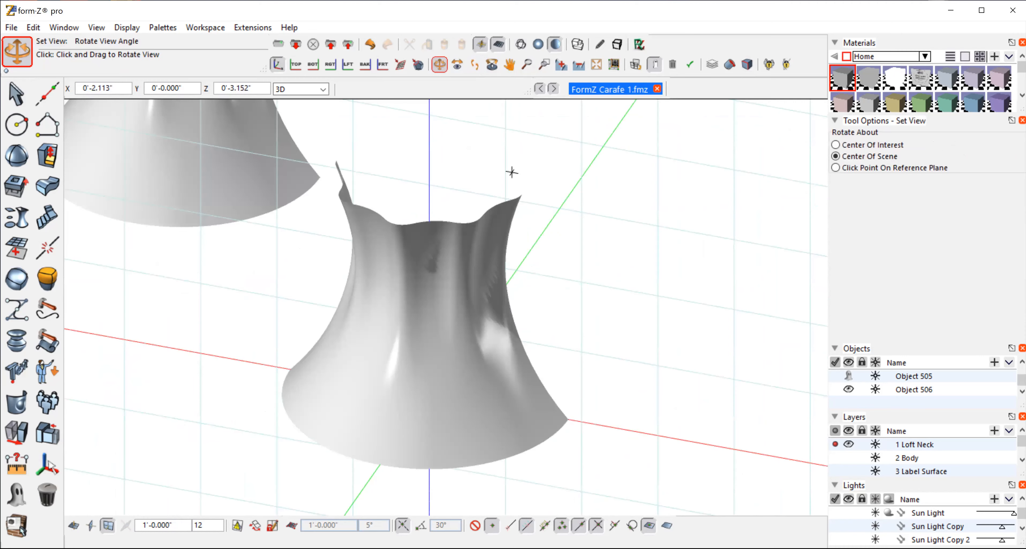
{"action": "left_click_drag", "start_coordinate": [512, 171], "coordinate": [708, 253]}
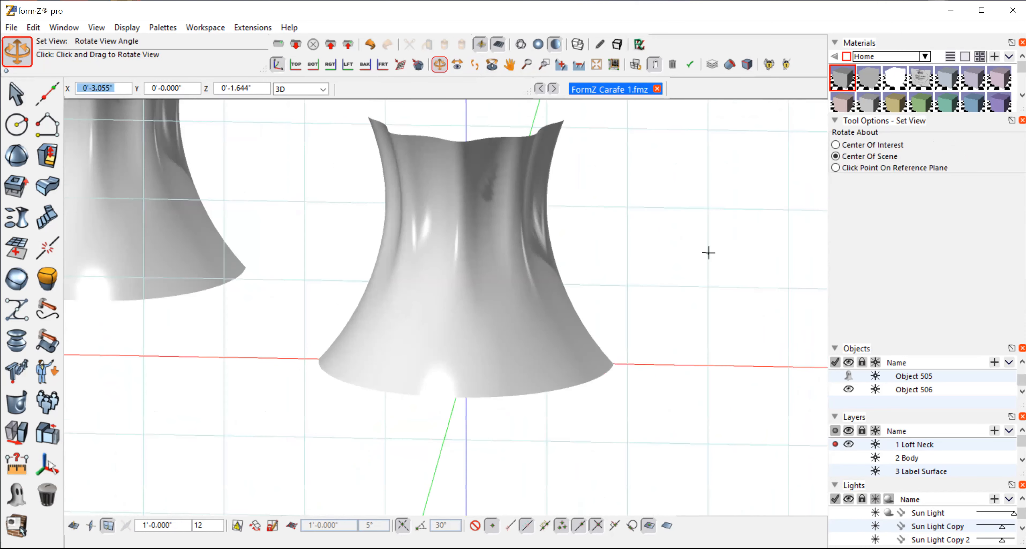
{"action": "left_click_drag", "start_coordinate": [709, 253], "coordinate": [658, 277]}
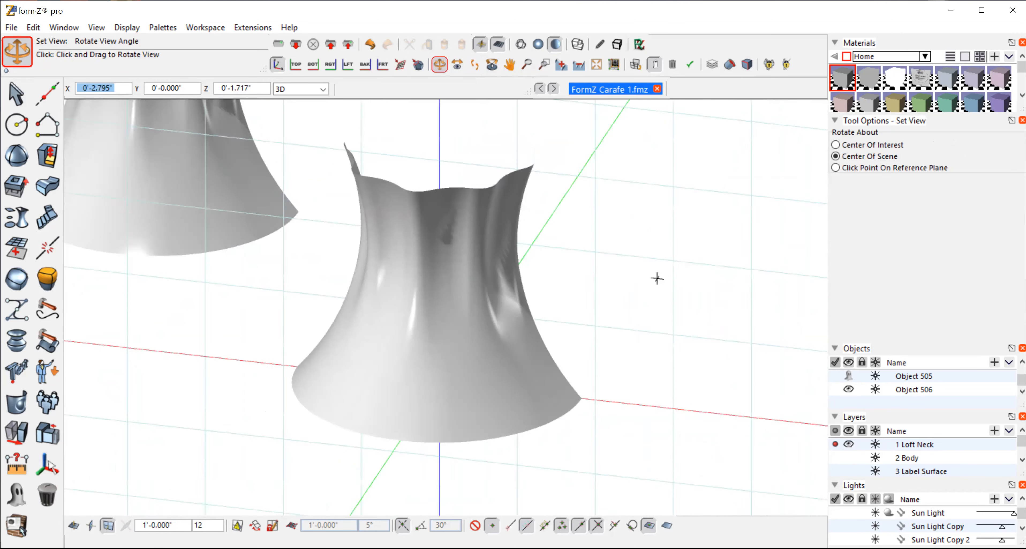
{"action": "left_click_drag", "start_coordinate": [658, 278], "coordinate": [680, 265]}
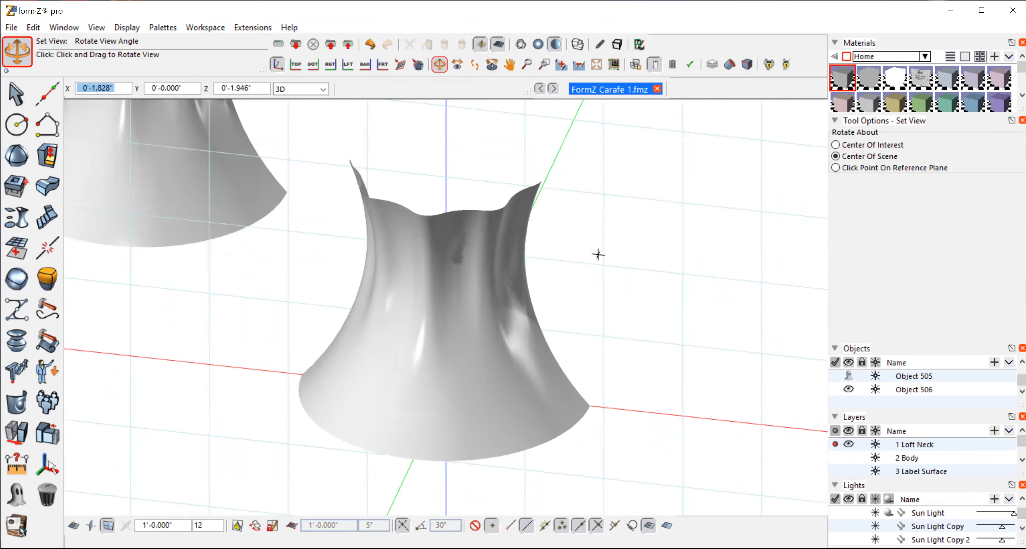
{"action": "left_click_drag", "start_coordinate": [598, 255], "coordinate": [404, 296]}
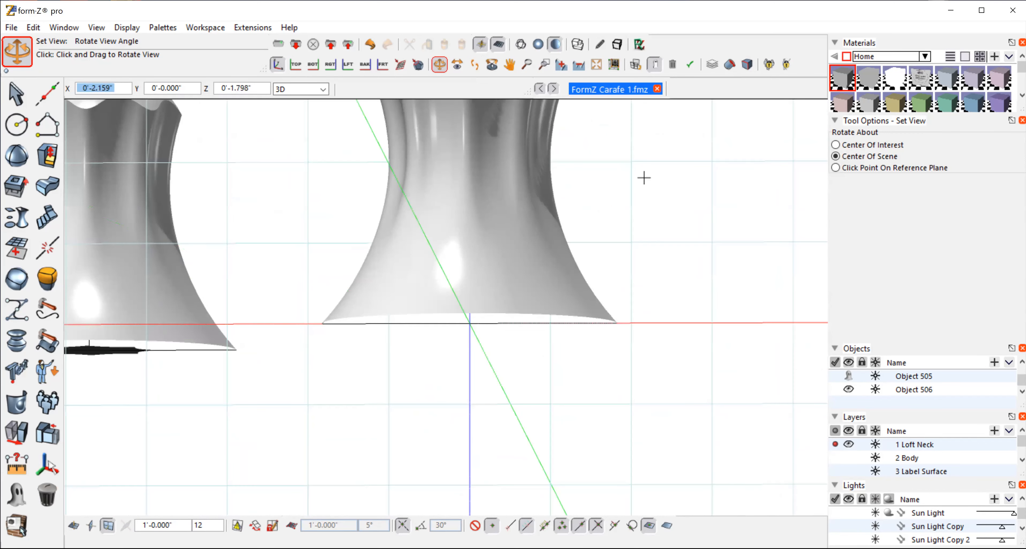
{"action": "left_click_drag", "start_coordinate": [644, 177], "coordinate": [575, 248]}
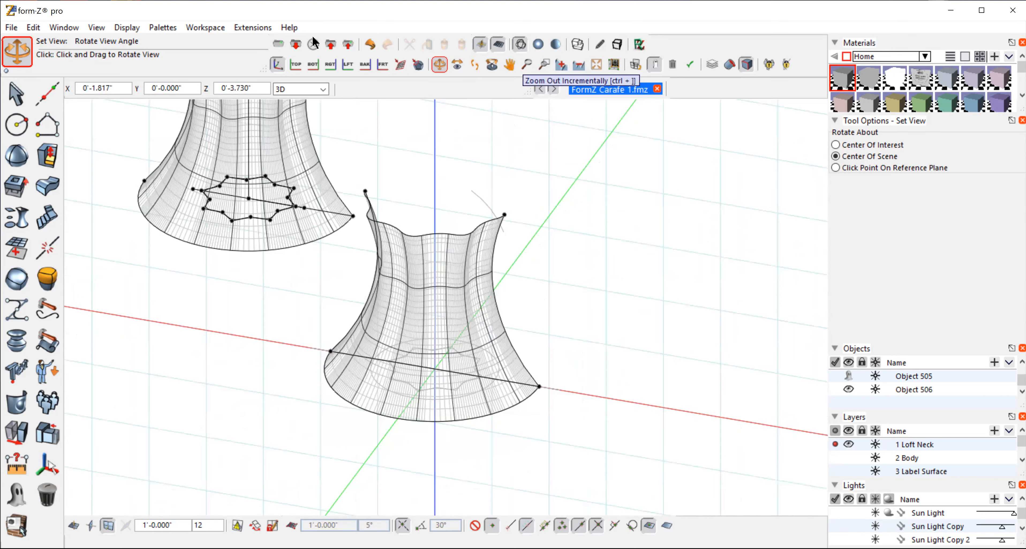
Step: Switch to the Front view with shaded display and pan to centre both necks
{"action": "left_click", "coordinate": [95, 27]}
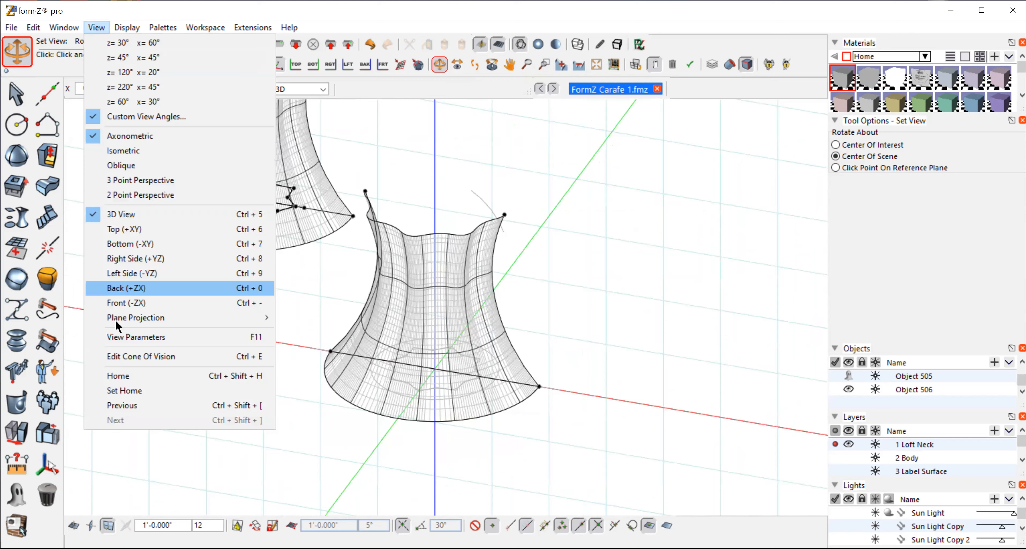
{"action": "left_click", "coordinate": [126, 303]}
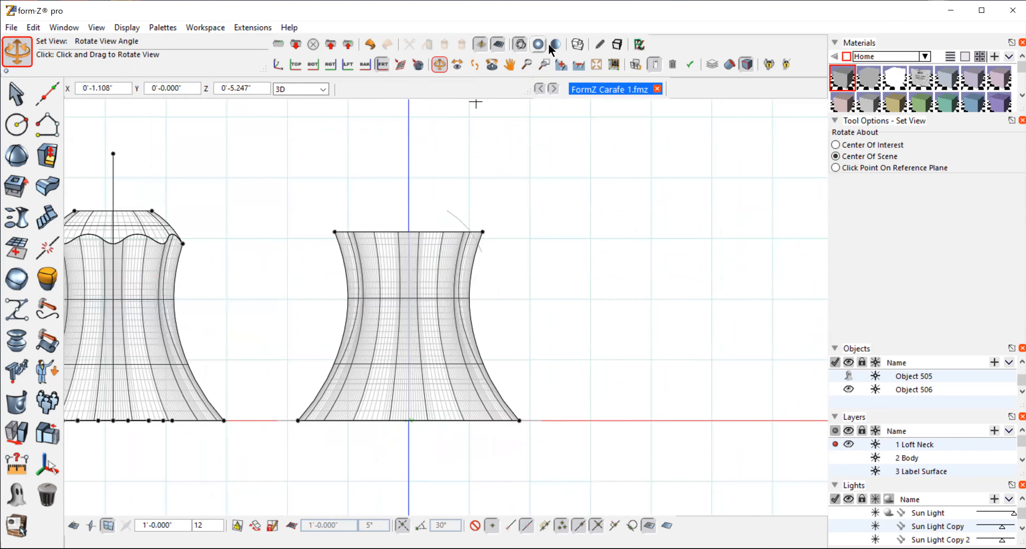
{"action": "left_click", "coordinate": [555, 44]}
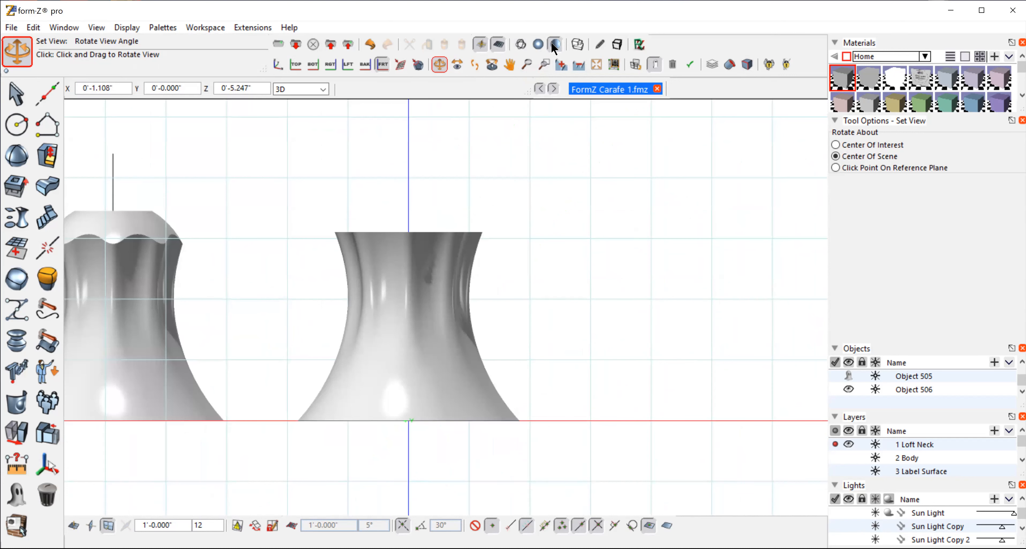
{"action": "mouse_move", "coordinate": [554, 44]}
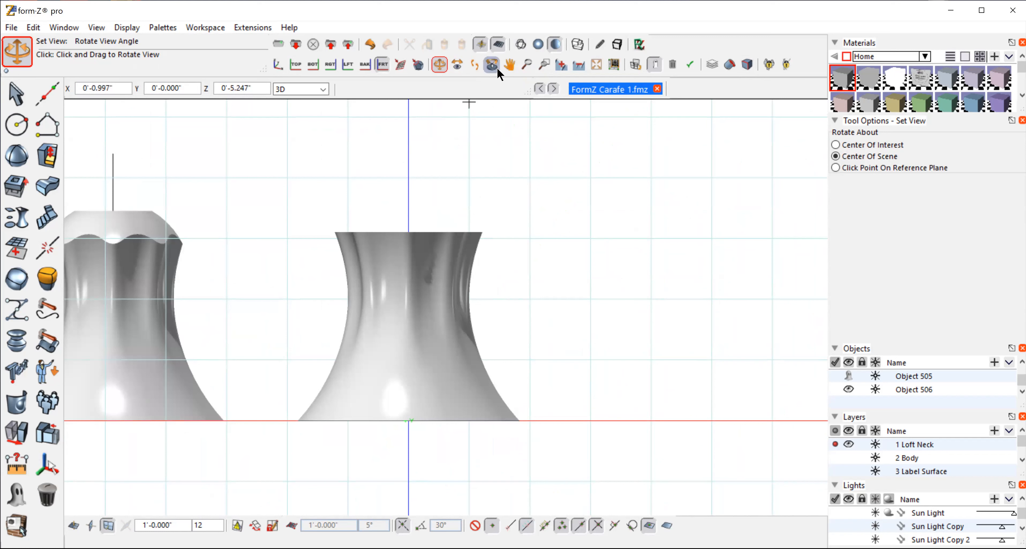
{"action": "left_click", "coordinate": [509, 63]}
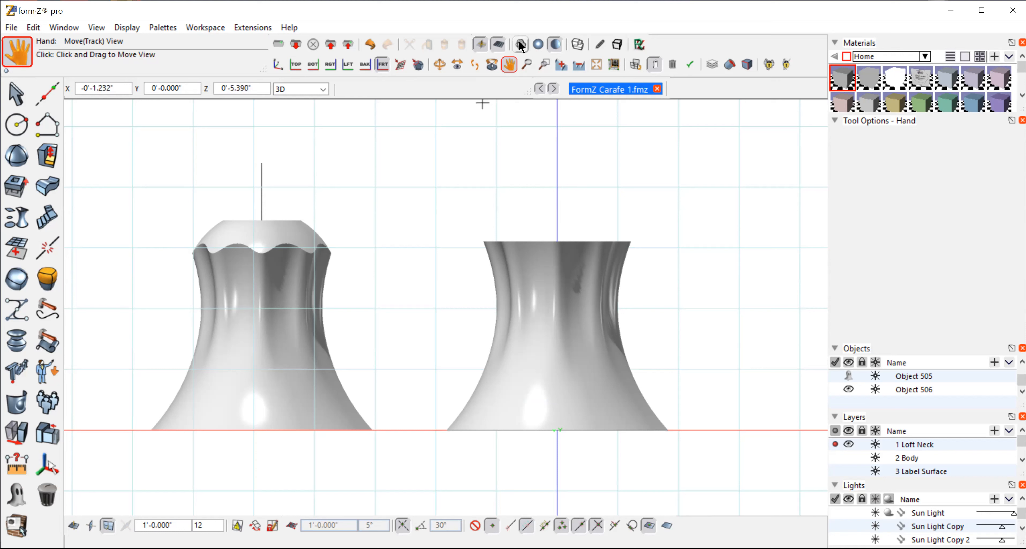
{"action": "mouse_move", "coordinate": [520, 44]}
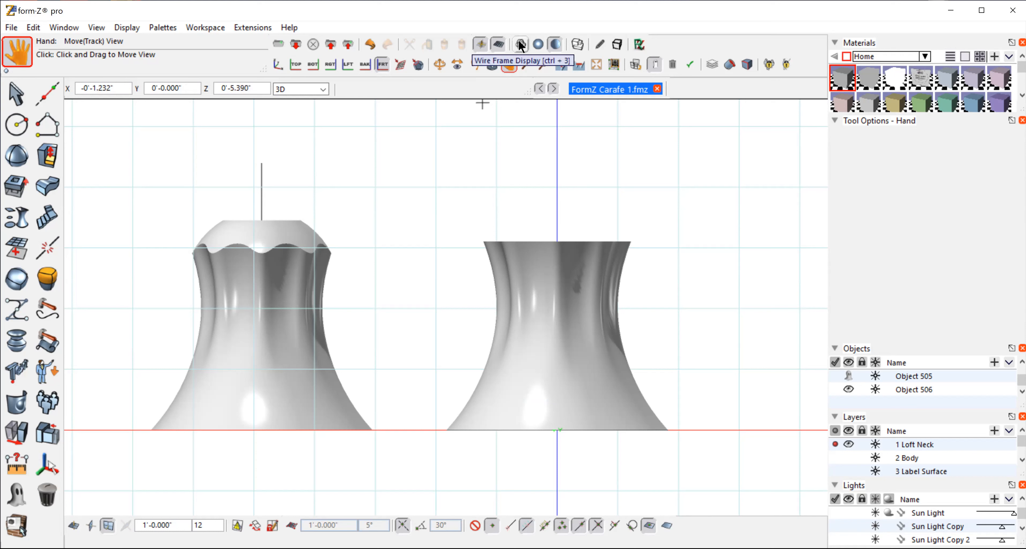
Step: In wireframe, measure 0.635 in from the dome curve's top point to the central axis
{"action": "left_click", "coordinate": [520, 44]}
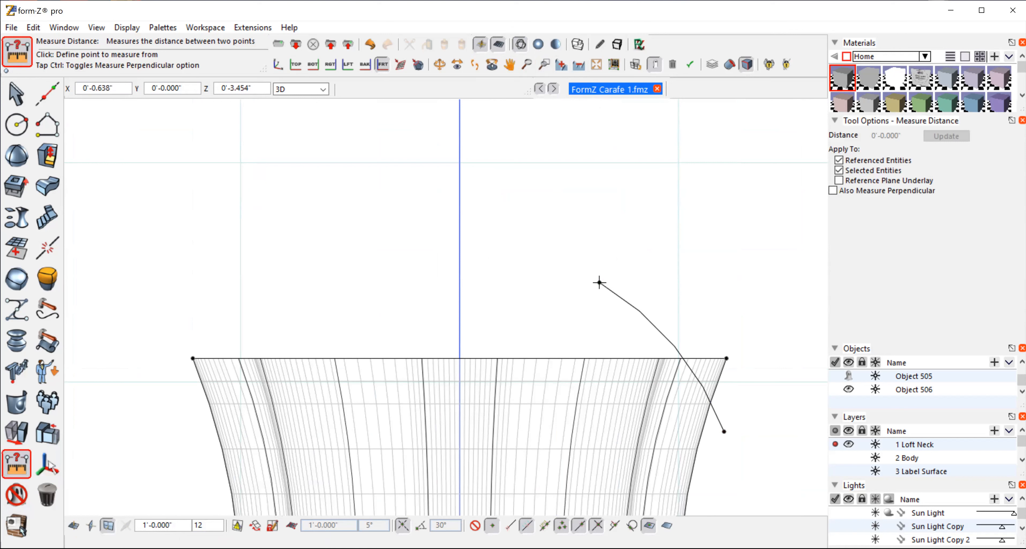
{"action": "left_click", "coordinate": [597, 282]}
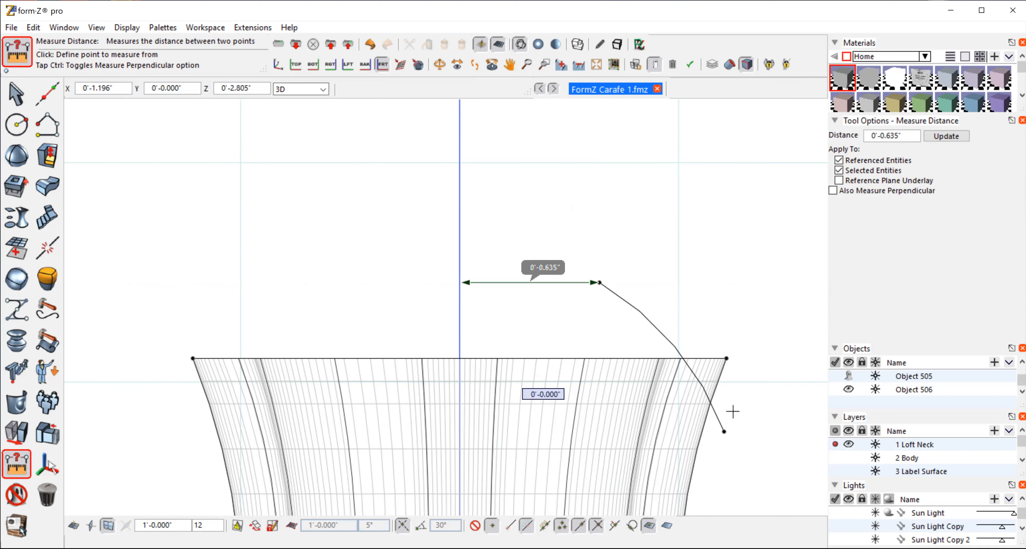
{"action": "mouse_move", "coordinate": [630, 304]}
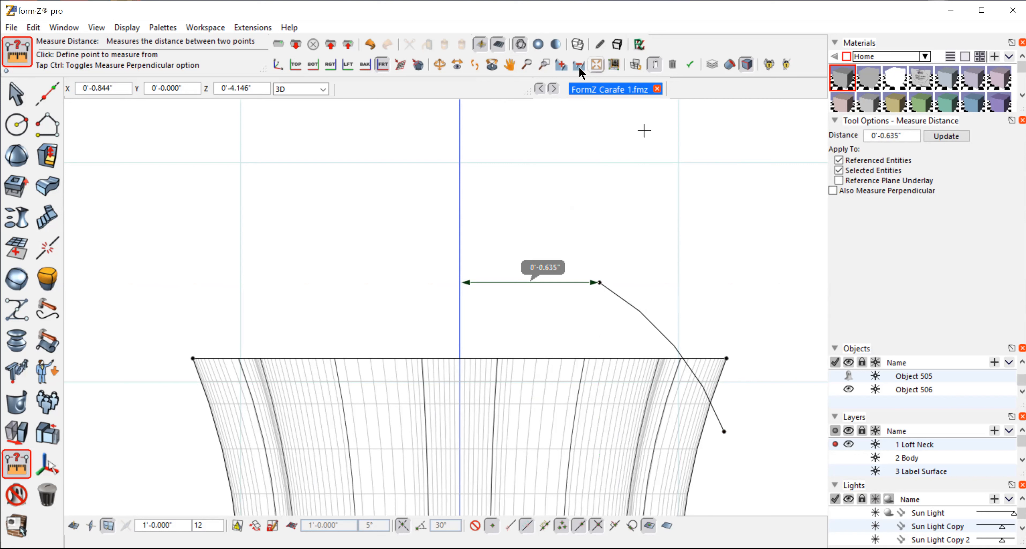
{"action": "mouse_move", "coordinate": [578, 65]}
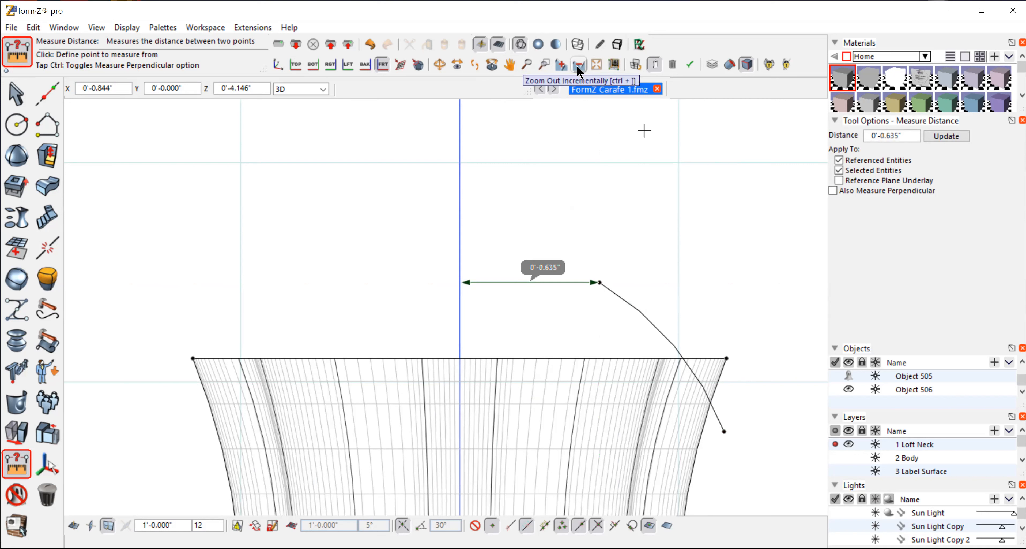
{"action": "mouse_move", "coordinate": [448, 70]}
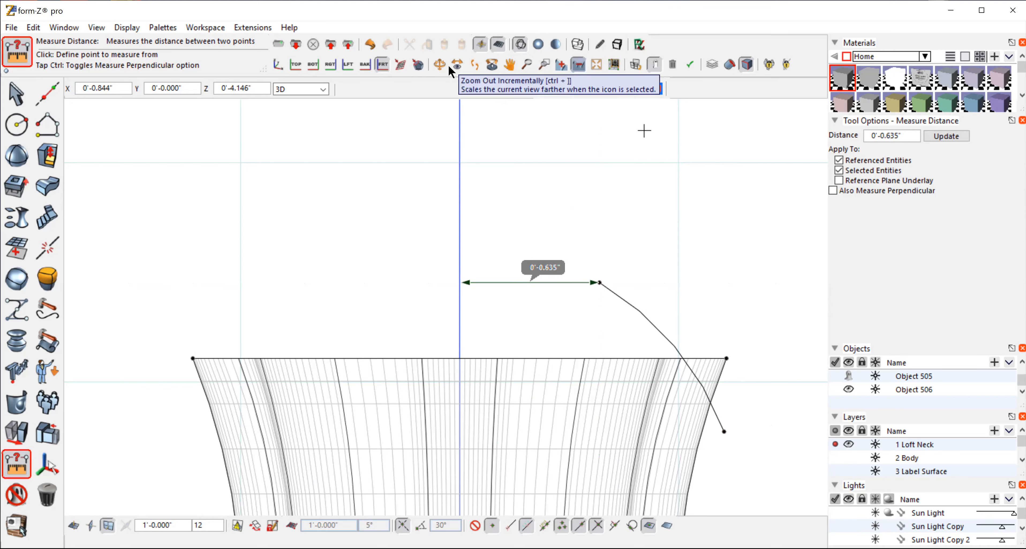
{"action": "left_click", "coordinate": [439, 64]}
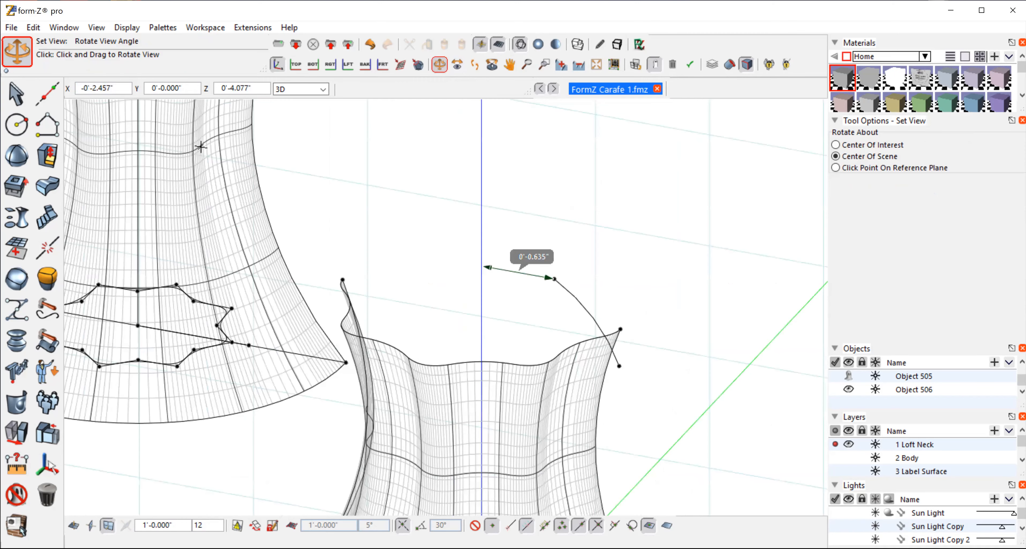
Step: Start the Revolve tool for a smooth, capped, clockwise 180° revolution
{"action": "left_click", "coordinate": [15, 218]}
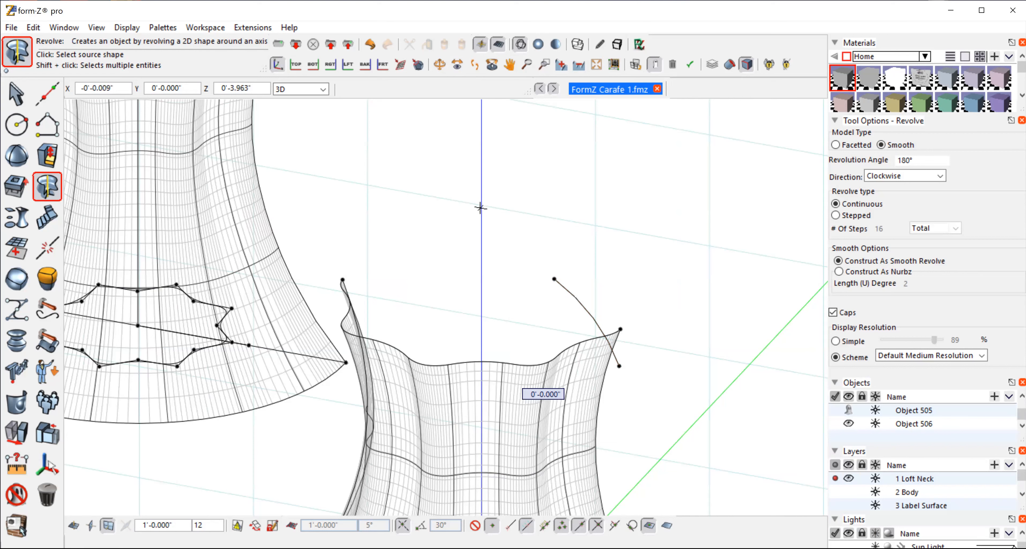
{"action": "mouse_move", "coordinate": [230, 216]}
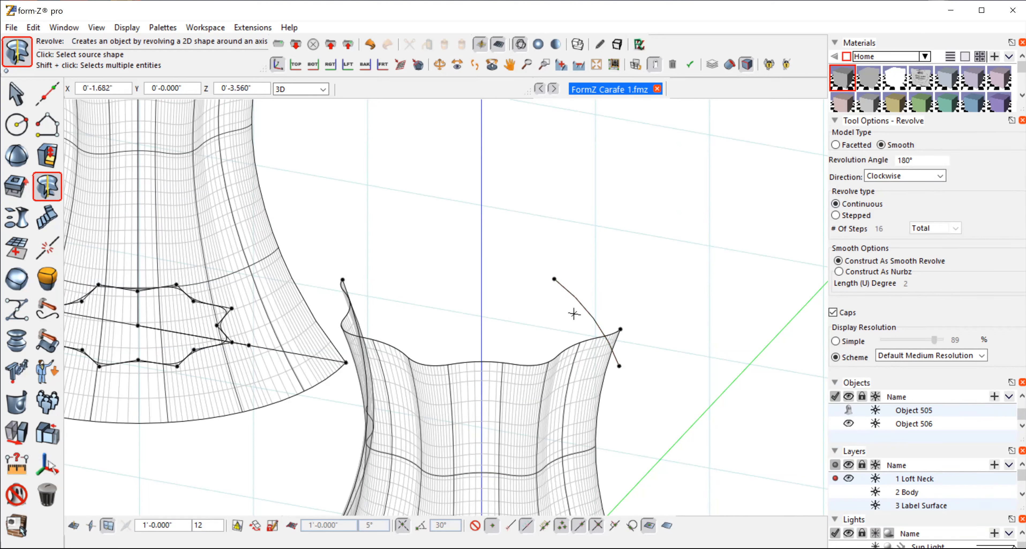
Step: Revolve the arc 180° into a dome cap and orbit to check where it meets the neck
{"action": "left_click", "coordinate": [583, 308]}
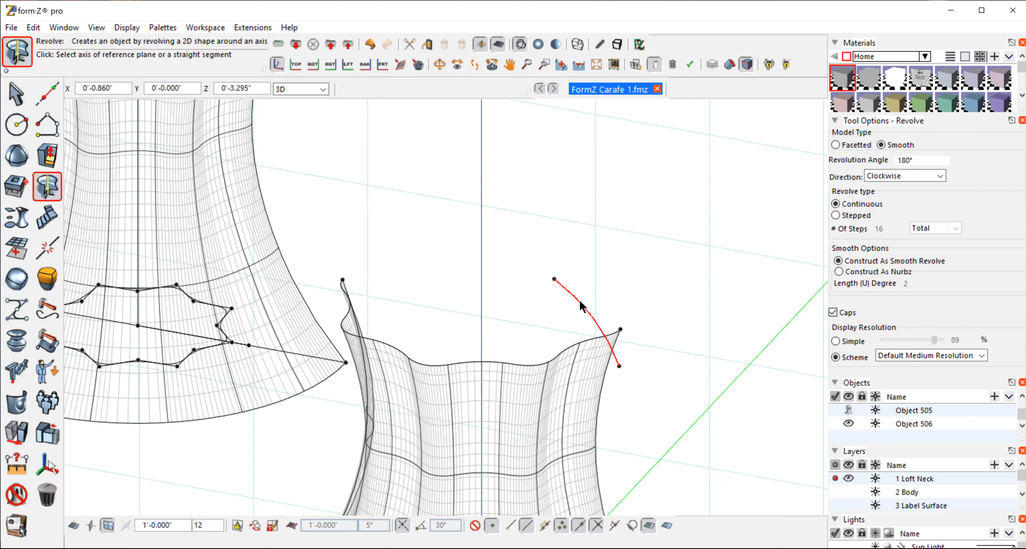
{"action": "mouse_move", "coordinate": [525, 221]}
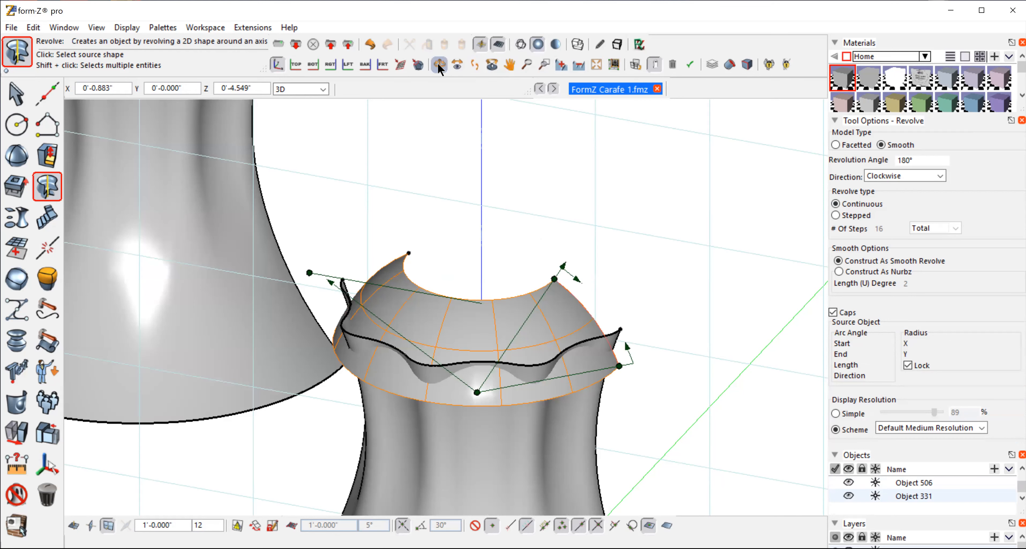
{"action": "left_click", "coordinate": [439, 64]}
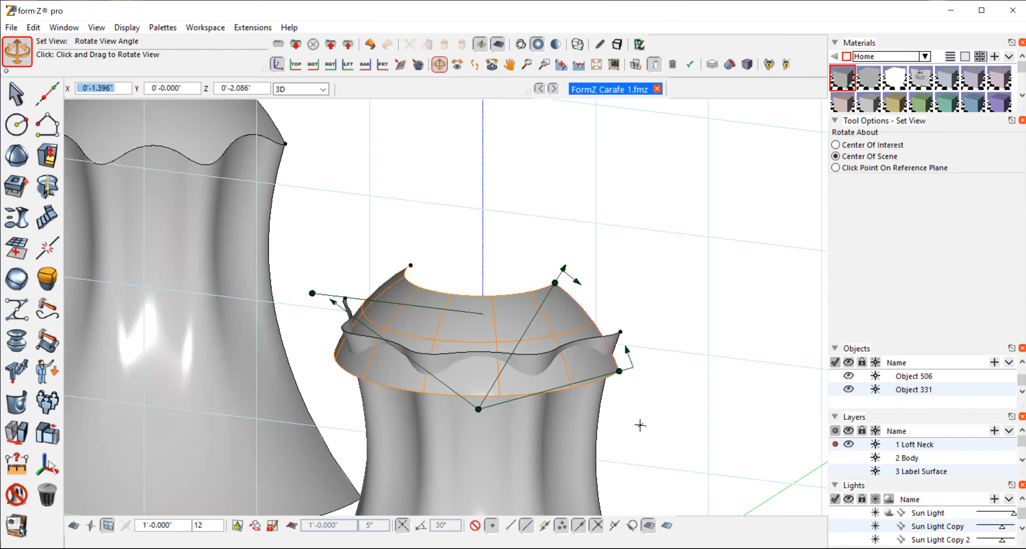
{"action": "left_click_drag", "start_coordinate": [640, 424], "coordinate": [679, 393]}
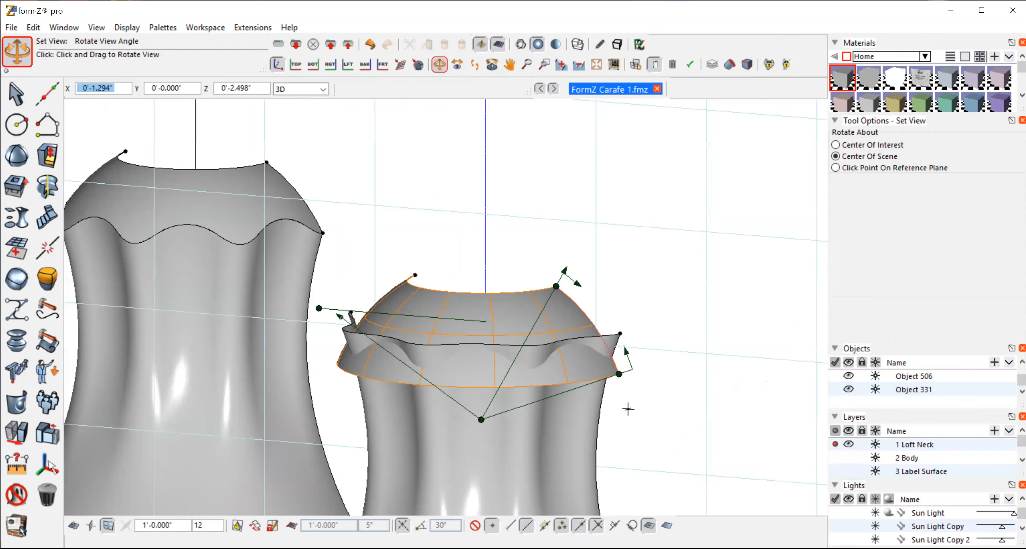
{"action": "left_click_drag", "start_coordinate": [629, 409], "coordinate": [533, 289]}
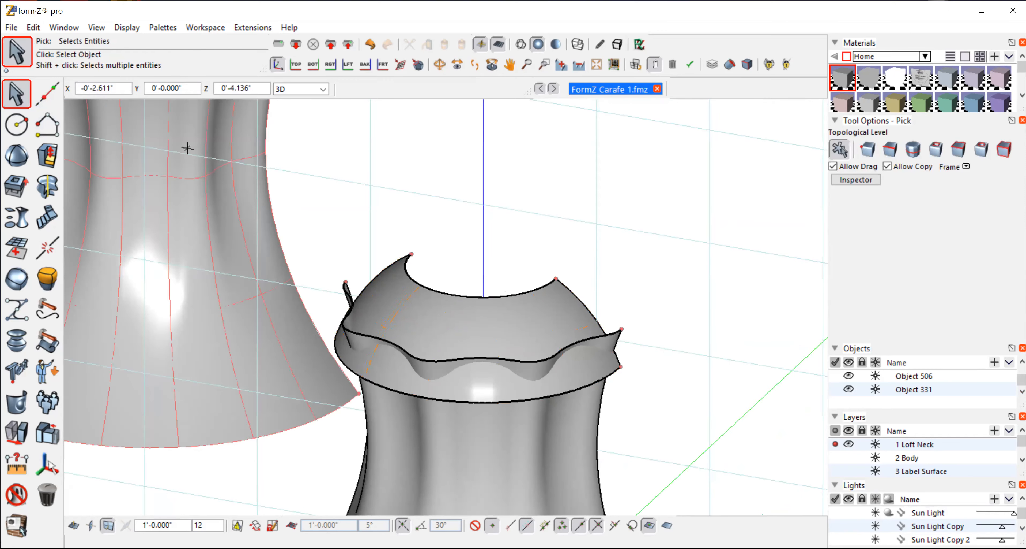
Step: Set Trim/Split to trim both objects with stitching and pick the wavy lofted neck
{"action": "left_click", "coordinate": [16, 401]}
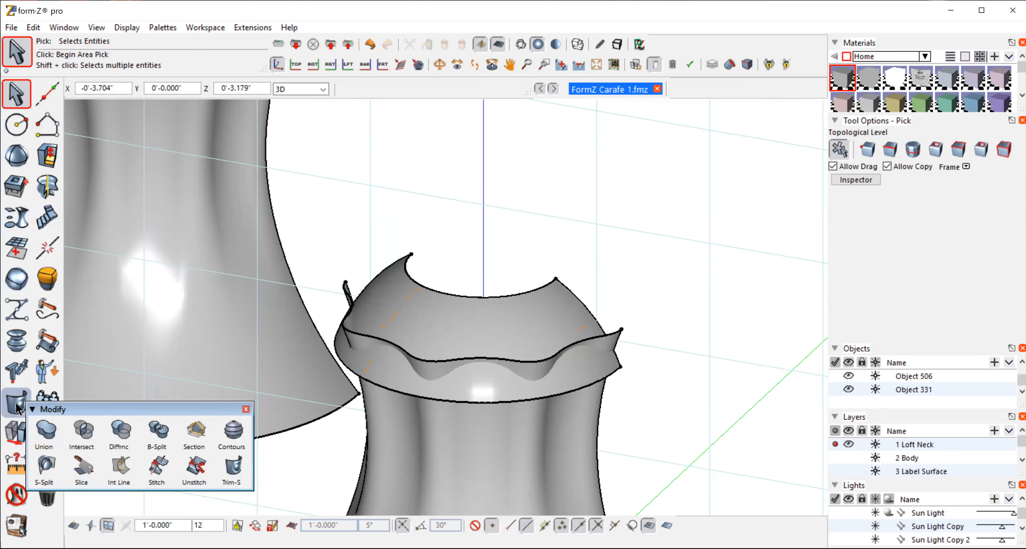
{"action": "mouse_move", "coordinate": [232, 465]}
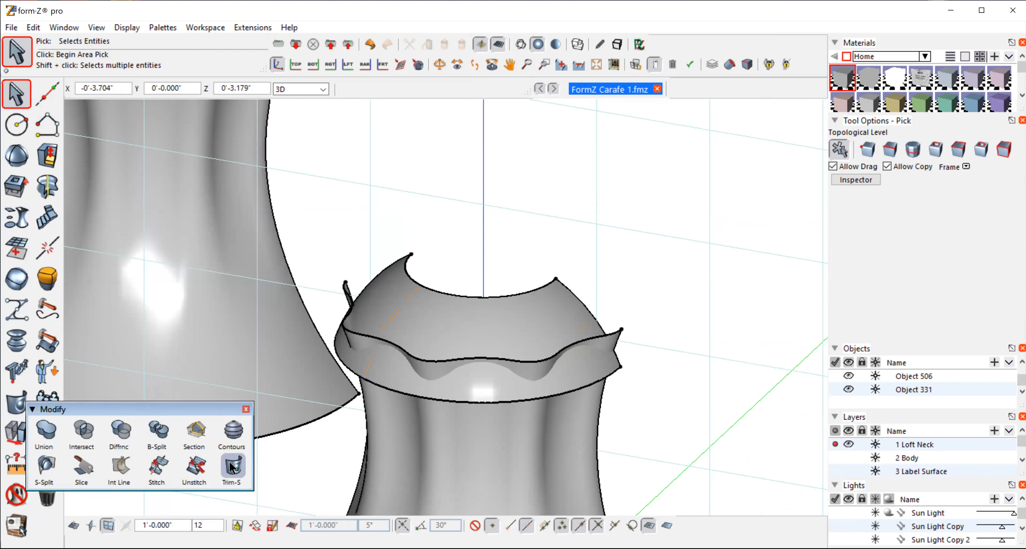
{"action": "left_click", "coordinate": [232, 465]}
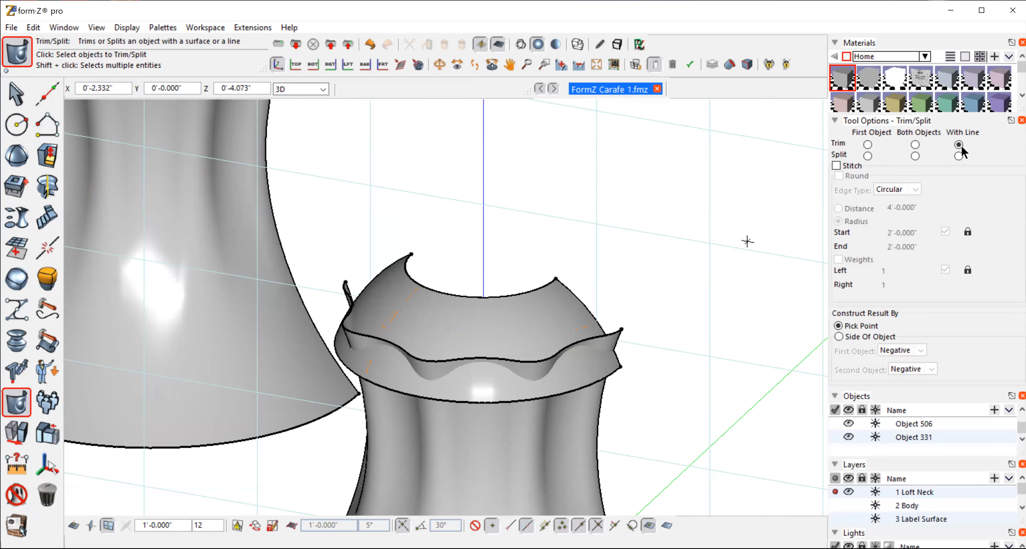
{"action": "left_click", "coordinate": [915, 145]}
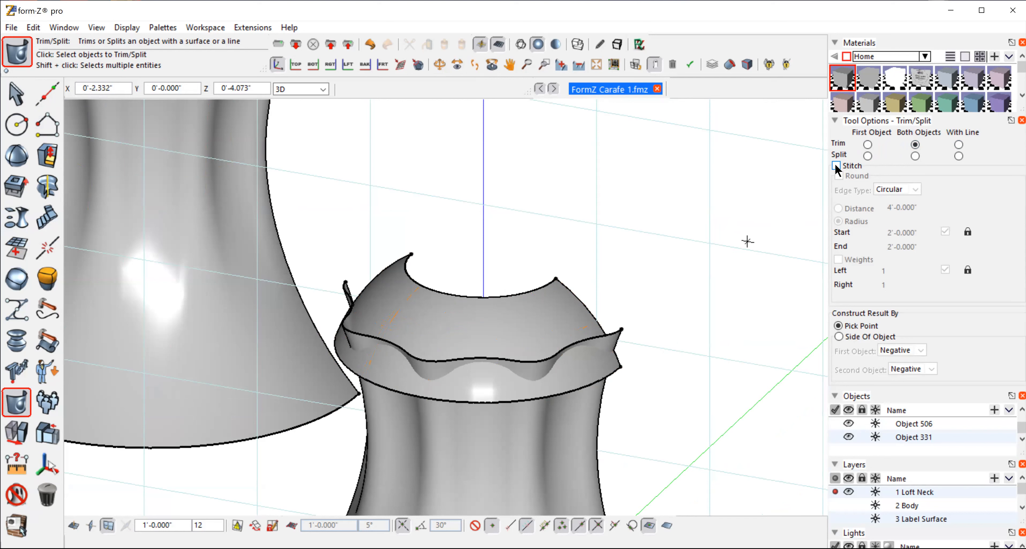
{"action": "left_click", "coordinate": [839, 166]}
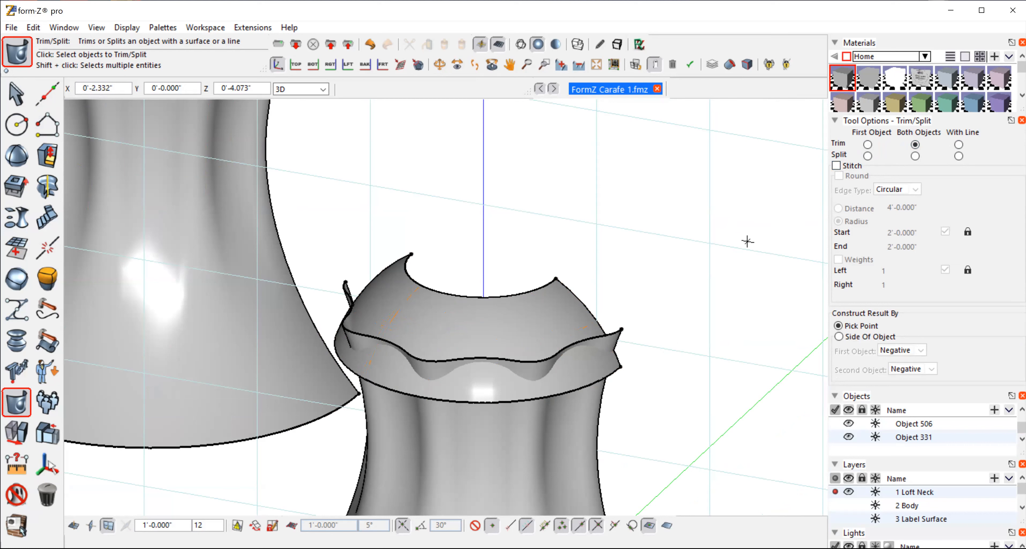
{"action": "left_click", "coordinate": [520, 452]}
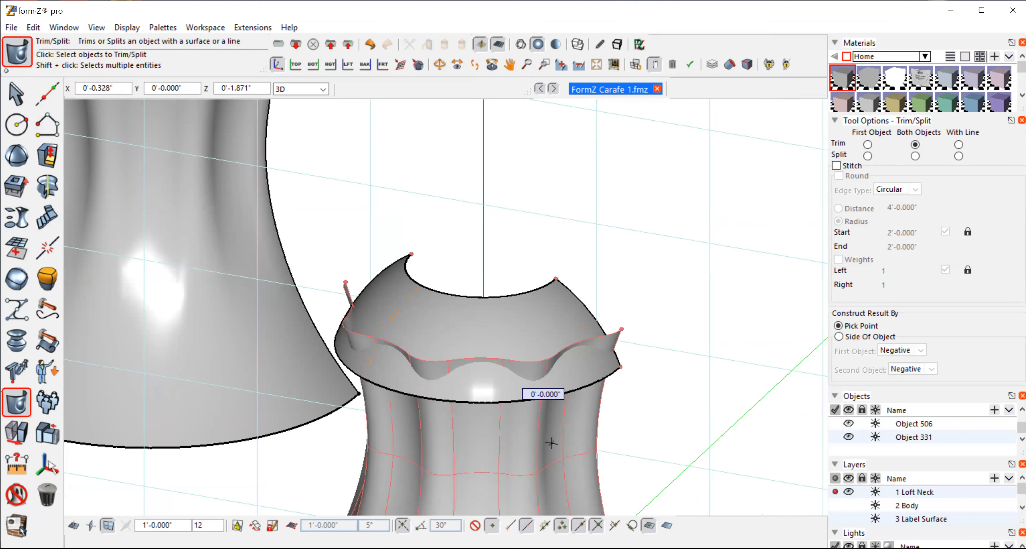
{"action": "mouse_move", "coordinate": [520, 450]}
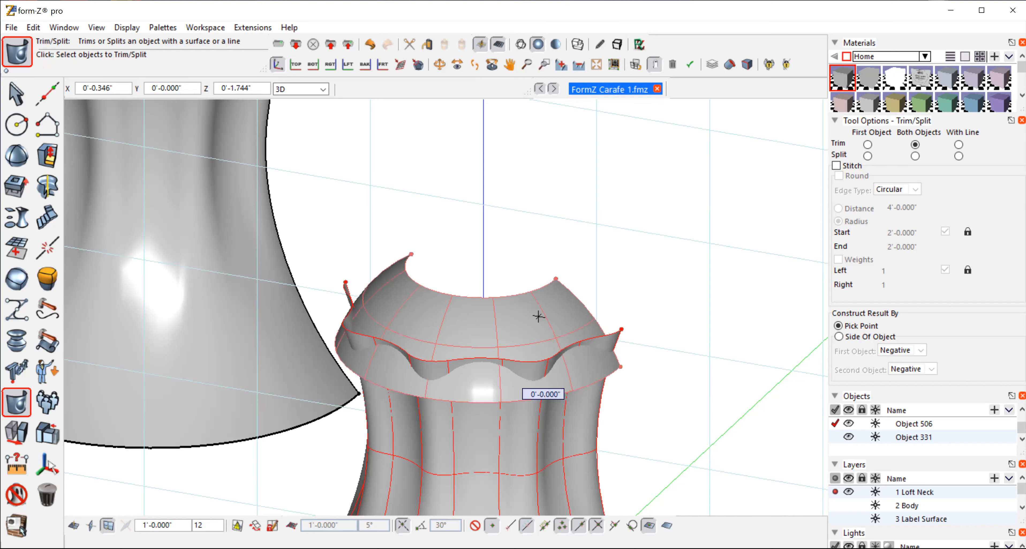
{"action": "mouse_move", "coordinate": [499, 321]}
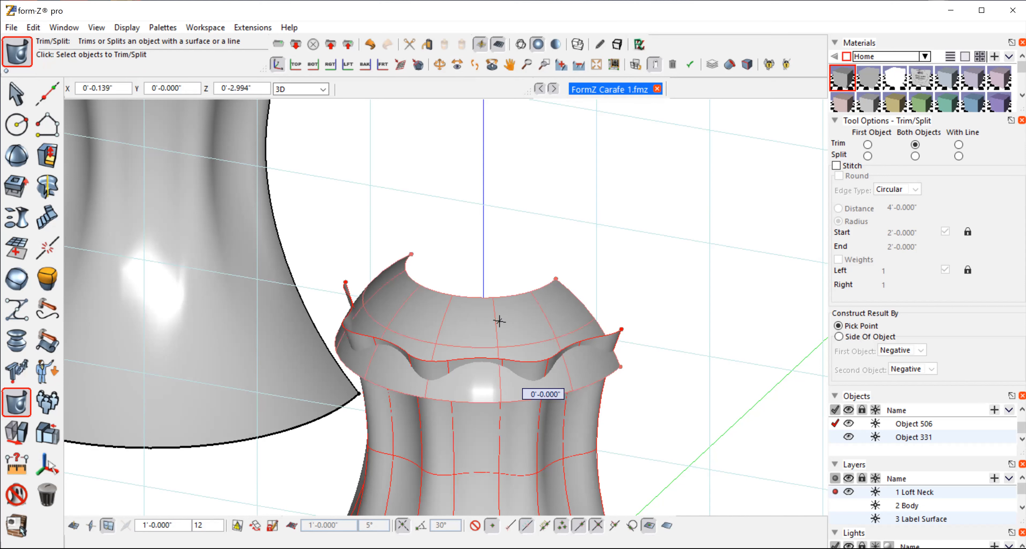
{"action": "mouse_move", "coordinate": [587, 328]}
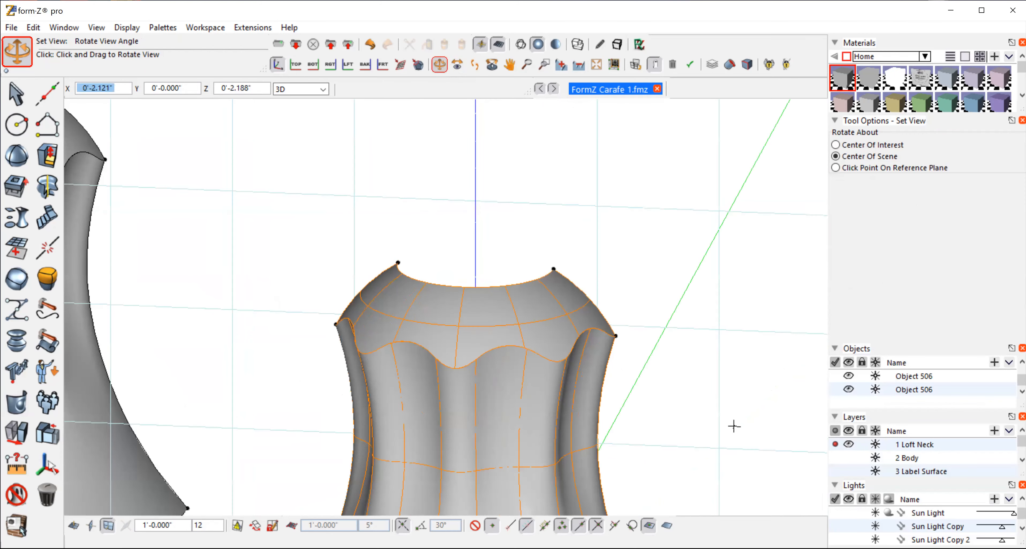
Step: Orbit and pan to the trimmed neck beside the carafe and pick both Object 506 pieces
{"action": "left_click_drag", "start_coordinate": [734, 426], "coordinate": [698, 433]}
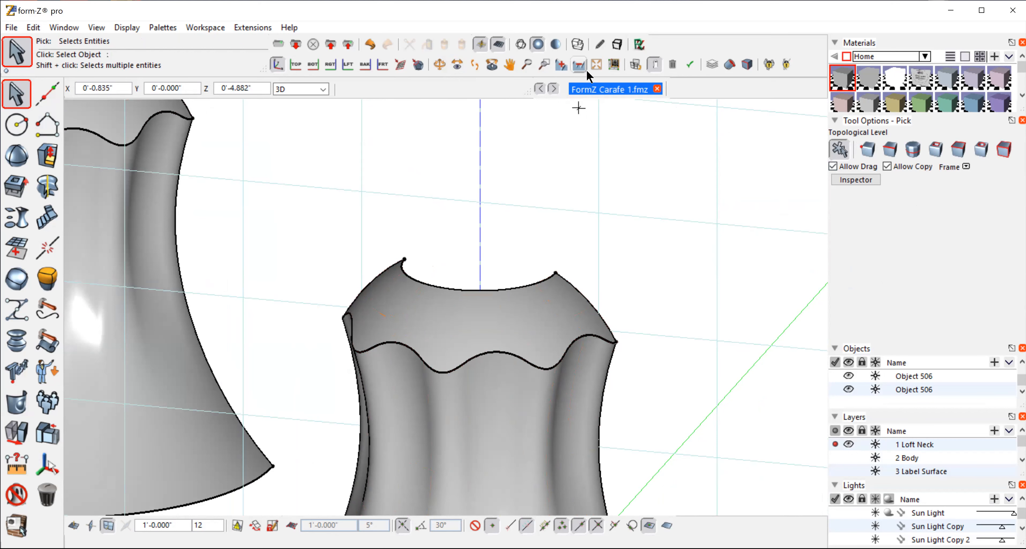
{"action": "mouse_move", "coordinate": [578, 64]}
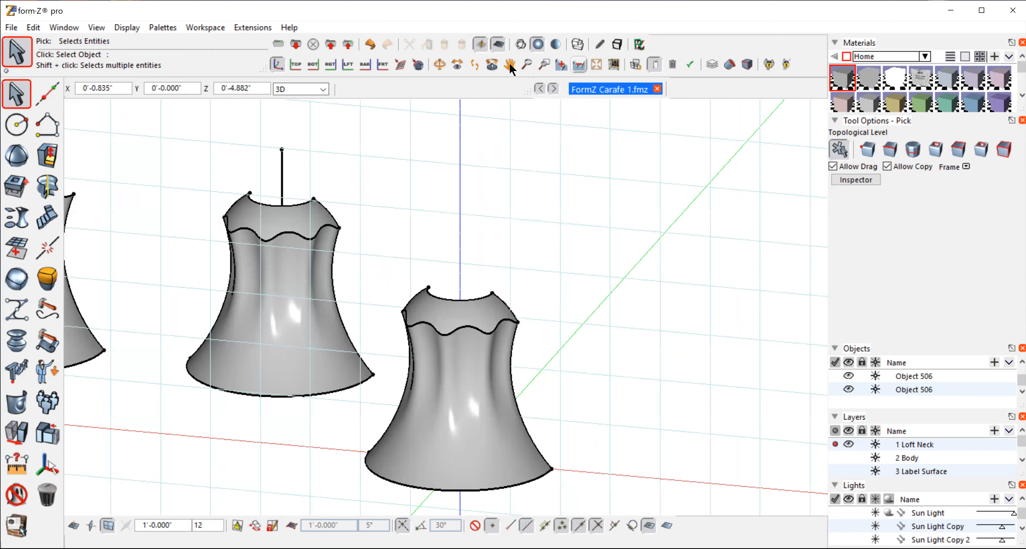
{"action": "left_click", "coordinate": [510, 64]}
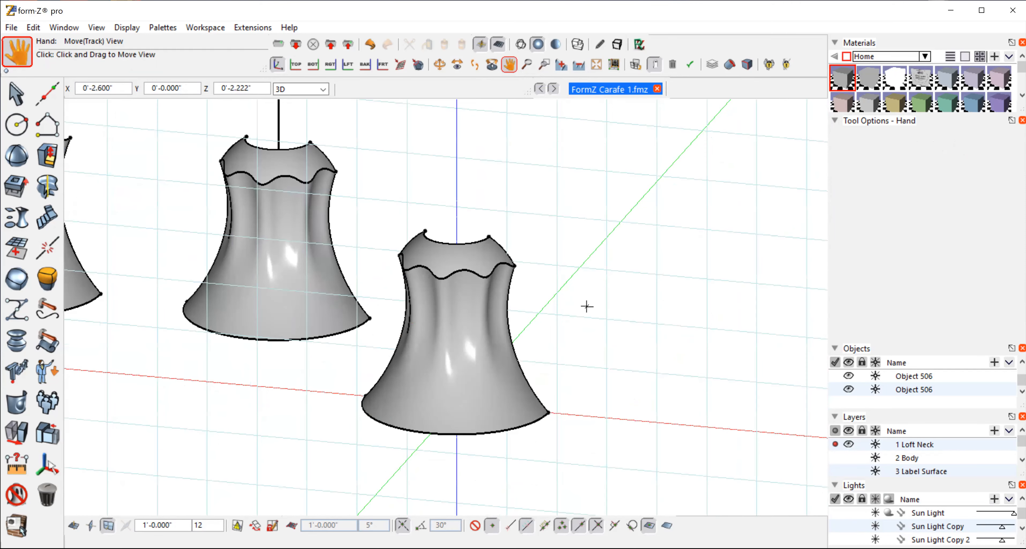
{"action": "mouse_move", "coordinate": [300, 182]}
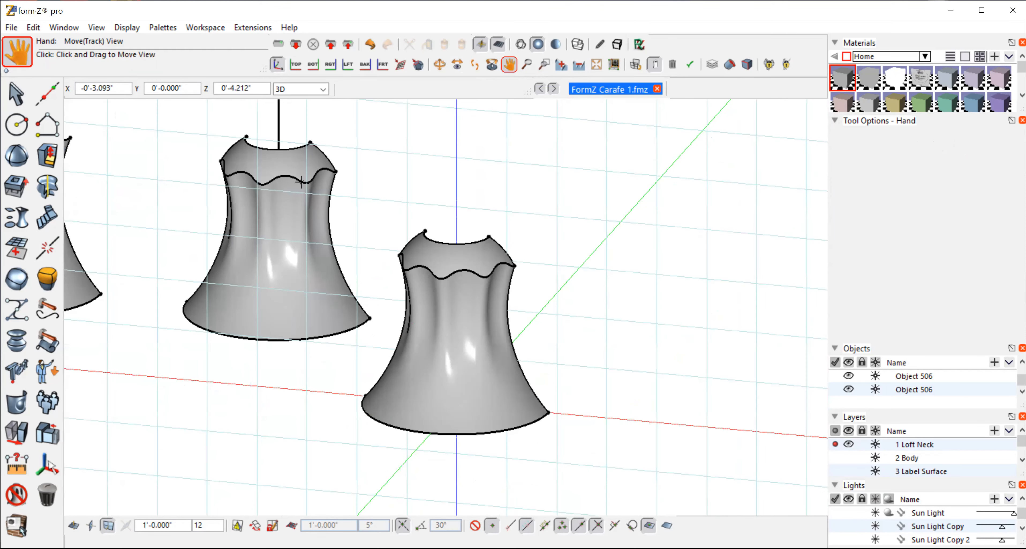
{"action": "left_click", "coordinate": [15, 92]}
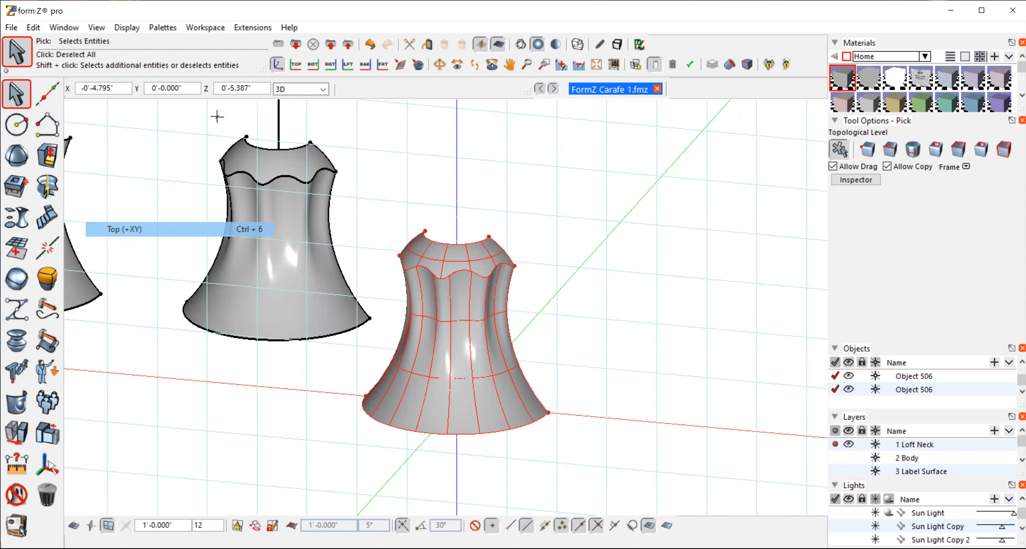
Step: Switch to the Top view (Ctrl+6) and choose Rotate from the T-form tools
{"action": "left_click", "coordinate": [295, 64]}
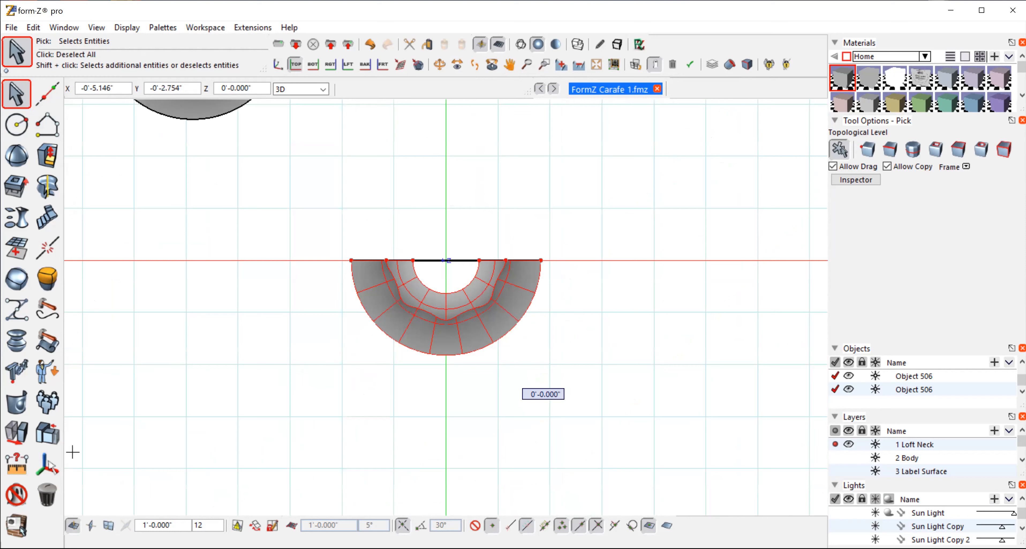
{"action": "left_click", "coordinate": [15, 430]}
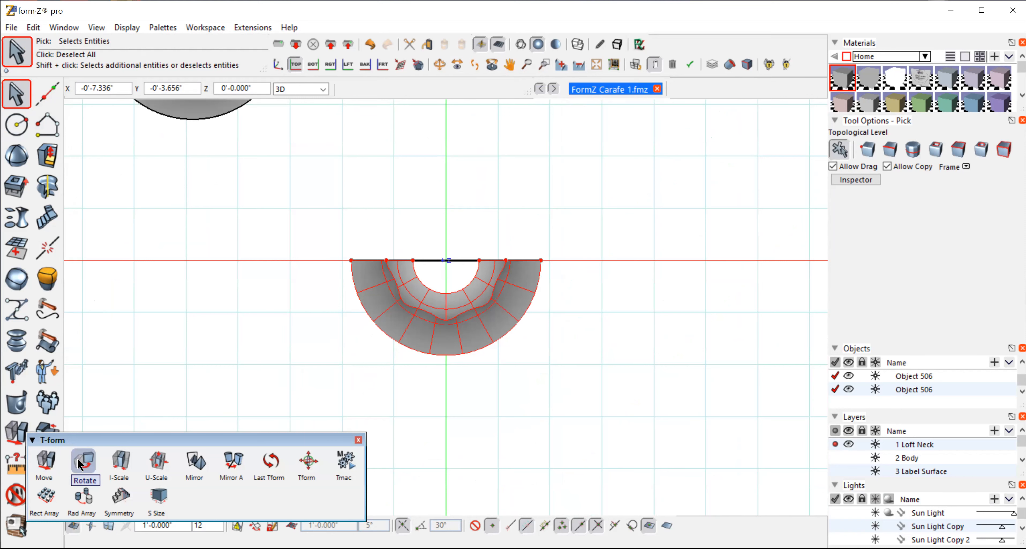
{"action": "mouse_move", "coordinate": [83, 461]}
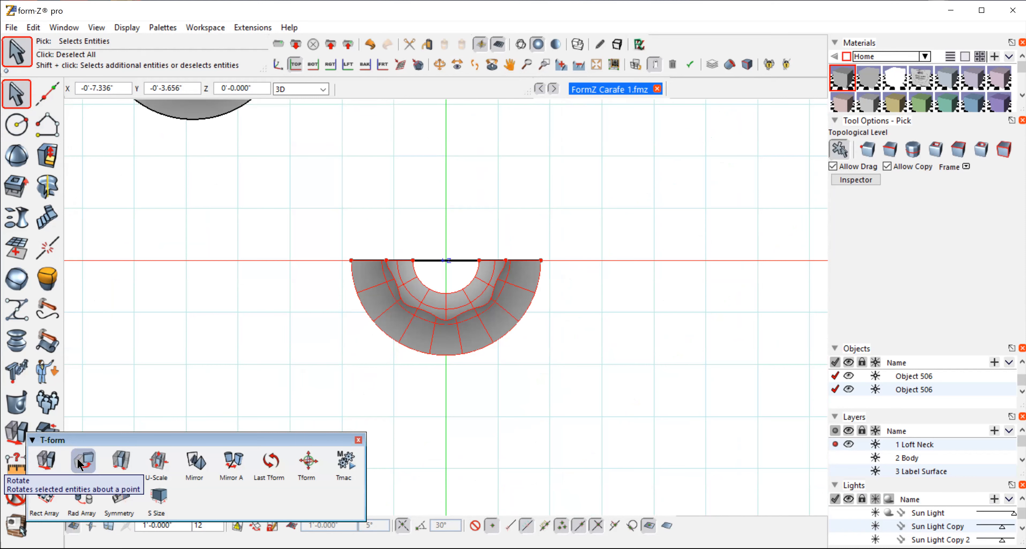
{"action": "left_click", "coordinate": [82, 461]}
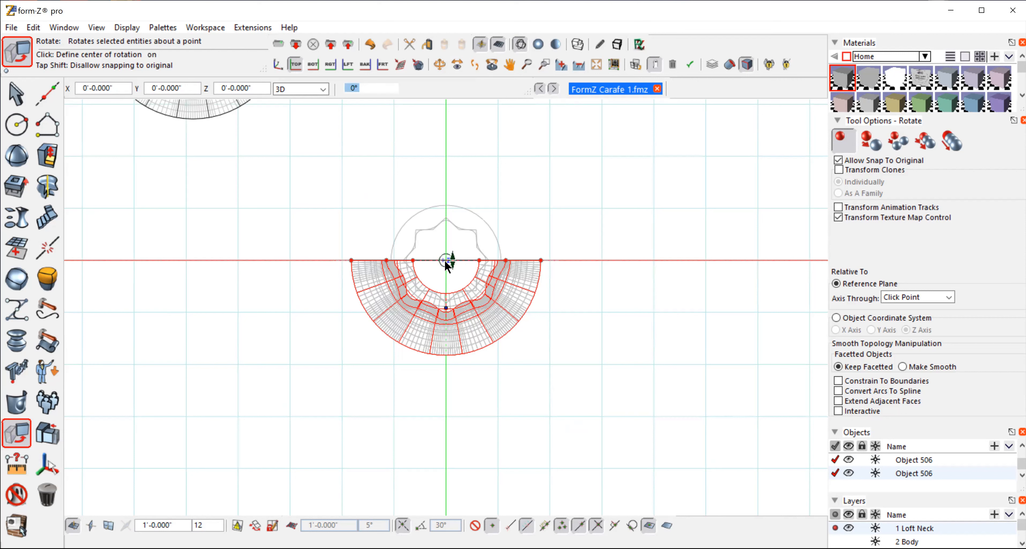
Step: Rotate a copy of the half neck 180° about the origin to complete the ring
{"action": "type", "text": "1"}
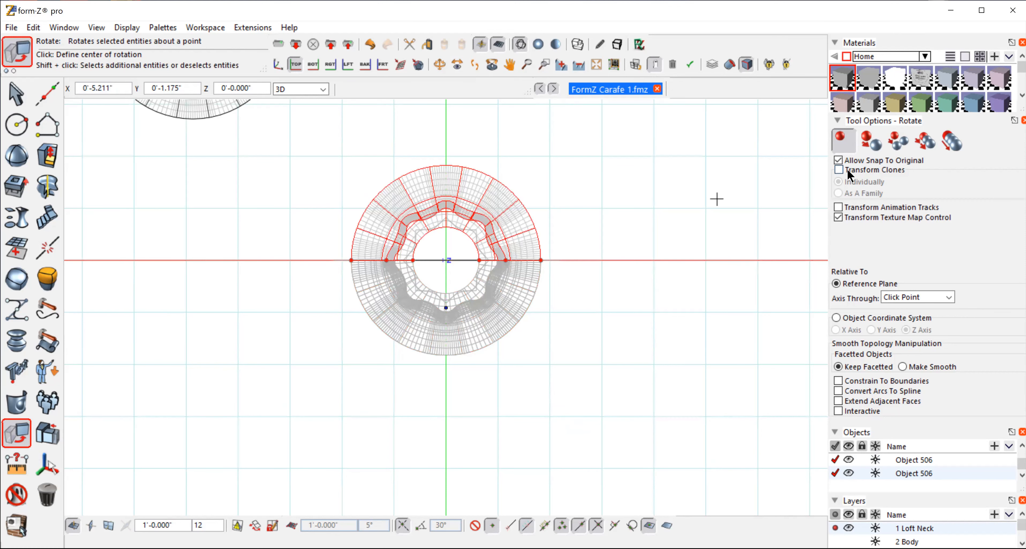
{"action": "left_click", "coordinate": [870, 140]}
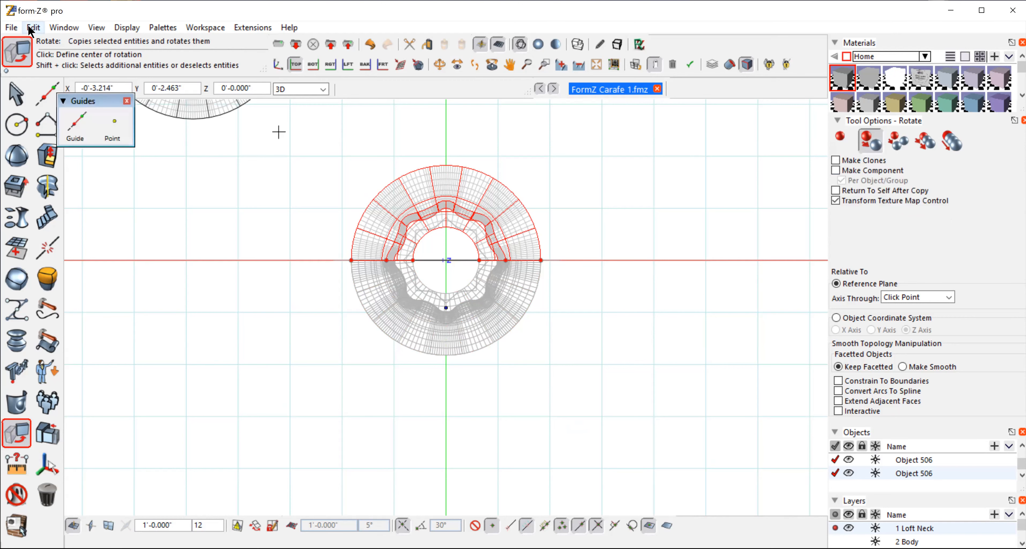
{"action": "left_click", "coordinate": [32, 27]}
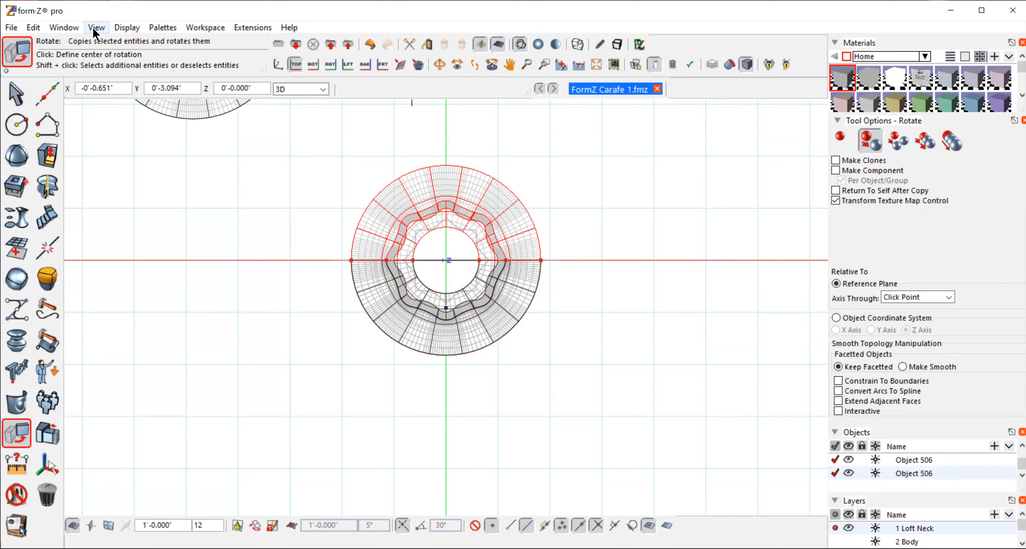
{"action": "left_click", "coordinate": [96, 27]}
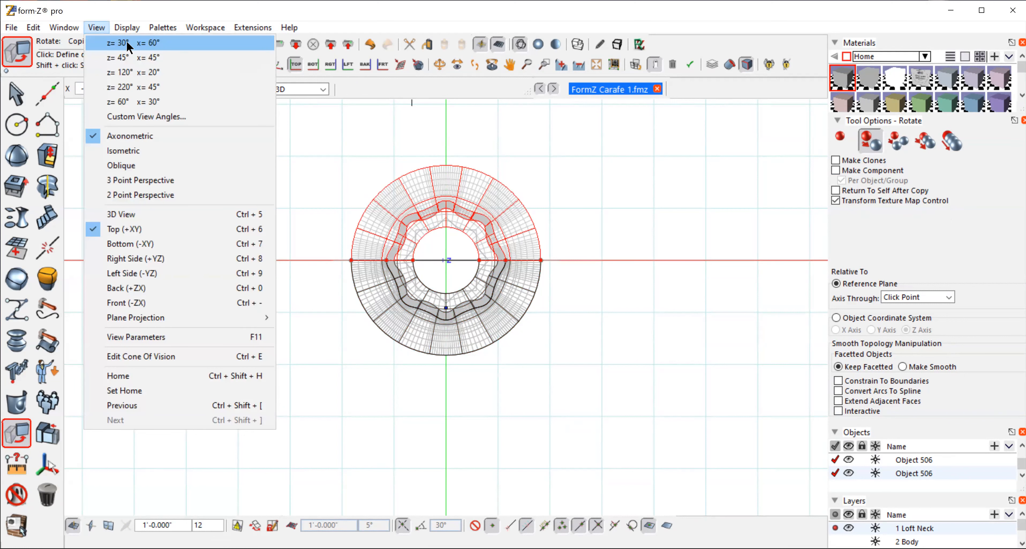
{"action": "mouse_move", "coordinate": [578, 83]}
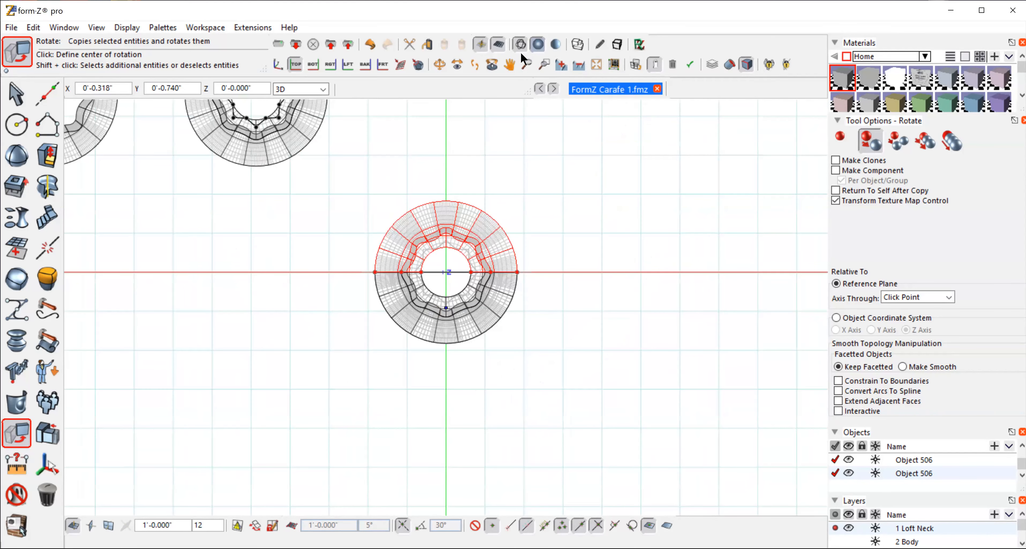
Step: Orbit into a 3D view showing the complete neck and its opening beside the carafe
{"action": "left_click", "coordinate": [439, 64]}
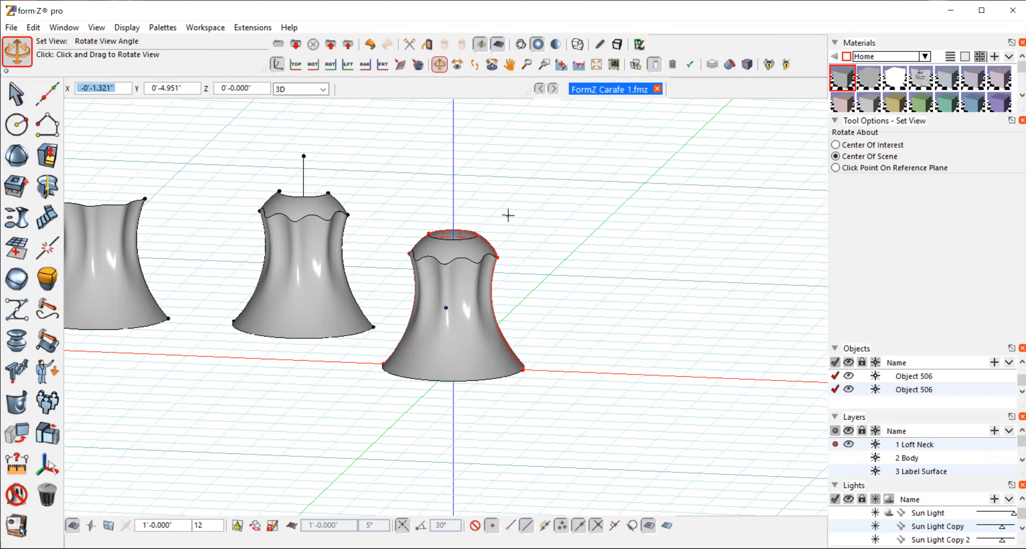
{"action": "left_click_drag", "start_coordinate": [507, 215], "coordinate": [499, 256]}
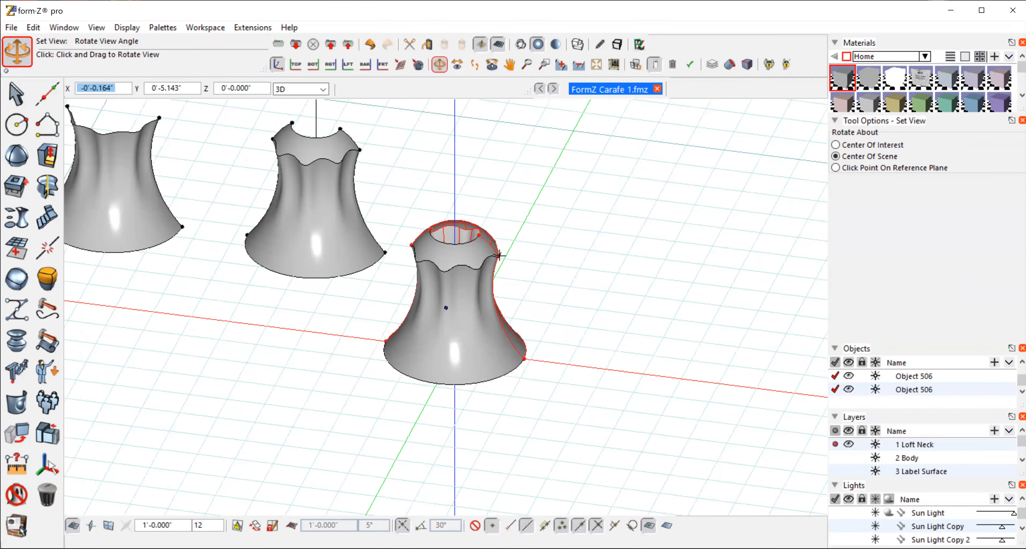
{"action": "left_click_drag", "start_coordinate": [498, 255], "coordinate": [602, 263]}
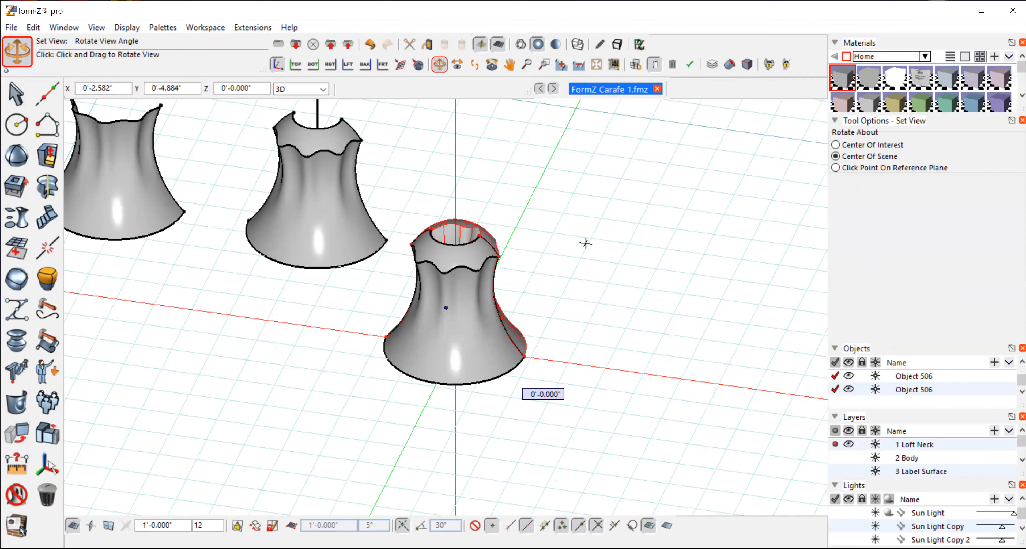
{"action": "mouse_move", "coordinate": [522, 429]}
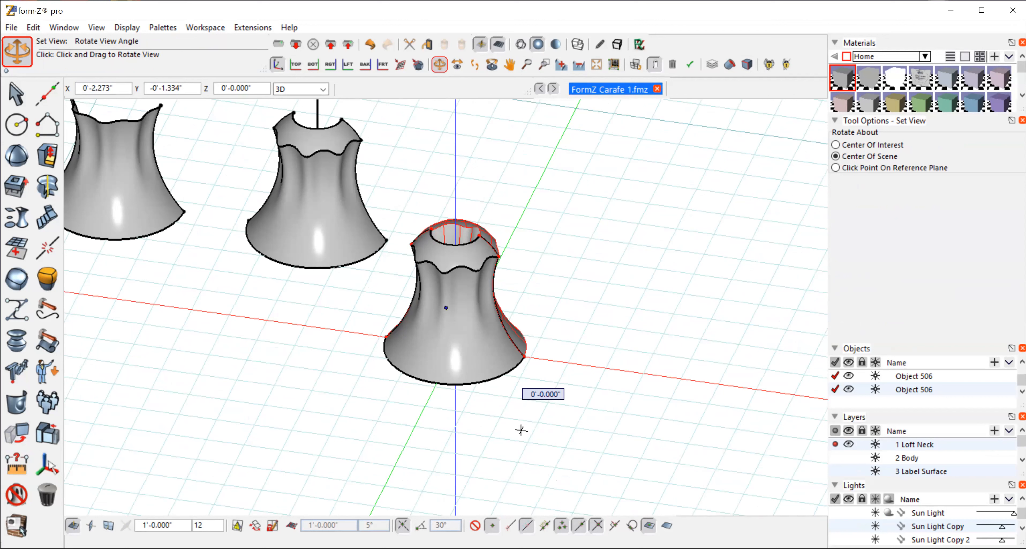
{"action": "mouse_move", "coordinate": [554, 242]}
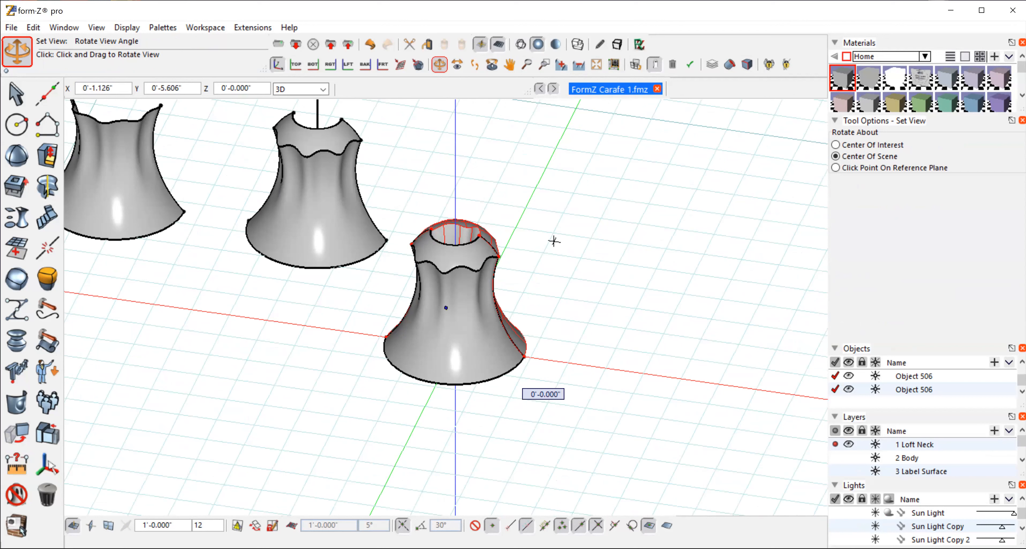